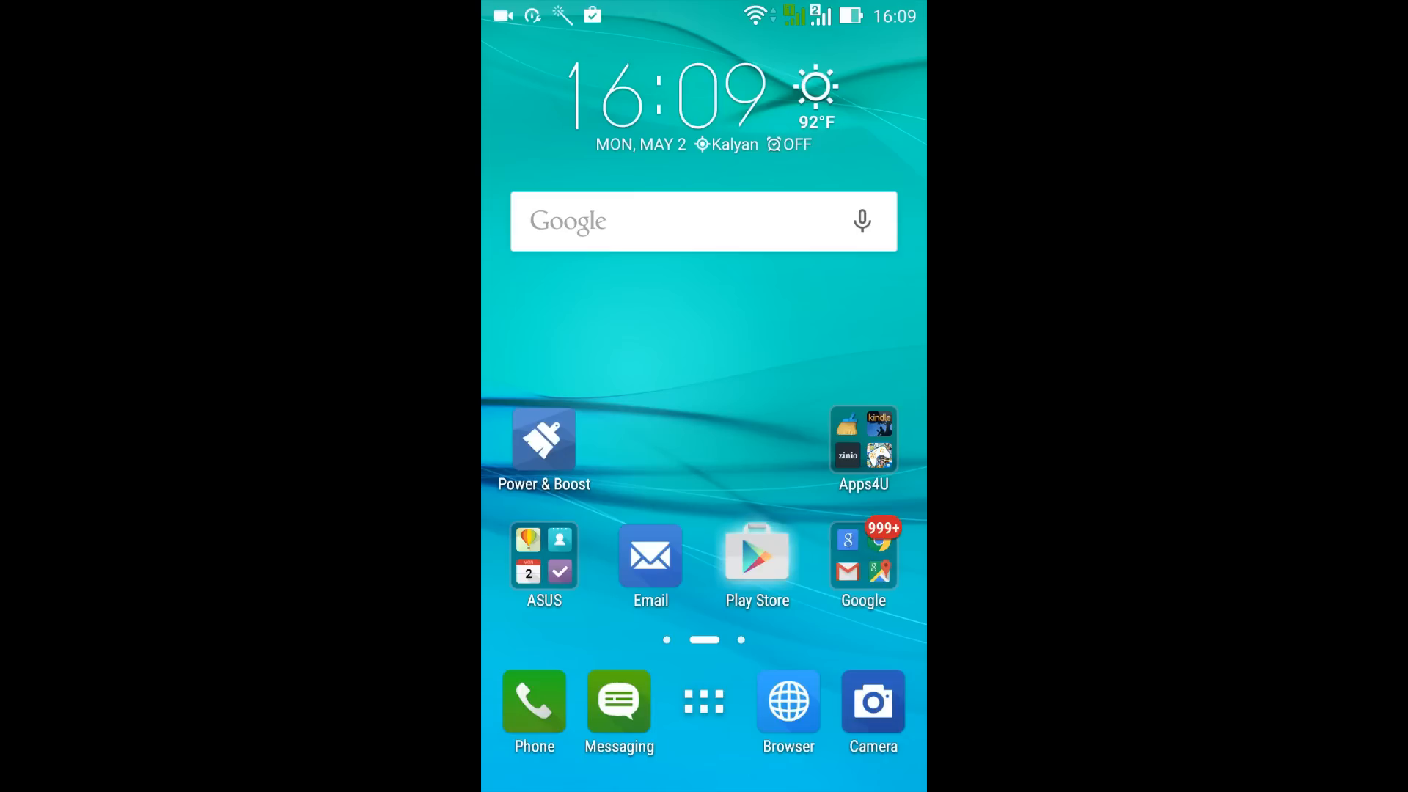
Step: Search Google Play for 'root checker' and install Root Checker by joeykrim
{"action": "left_click", "coordinate": [755, 555]}
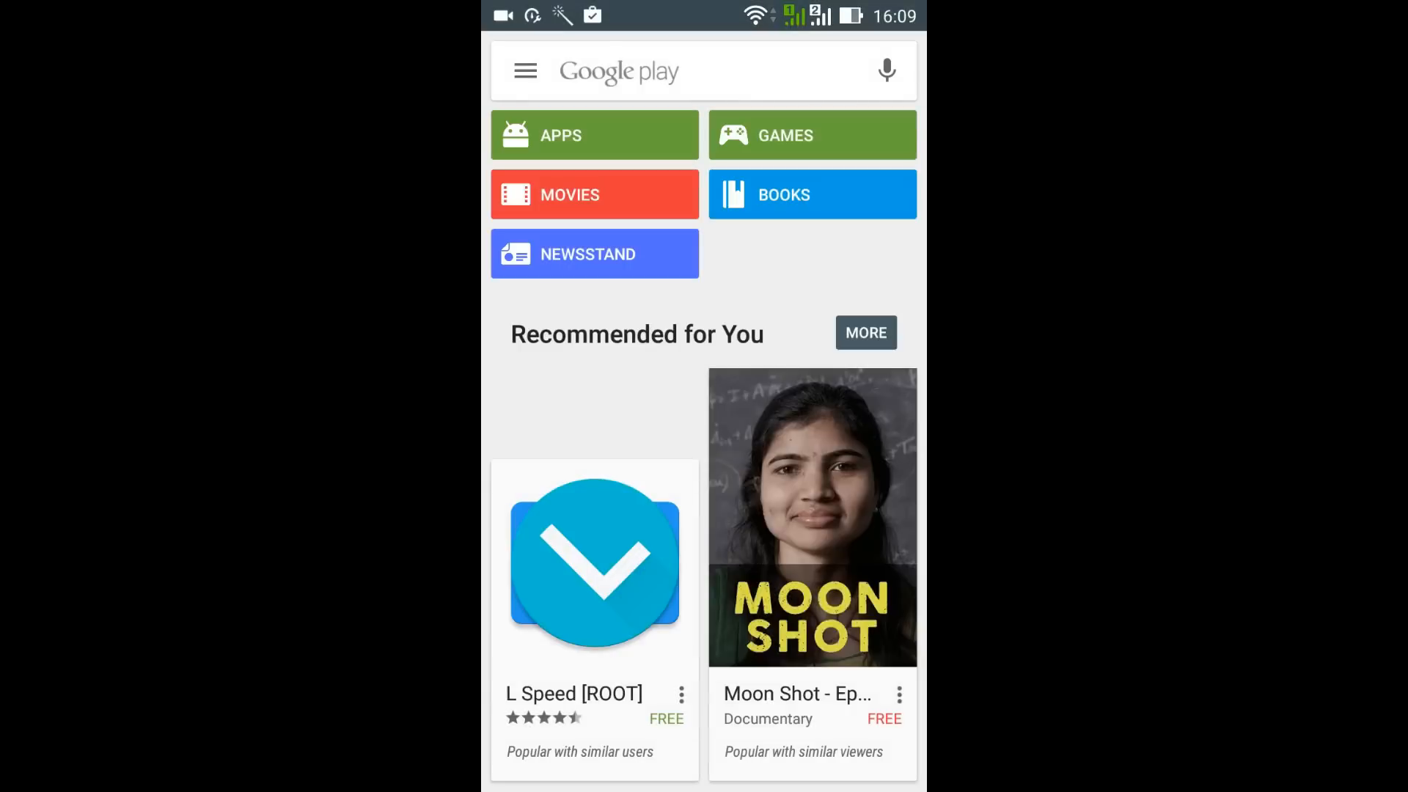
{"action": "type", "text": "root chec"}
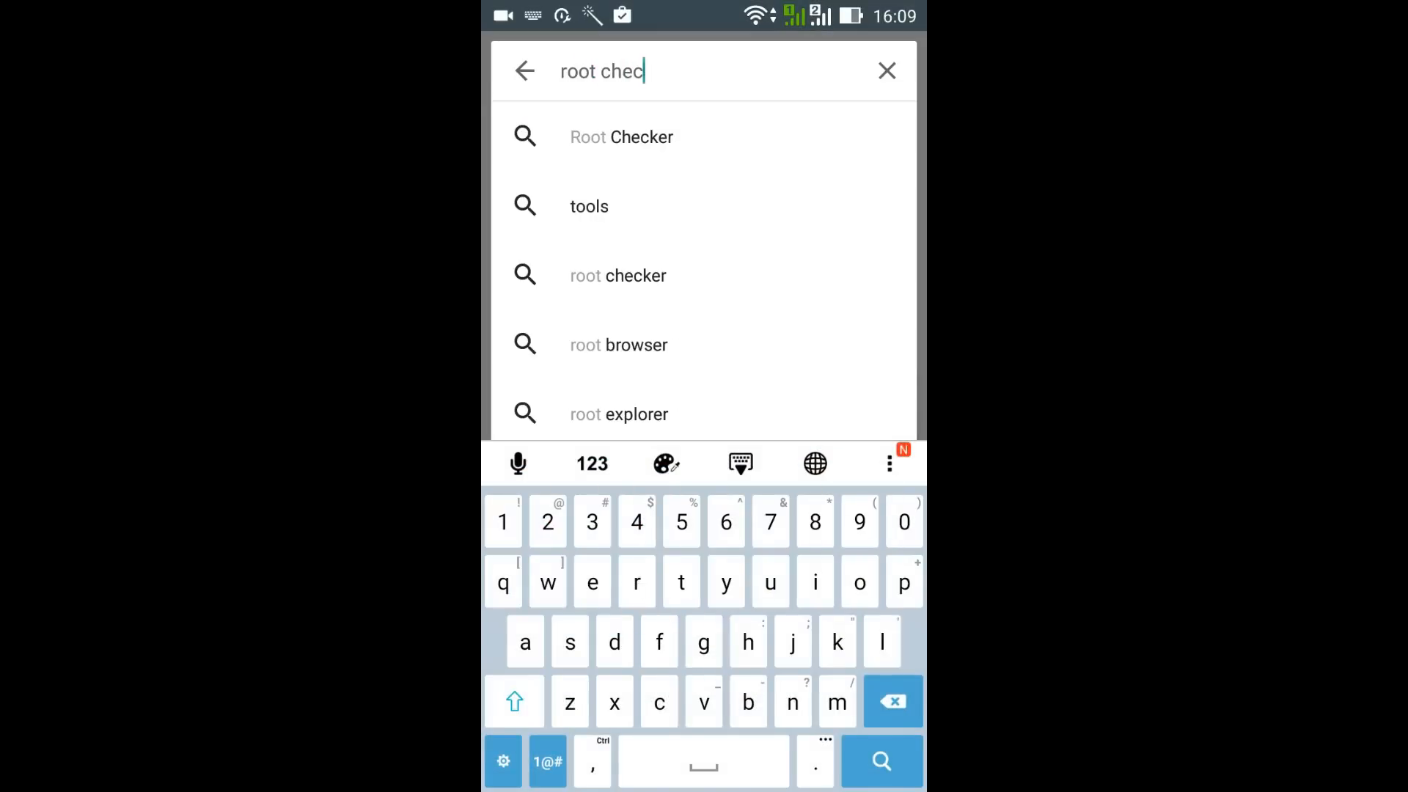
{"action": "left_click", "coordinate": [621, 136]}
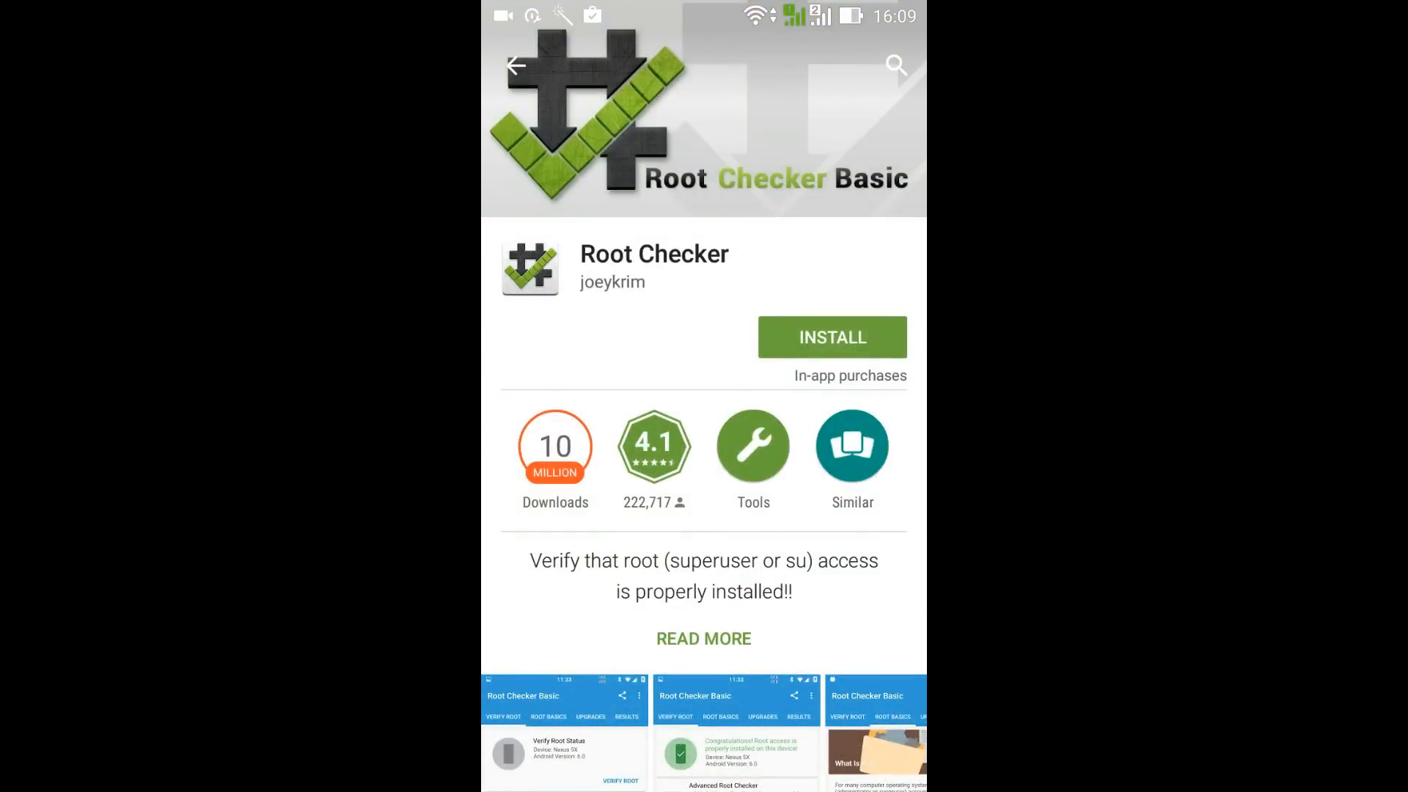
{"action": "left_click", "coordinate": [832, 336]}
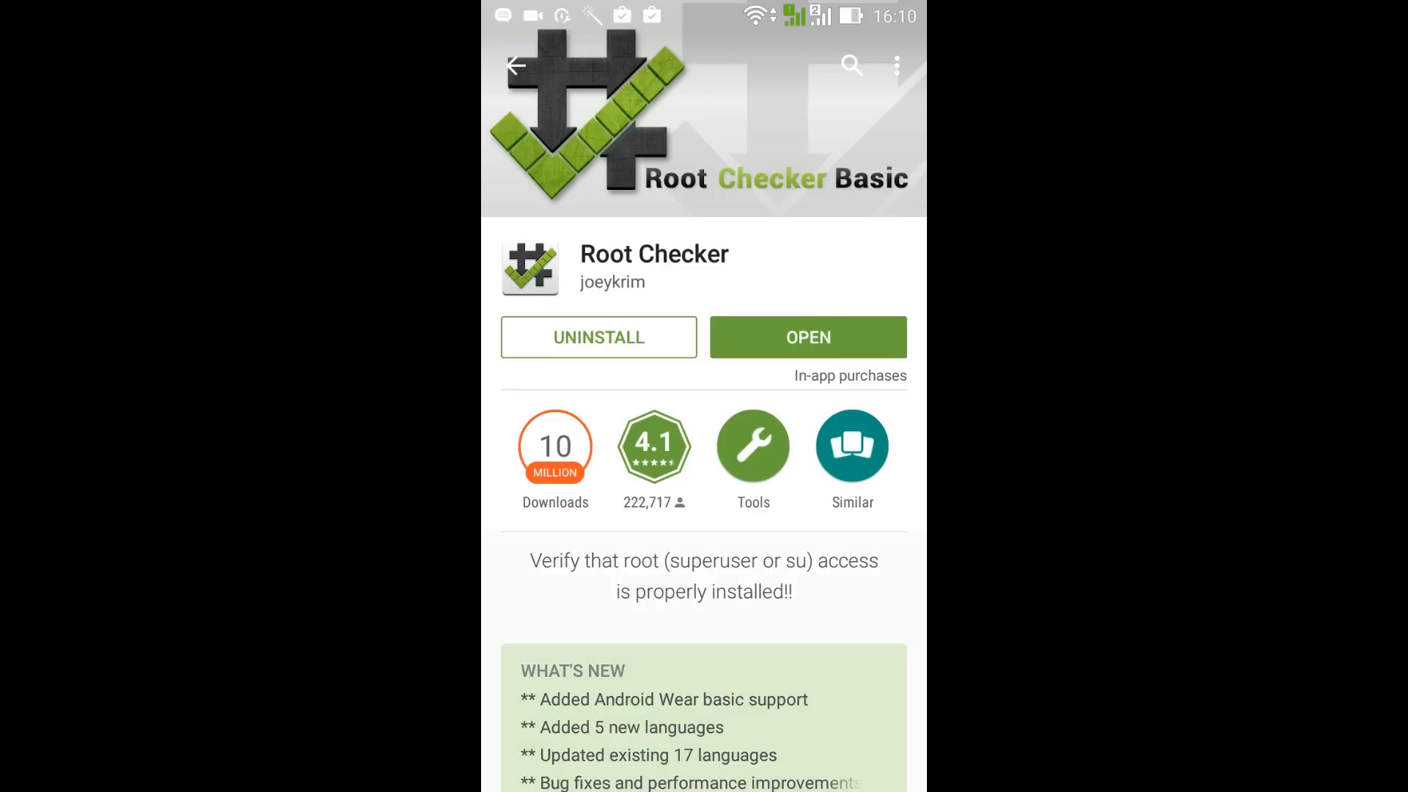
Step: Launch Root Checker Basic, tap AGREE on the Disclaimer and OK on the Welcome dialog
{"action": "left_click", "coordinate": [806, 337]}
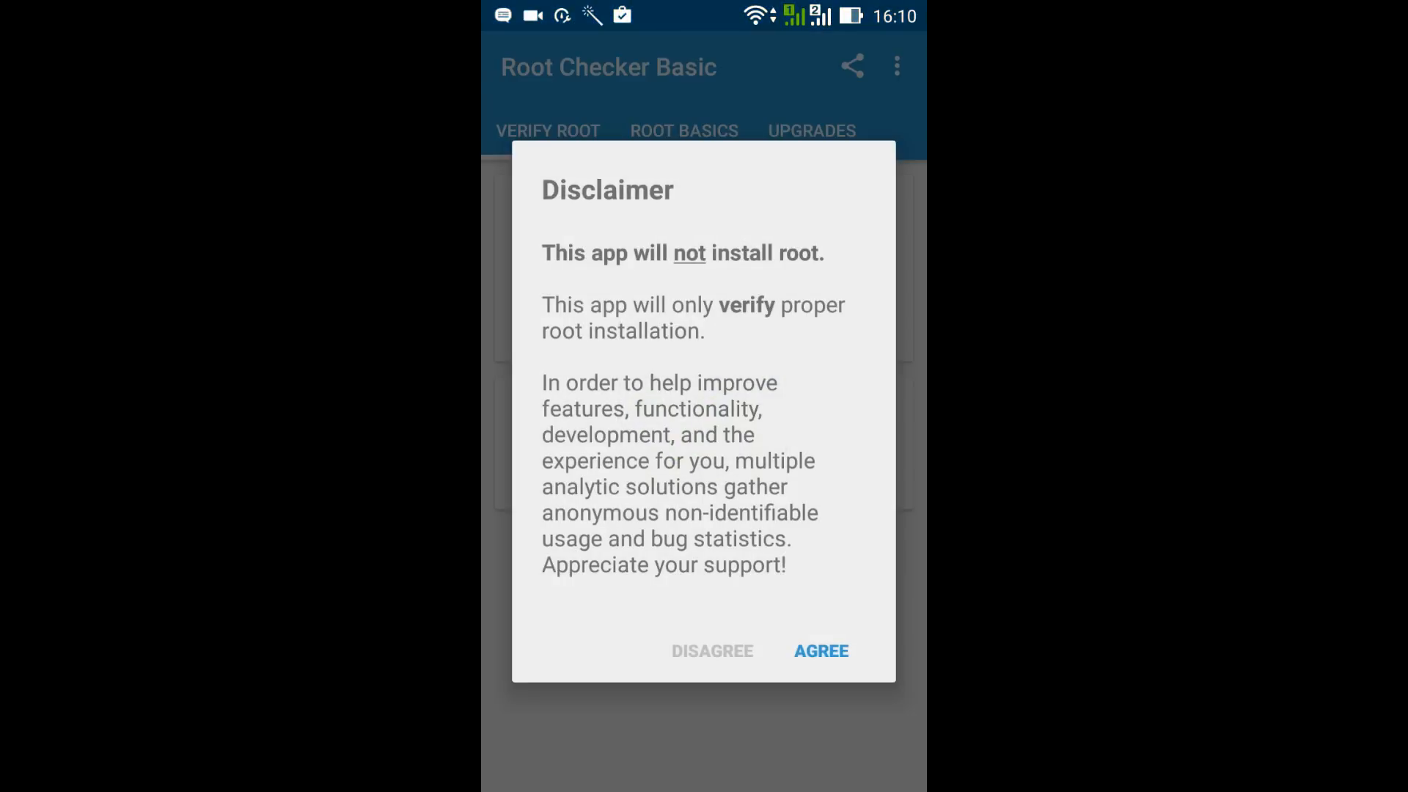
{"action": "left_click", "coordinate": [819, 651]}
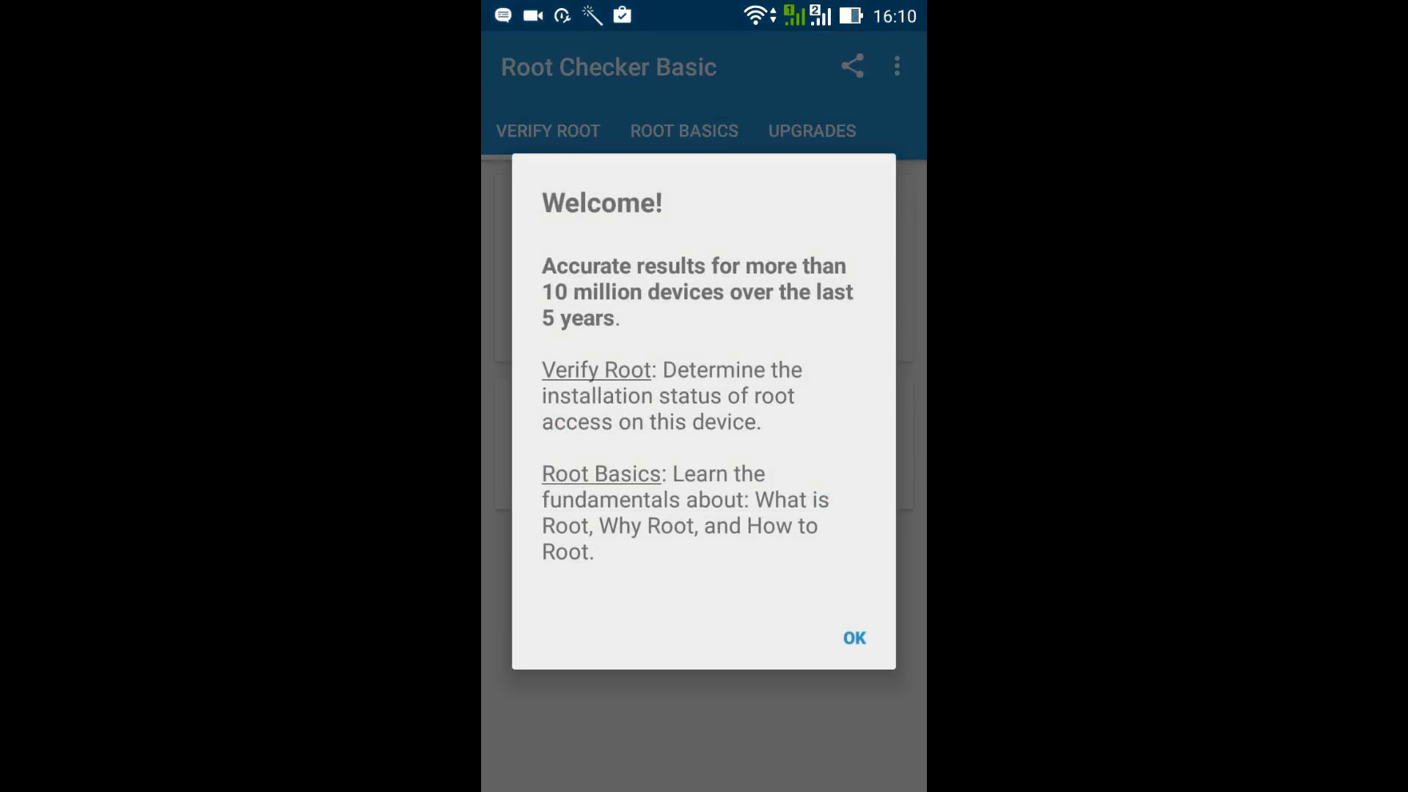
{"action": "left_click", "coordinate": [852, 638]}
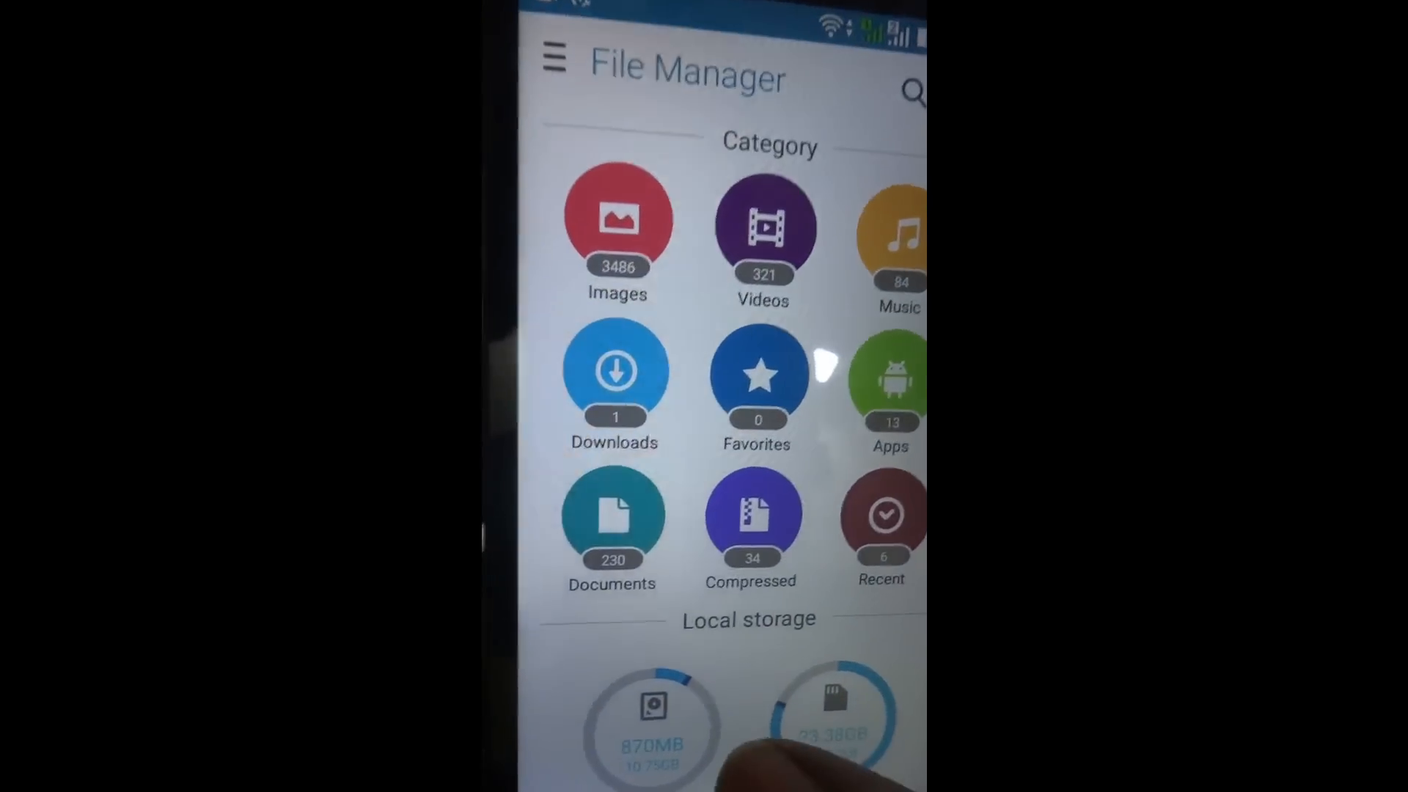
Step: Open the release_Unlock APK in internal storage and enable Unknown sources in Security settings
{"action": "left_click", "coordinate": [833, 713]}
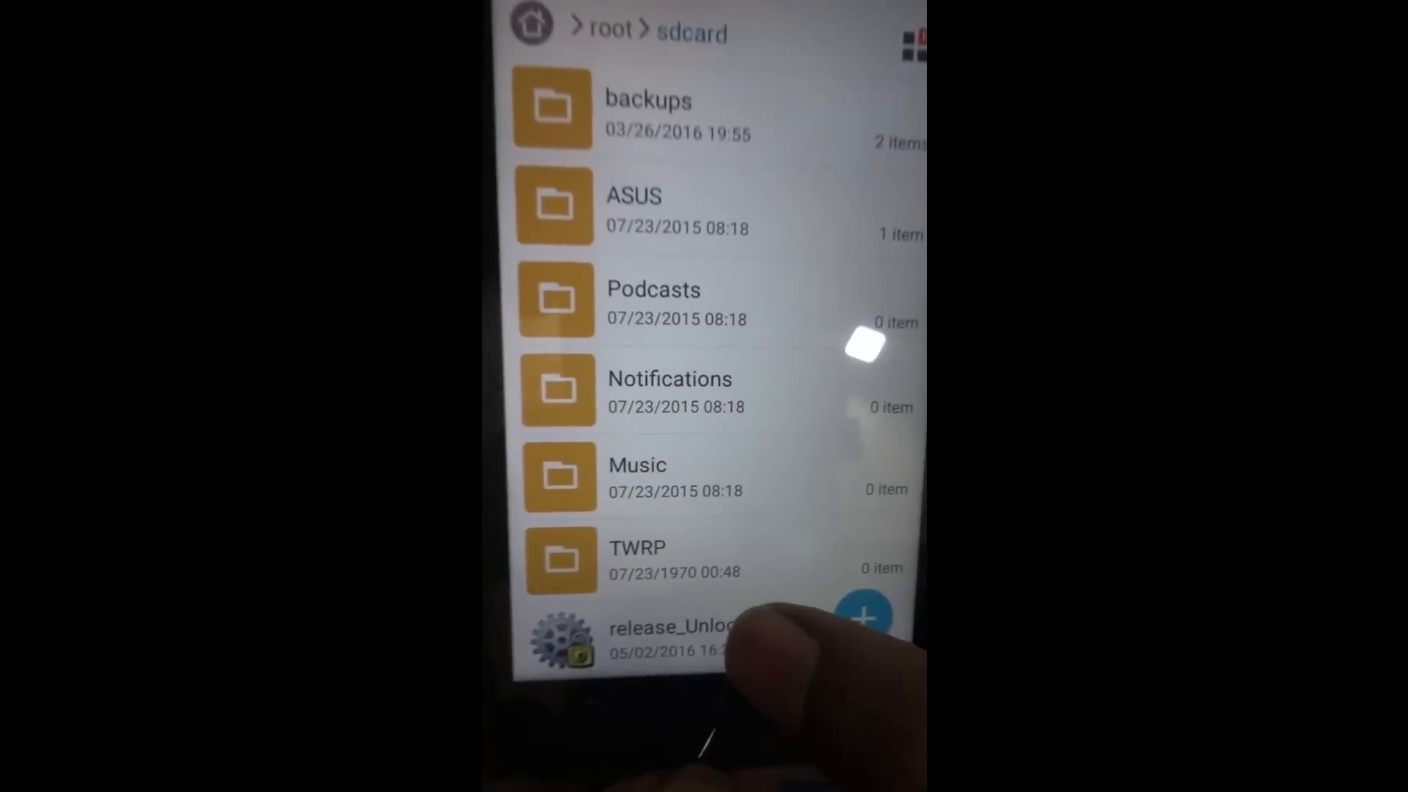
{"action": "left_click", "coordinate": [673, 637]}
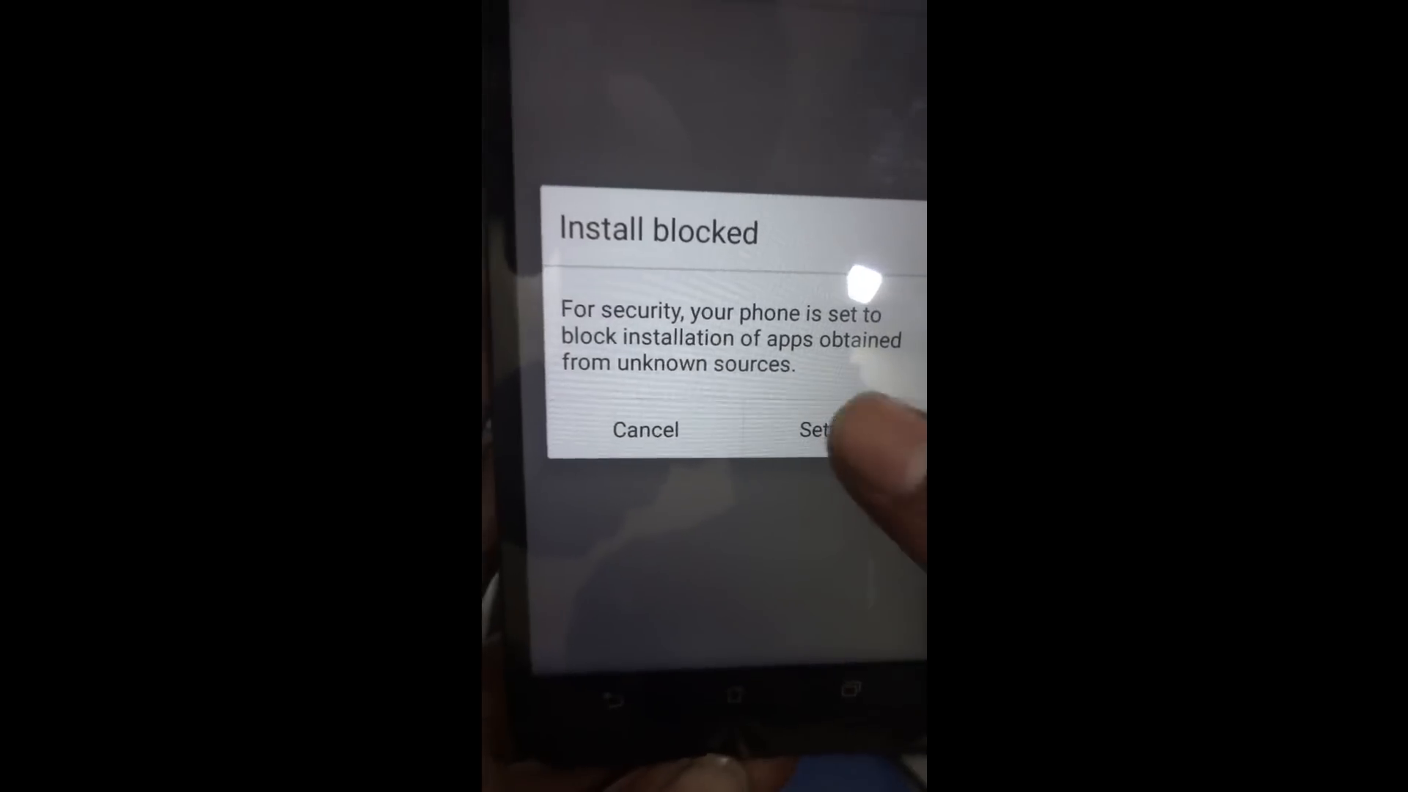
{"action": "left_click", "coordinate": [817, 429]}
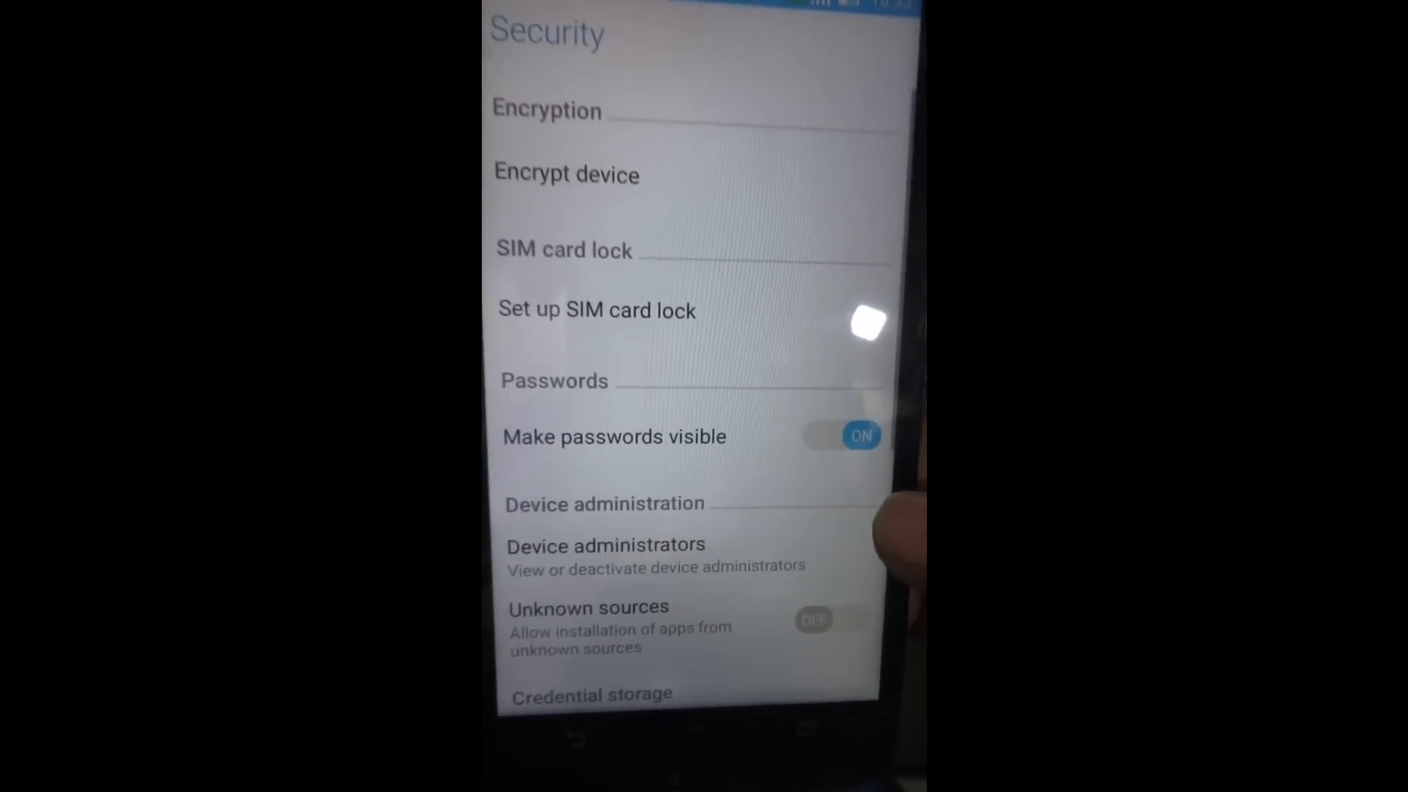
{"action": "left_click", "coordinate": [813, 619]}
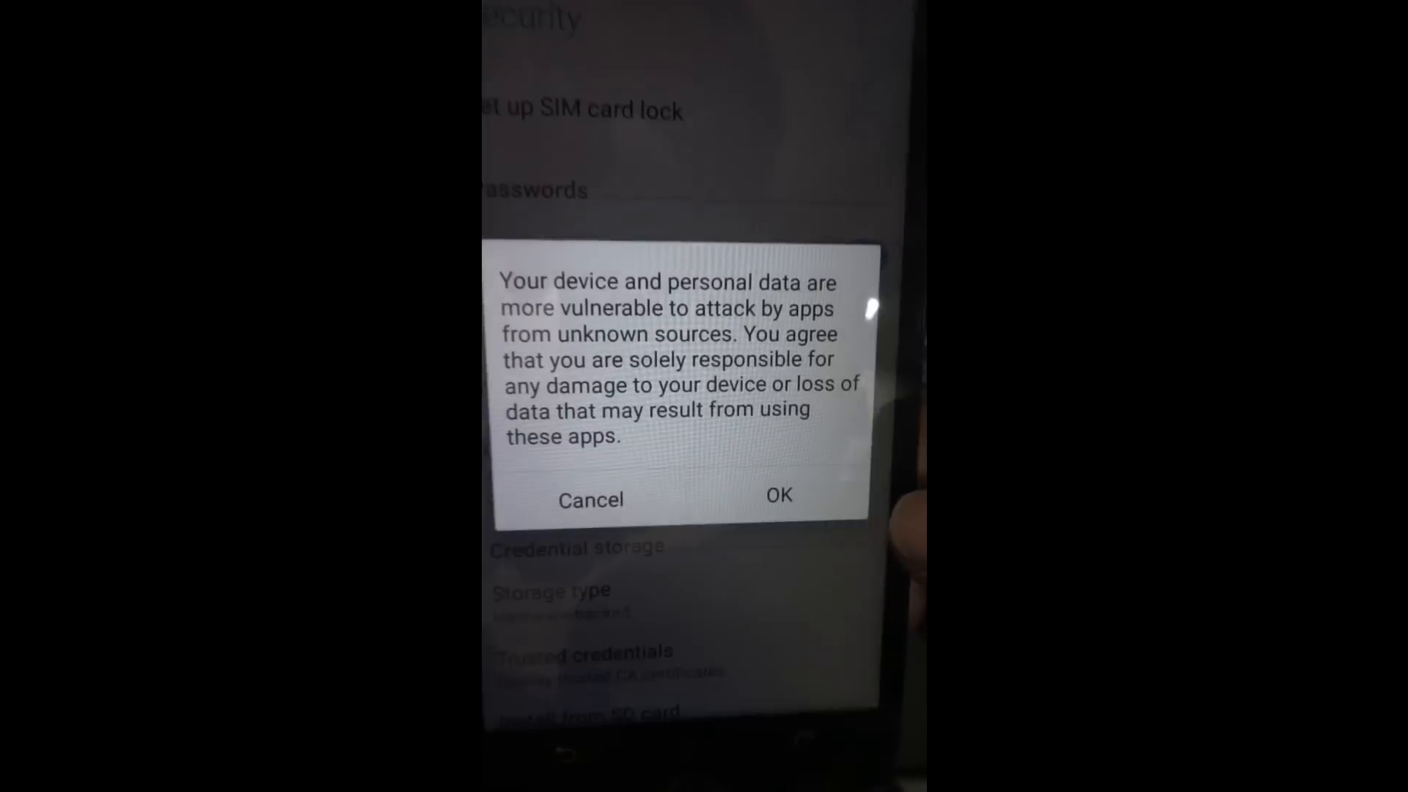
{"action": "left_click", "coordinate": [779, 499]}
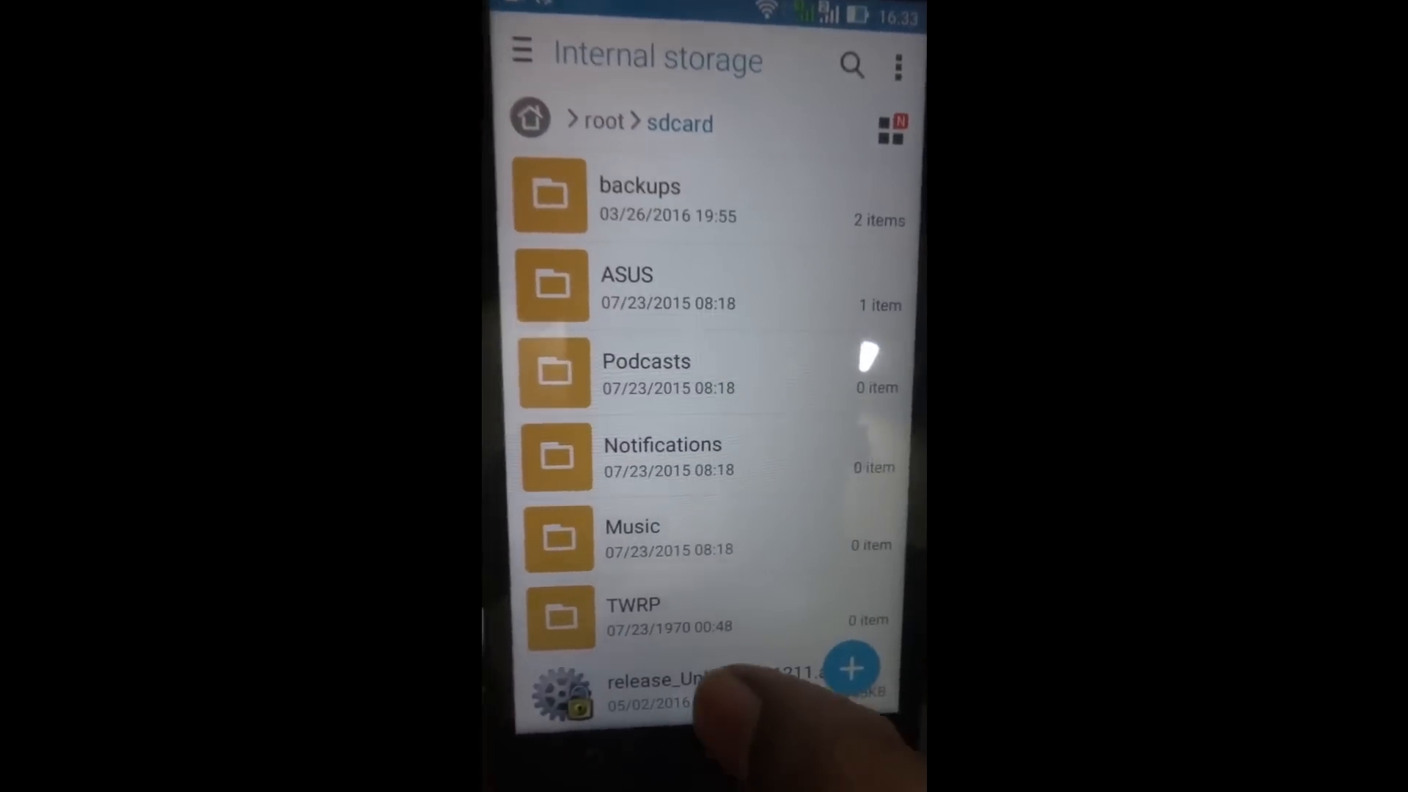
Step: Reopen the release_Unlock APK and install Unlock Device Tool
{"action": "left_click", "coordinate": [664, 692]}
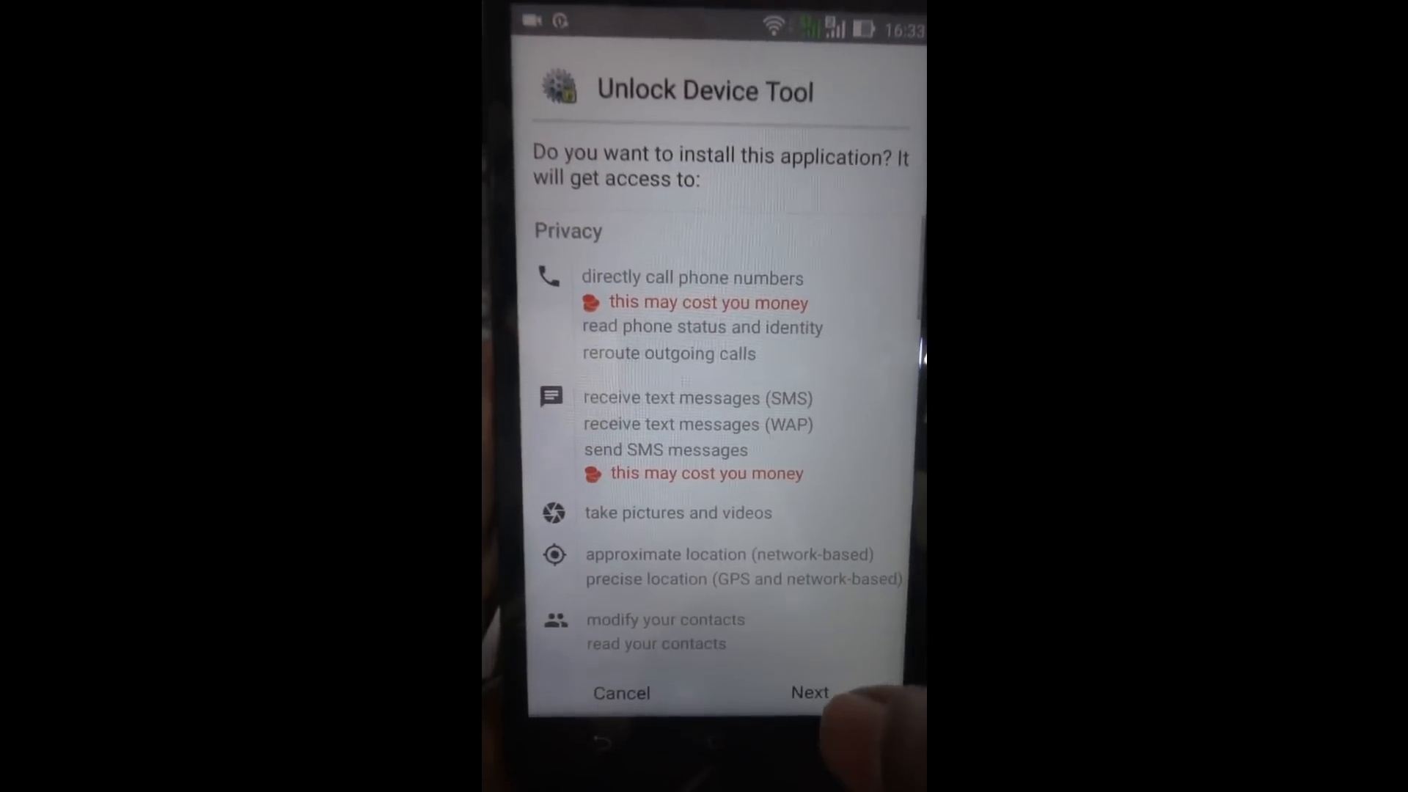
{"action": "scroll", "scroll_direction": "down", "scroll_amount": 3}
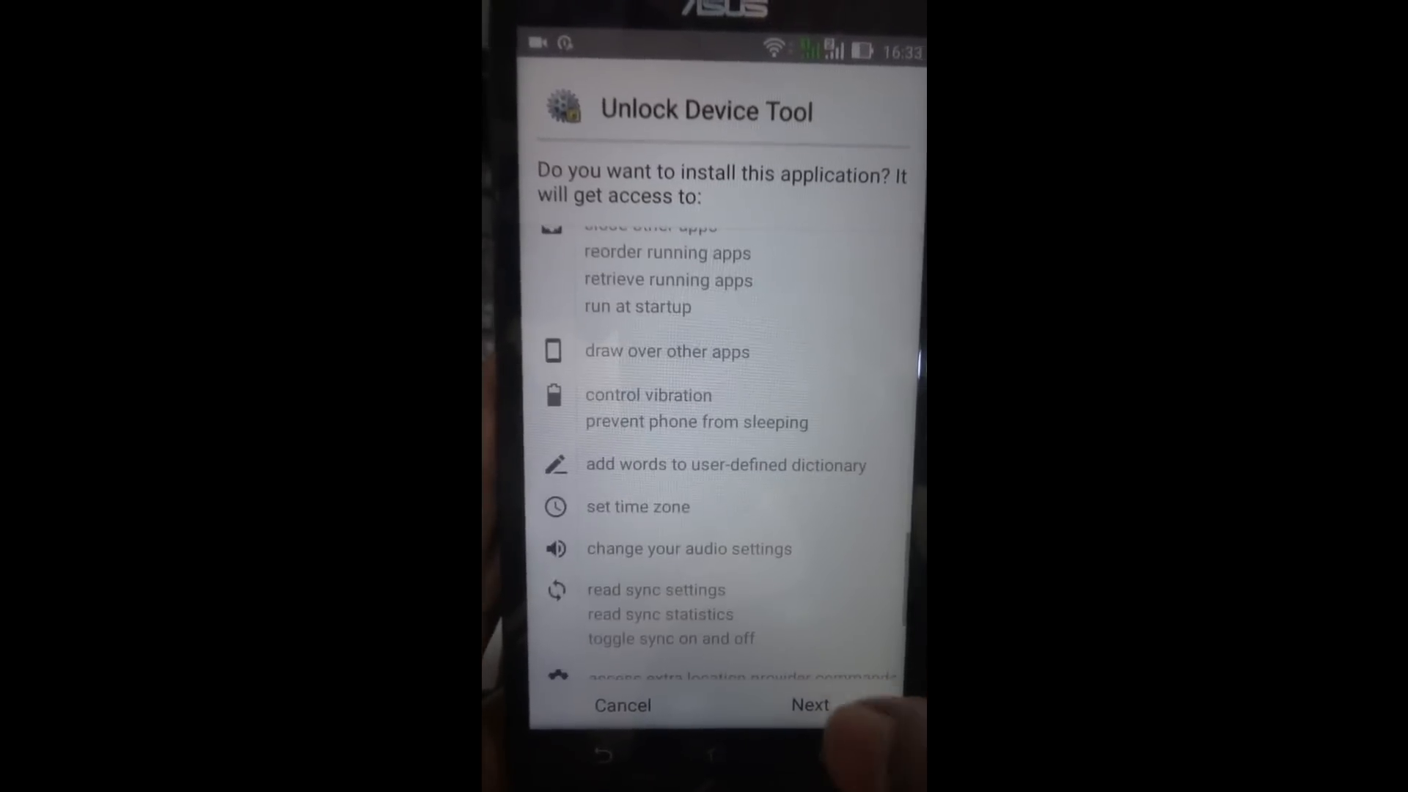
{"action": "left_click", "coordinate": [808, 705]}
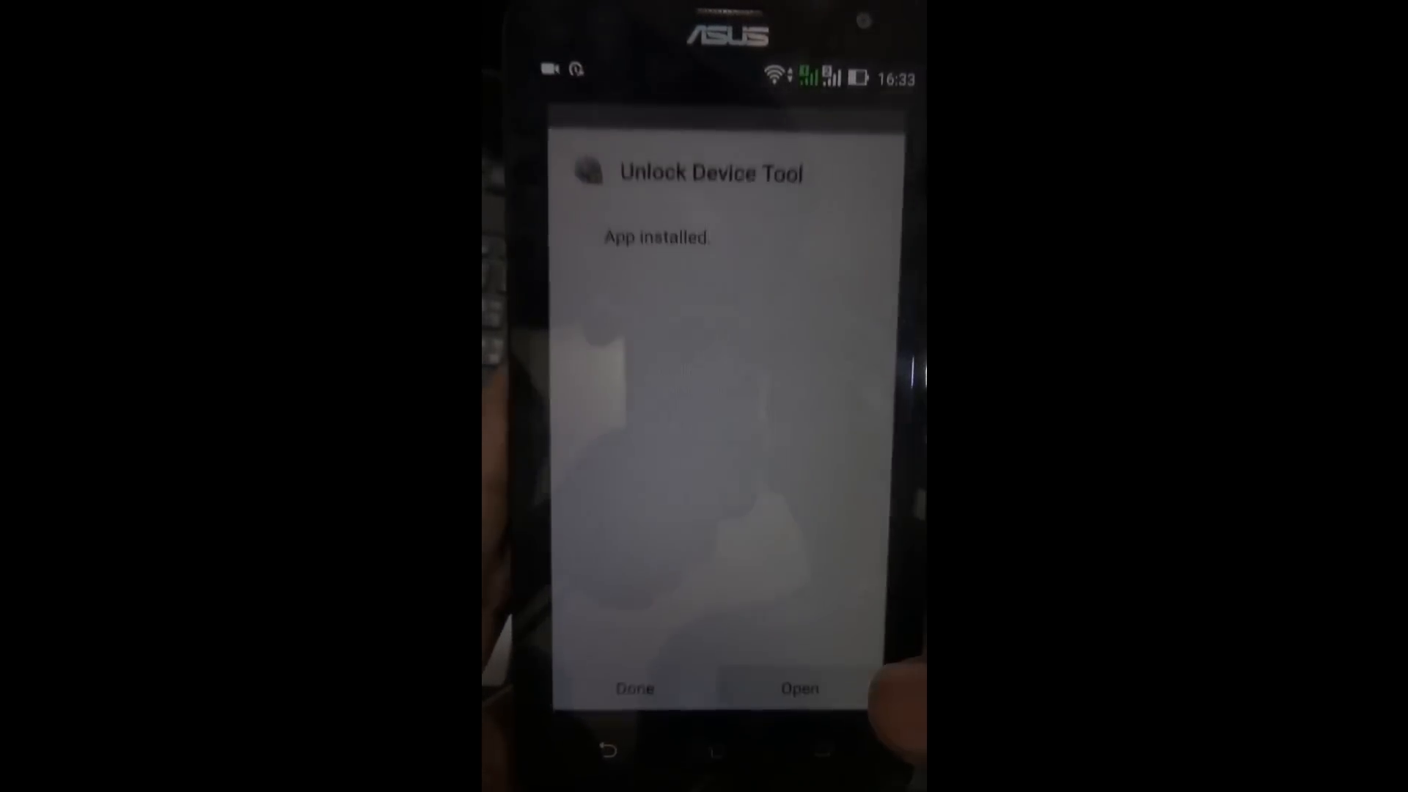
Step: Open Unlock Device Tool, accept the EULA and risk warning, and confirm unlocking without a PIN
{"action": "left_click", "coordinate": [797, 688]}
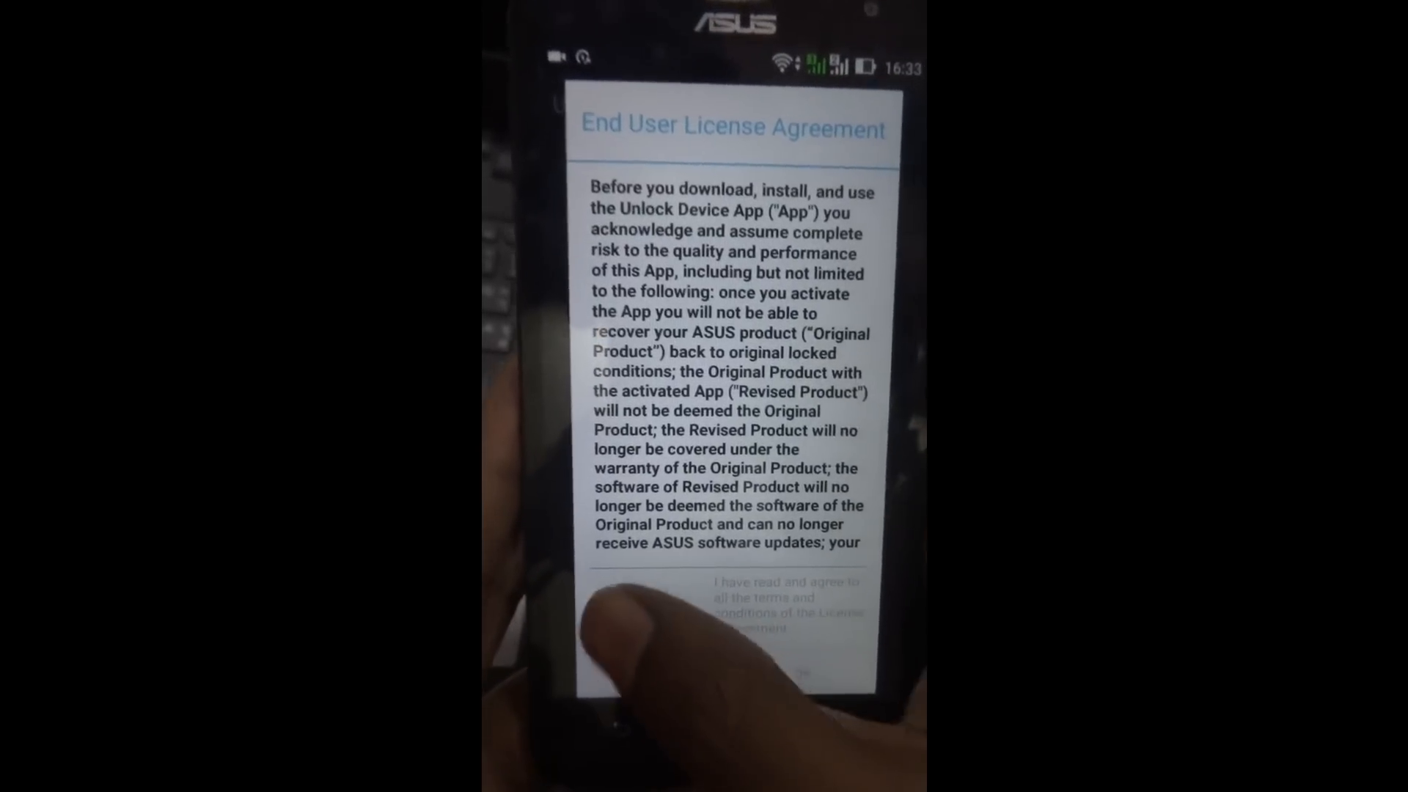
{"action": "scroll", "scroll_direction": "down", "scroll_amount": 3}
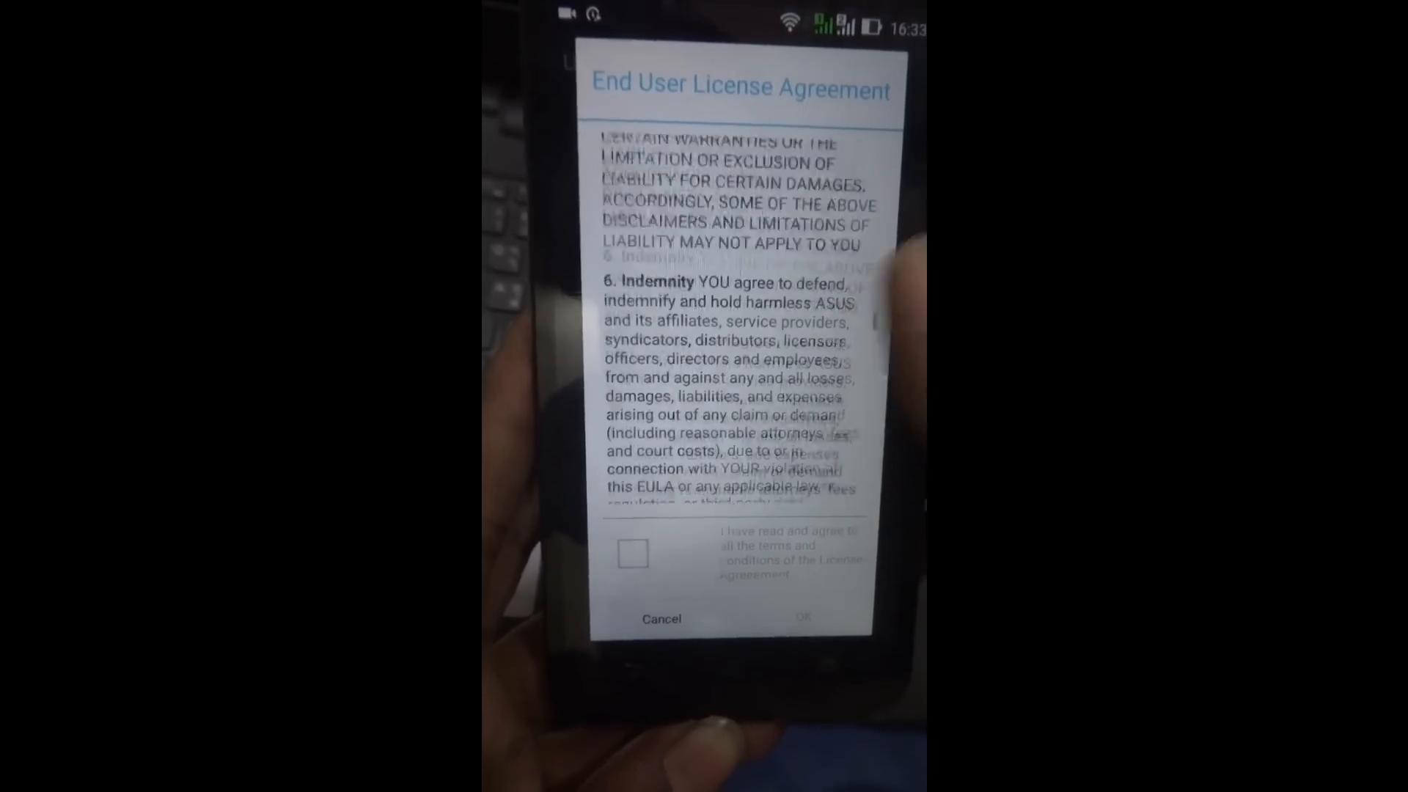
{"action": "left_click", "coordinate": [632, 554]}
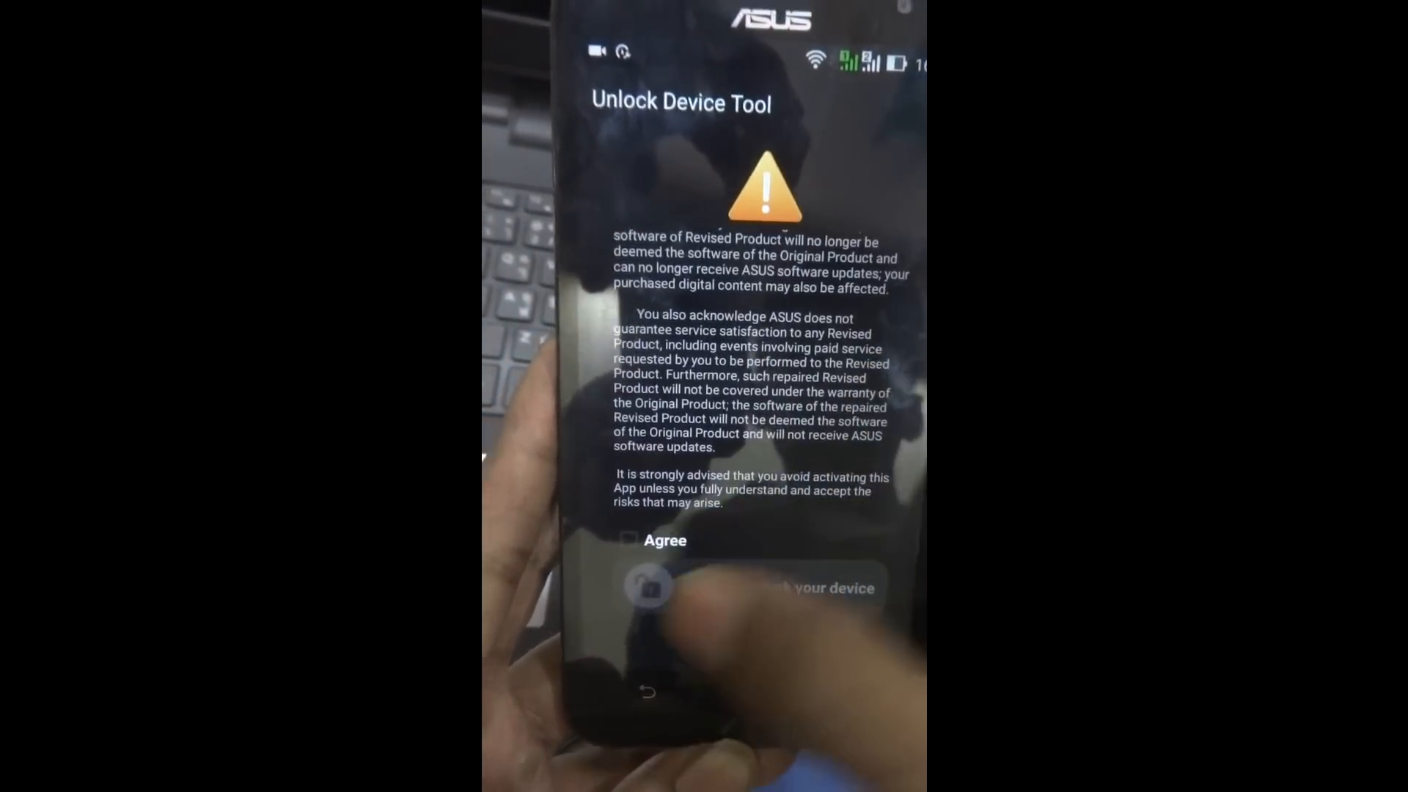
{"action": "left_click", "coordinate": [627, 540]}
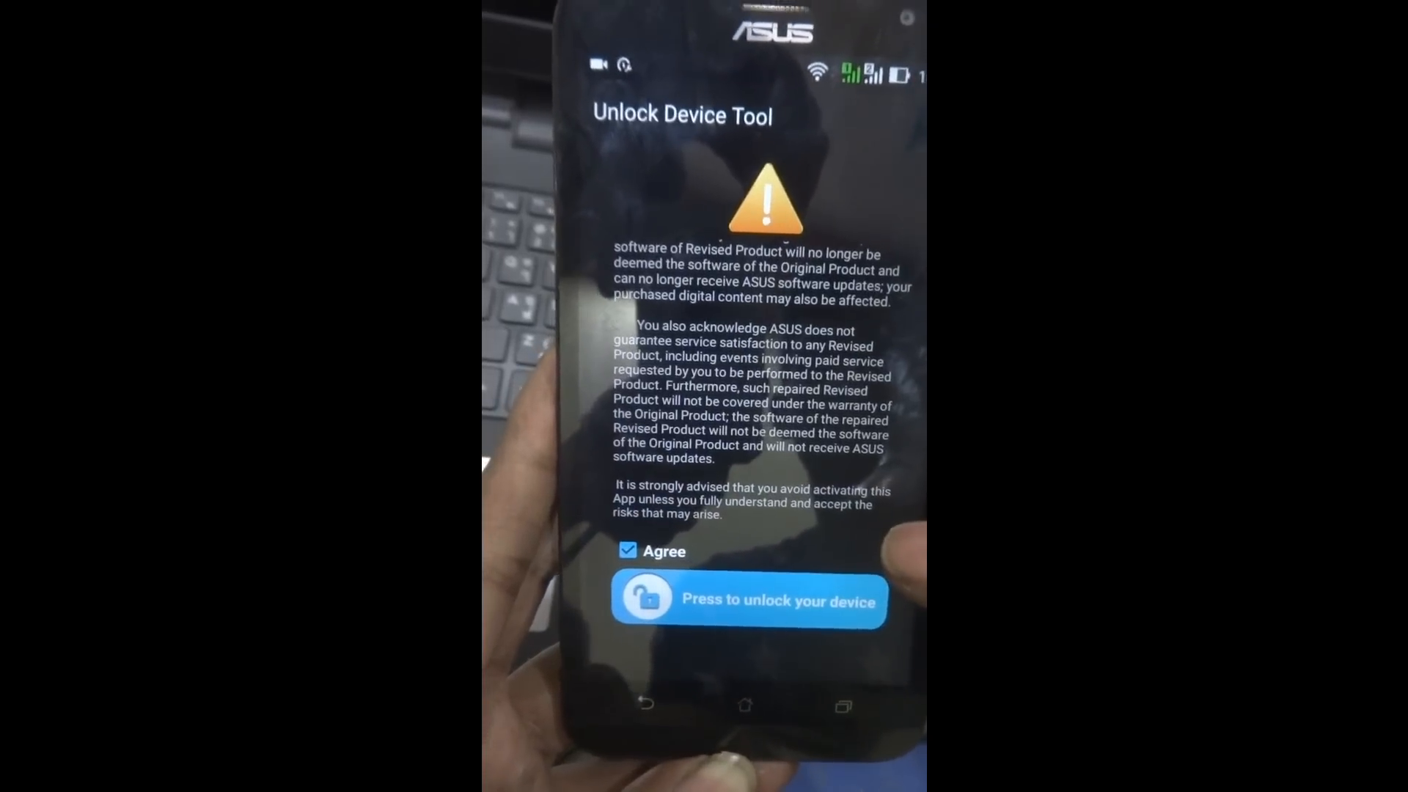
{"action": "left_click", "coordinate": [748, 600]}
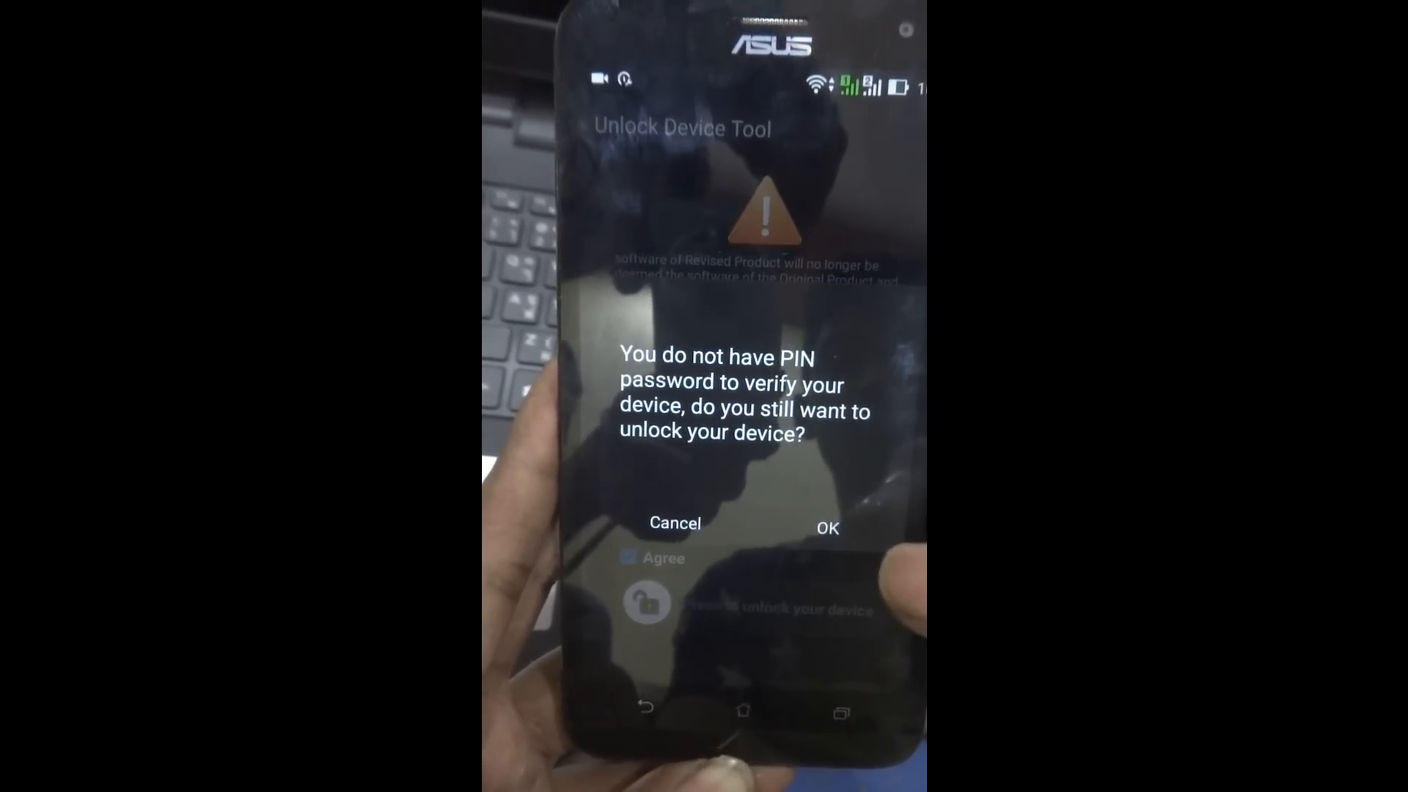
{"action": "left_click", "coordinate": [826, 526]}
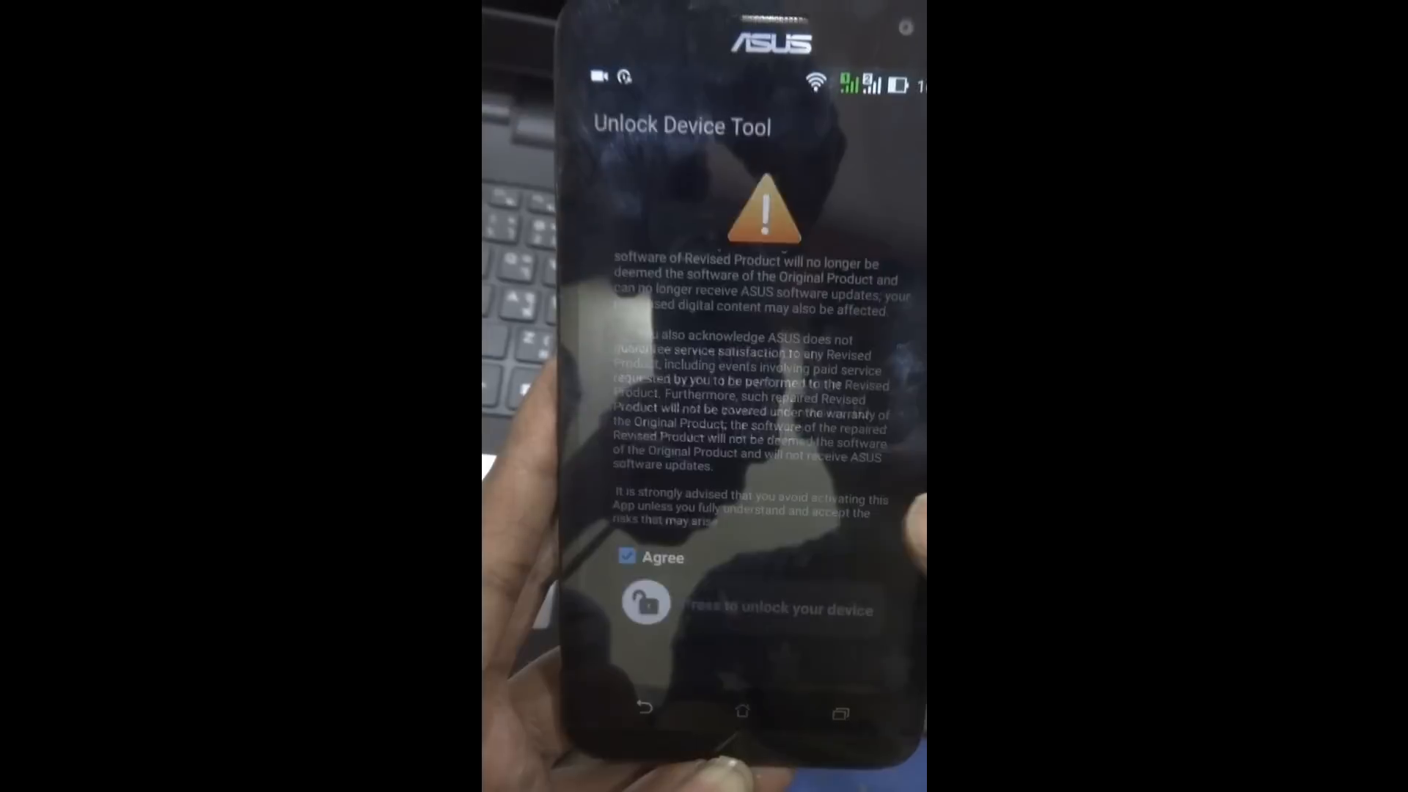
{"action": "left_click", "coordinate": [644, 605]}
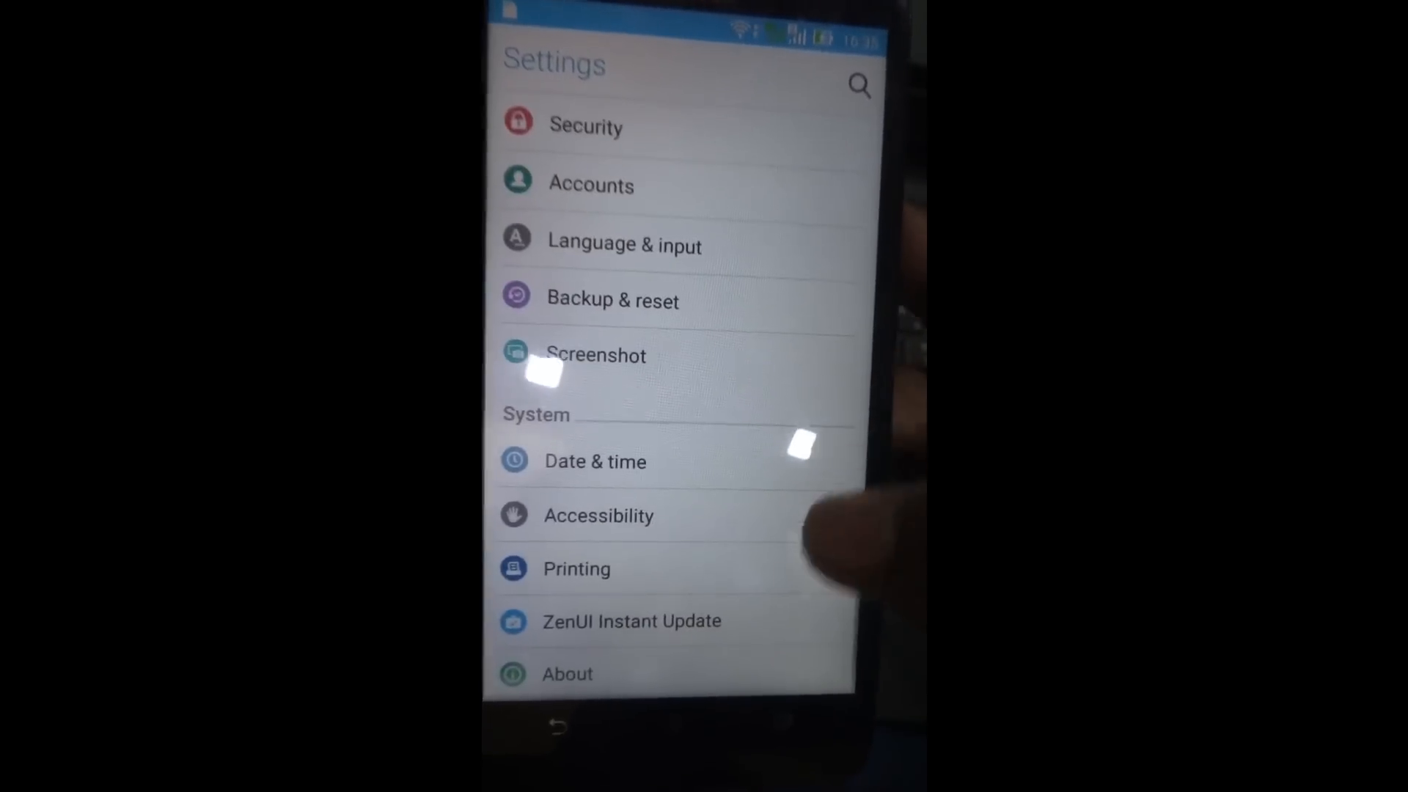
Step: Tap Build number under About > Software information to unlock developer mode
{"action": "left_click", "coordinate": [567, 673]}
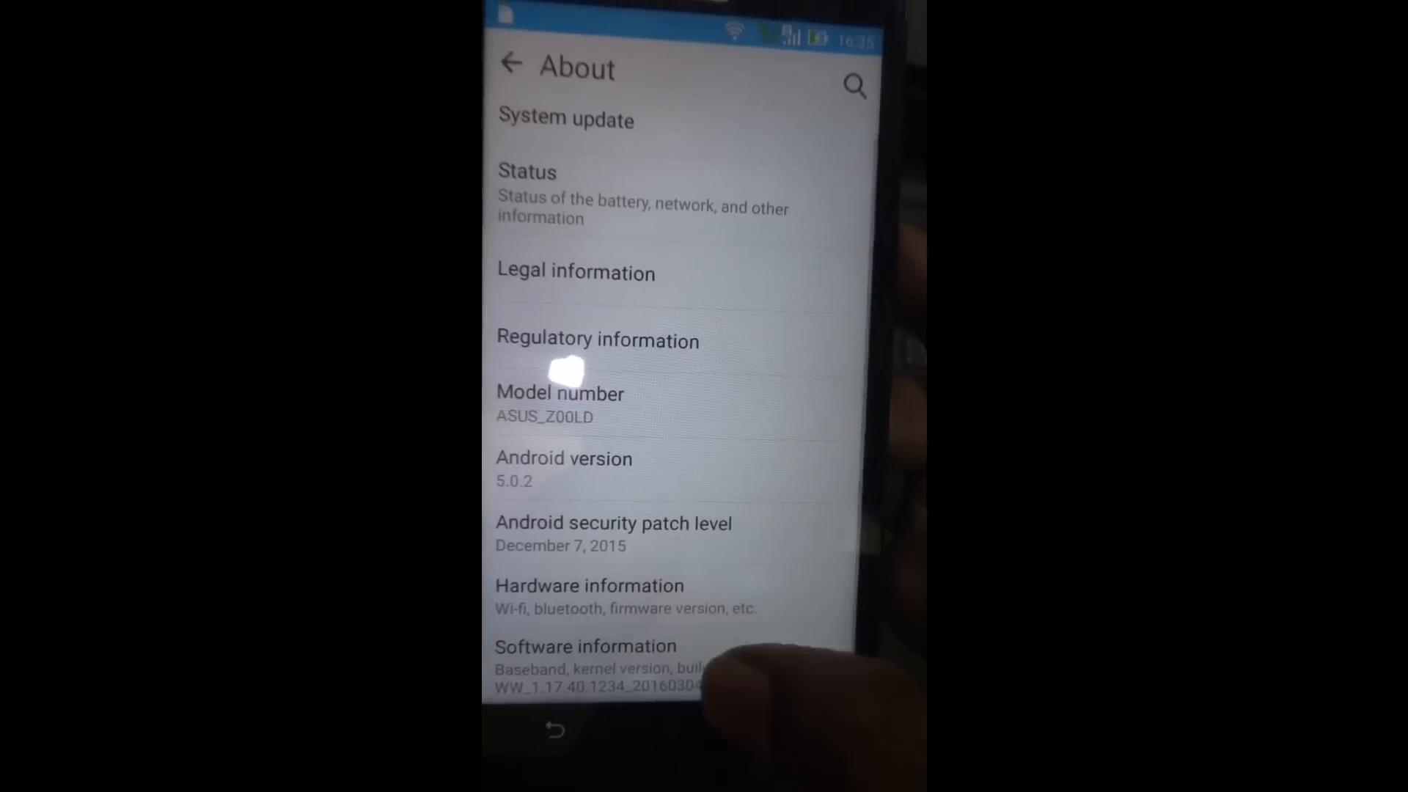
{"action": "left_click", "coordinate": [584, 646]}
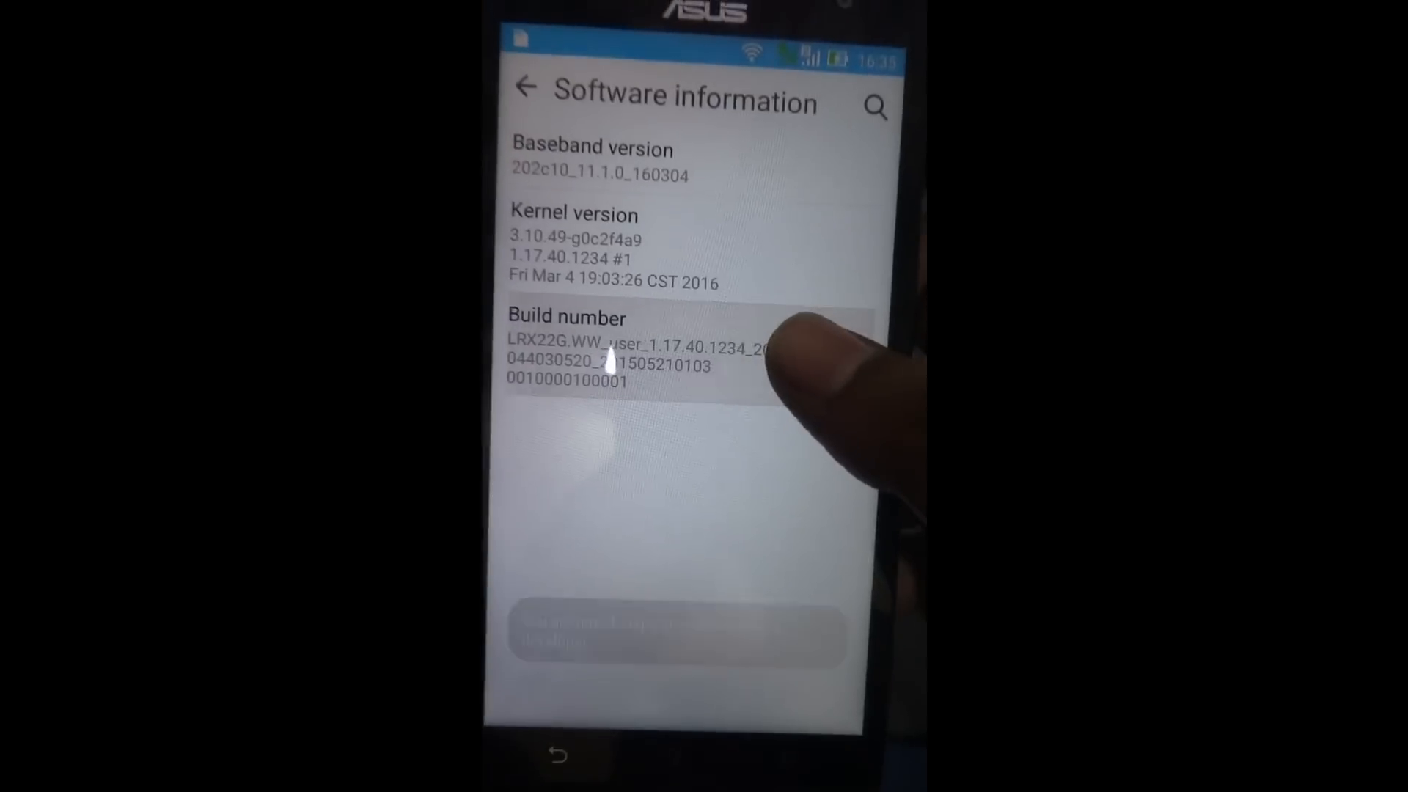
{"action": "left_click", "coordinate": [629, 341]}
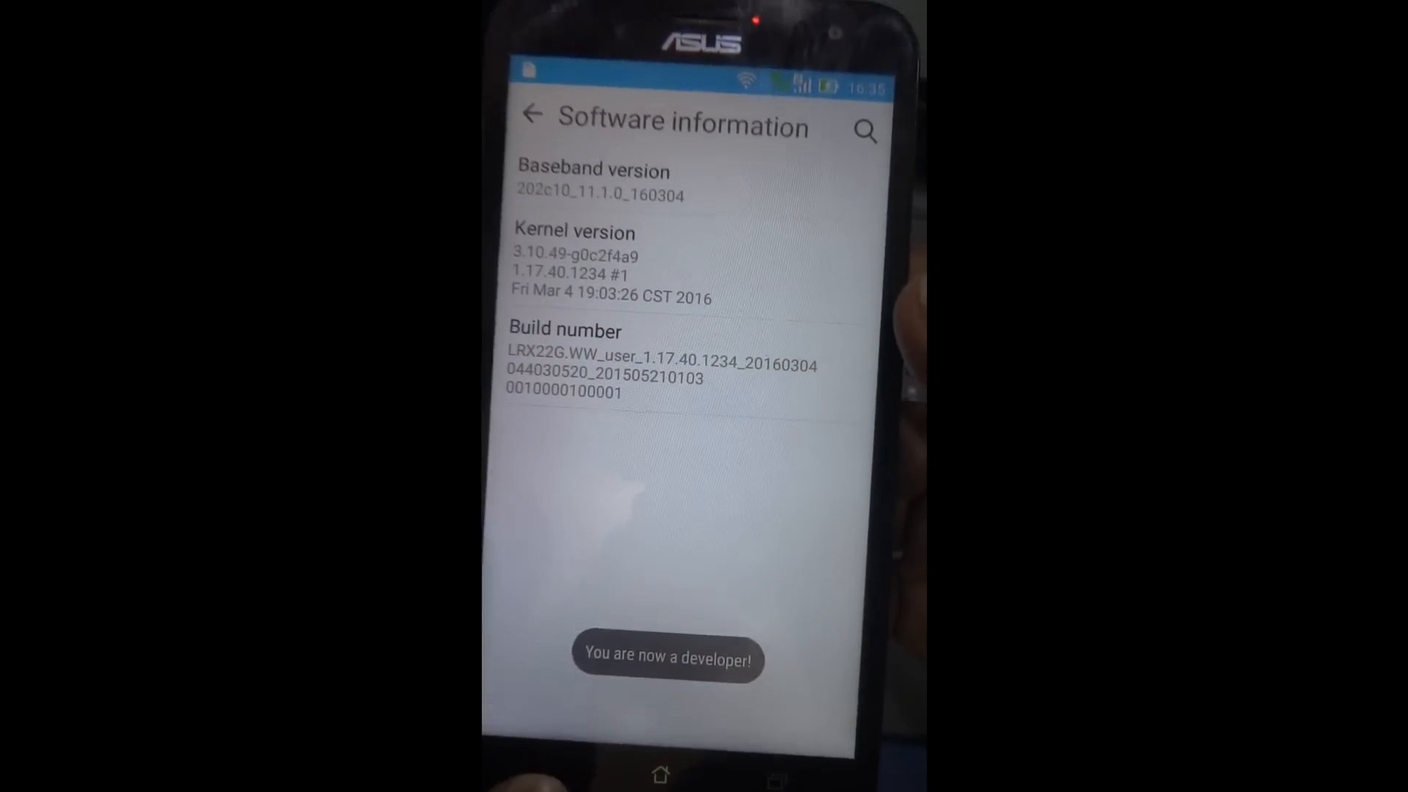
Step: Return to Settings, open Developer options and tick USB debugging
{"action": "left_click", "coordinate": [530, 115]}
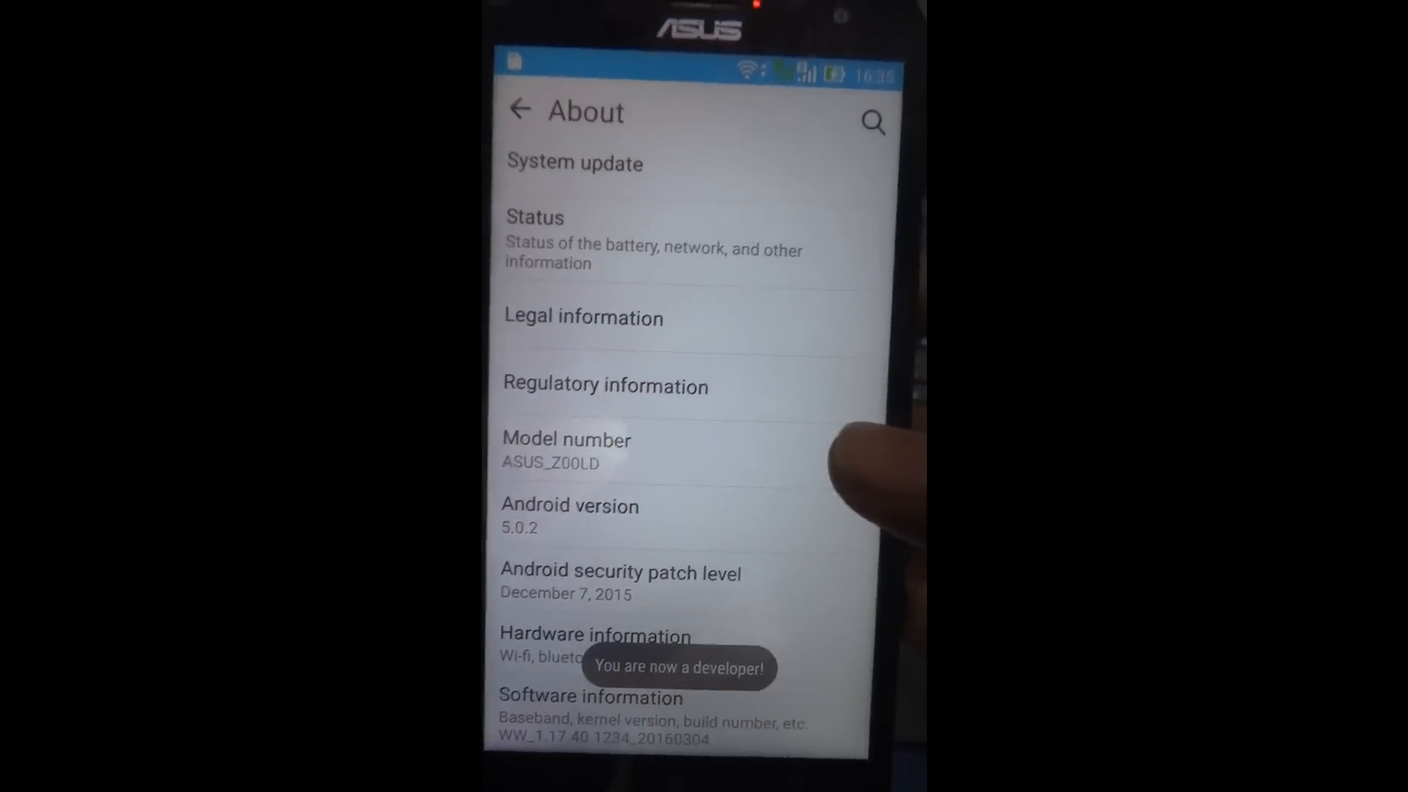
{"action": "left_click", "coordinate": [520, 108]}
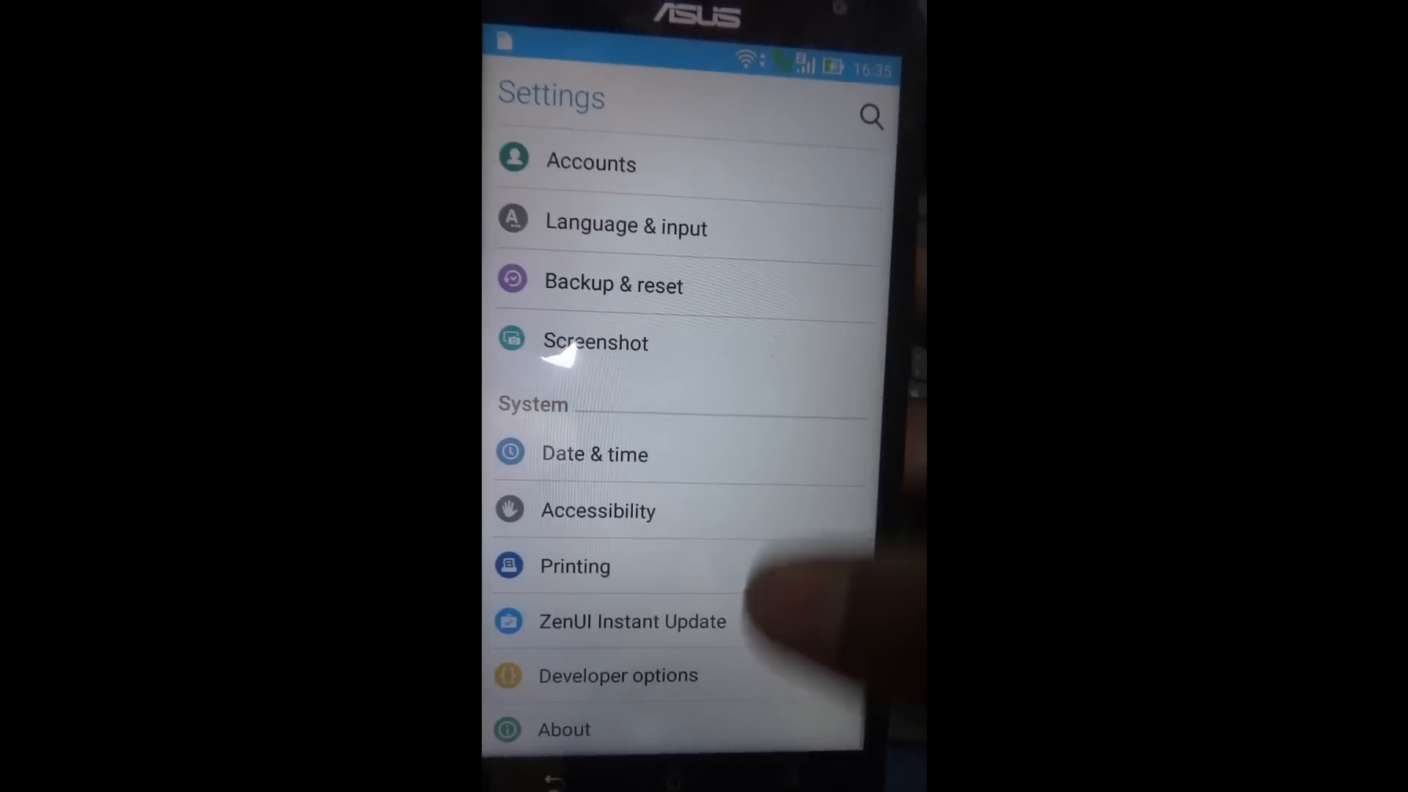
{"action": "left_click", "coordinate": [617, 675]}
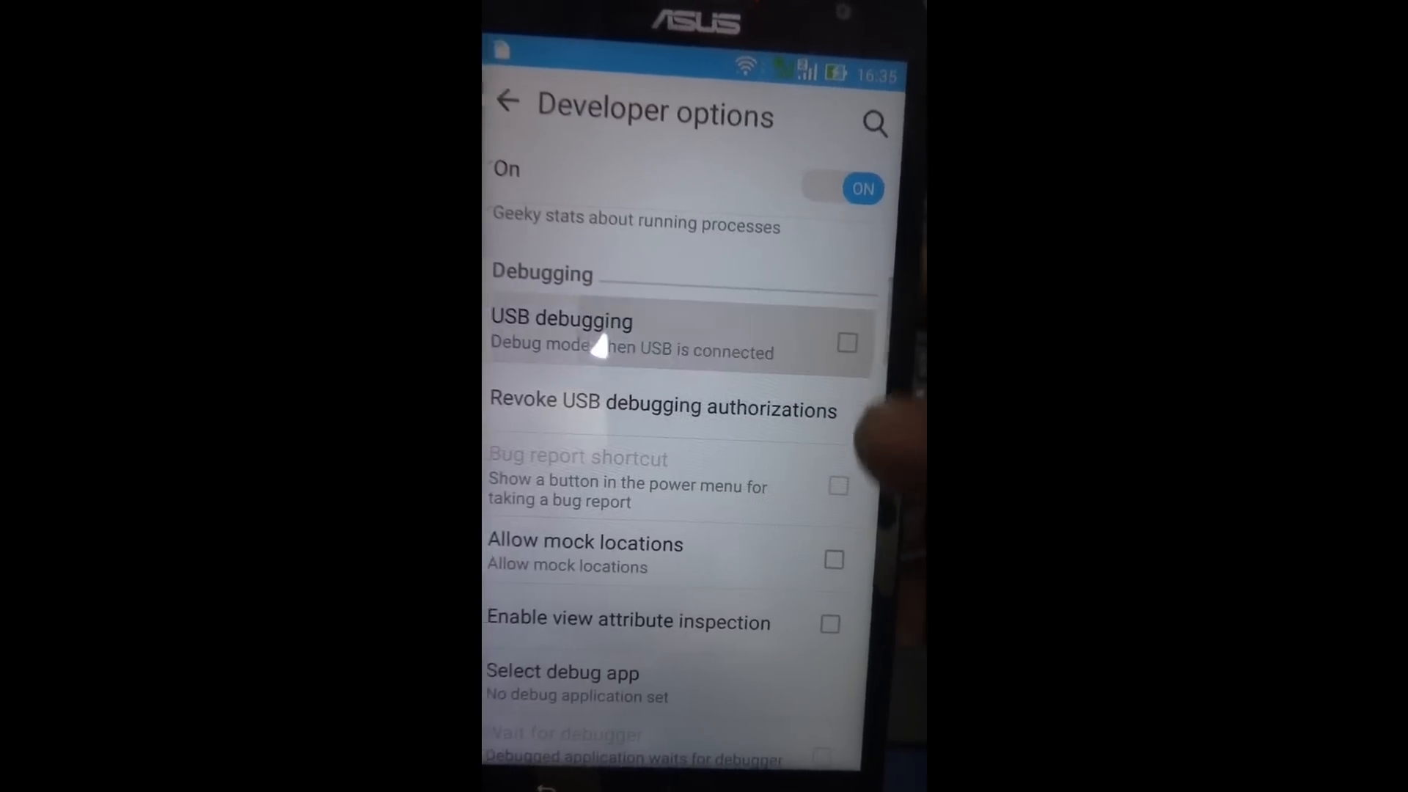
{"action": "left_click", "coordinate": [845, 343]}
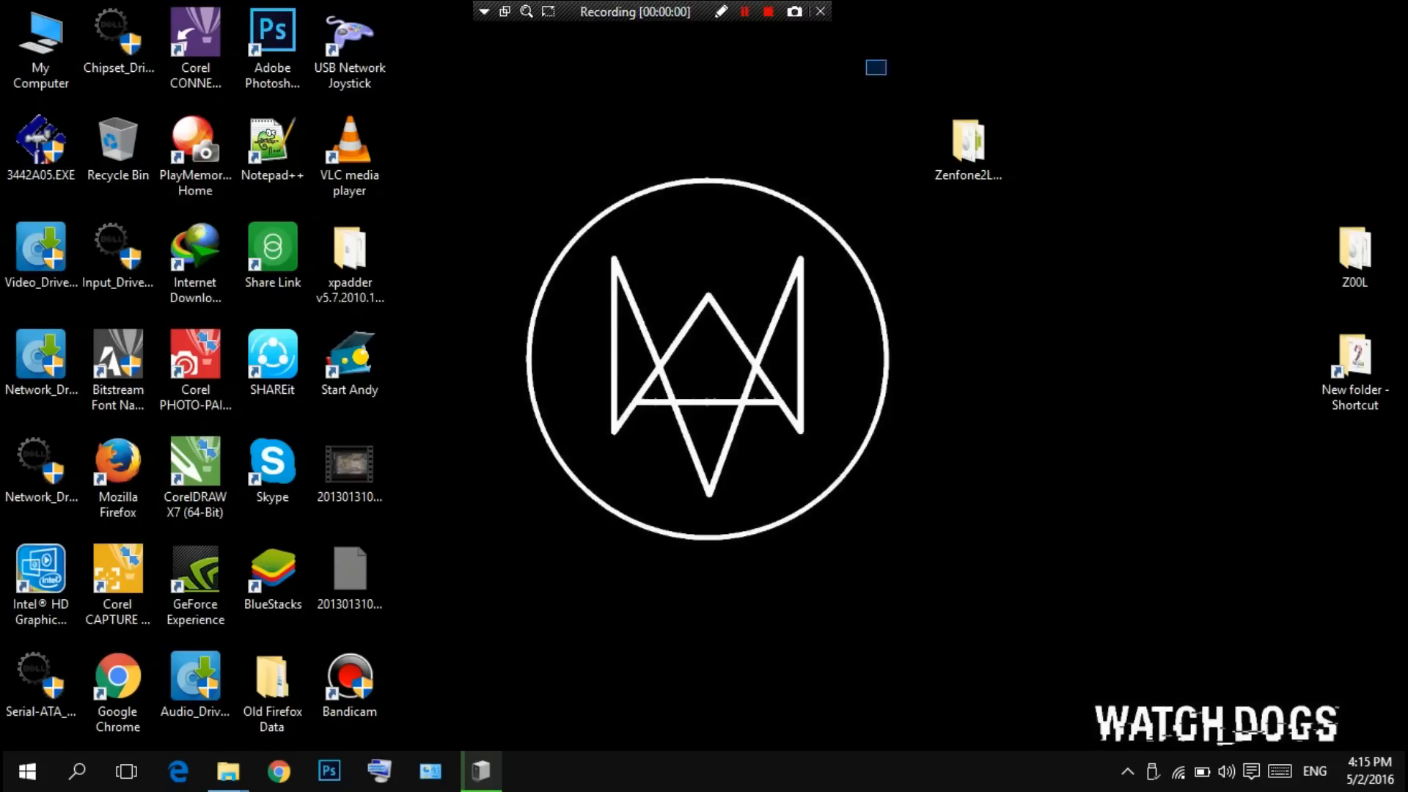
Step: Run adb-setup-1.4.2.exe from Zenfone2Laser, answer Y, and finish the Google USB driver wizard
{"action": "left_click", "coordinate": [968, 144]}
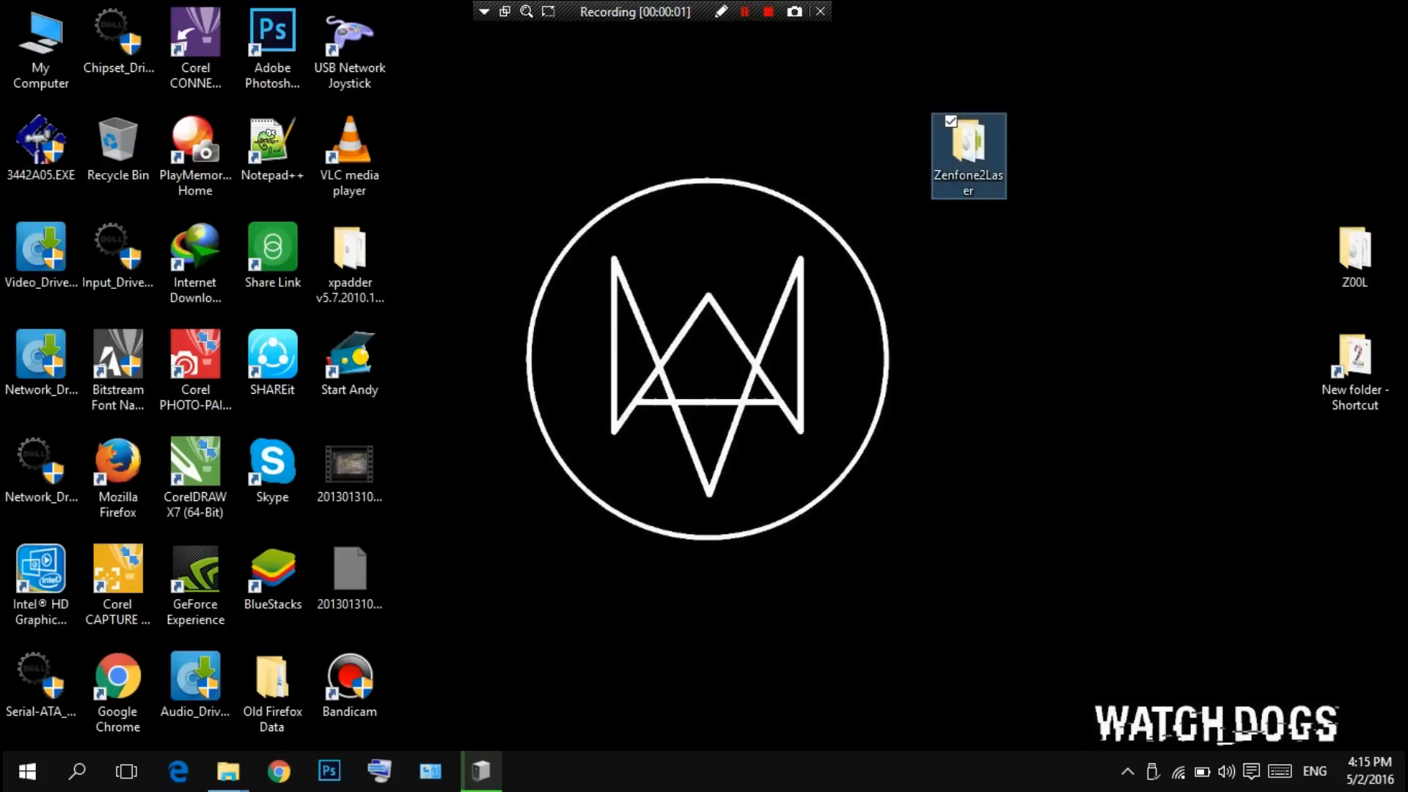
{"action": "double_click", "coordinate": [968, 142]}
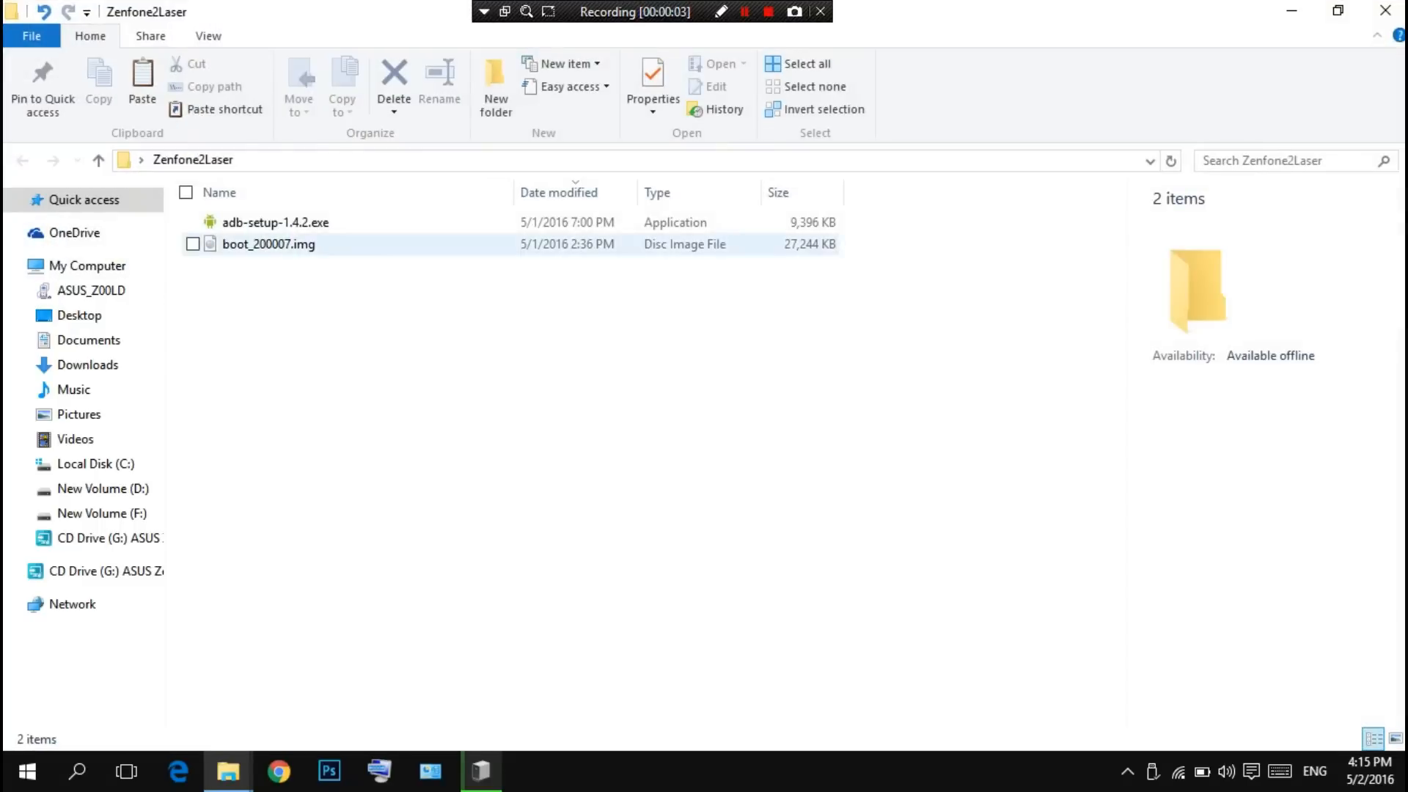
{"action": "left_click", "coordinate": [276, 221]}
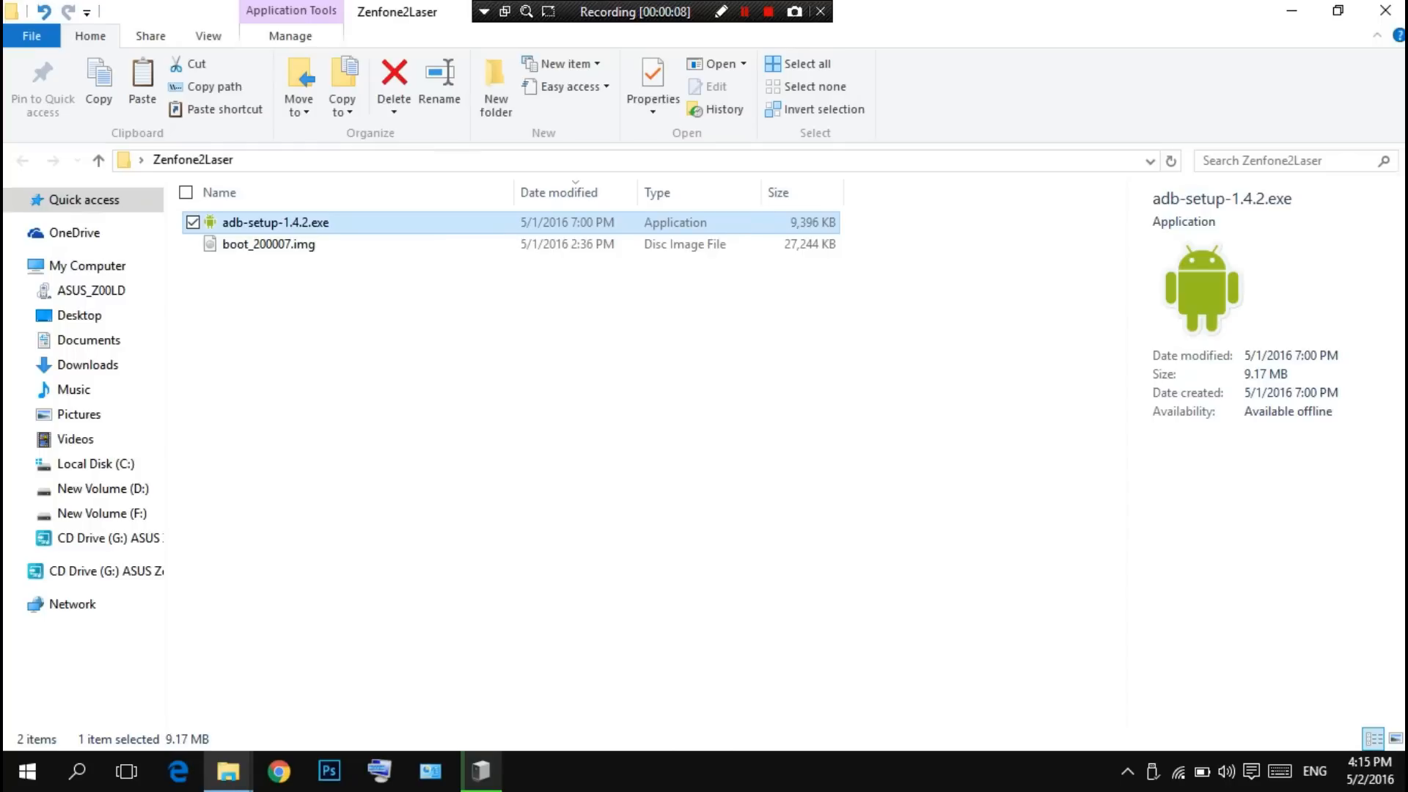
{"action": "double_click", "coordinate": [275, 222]}
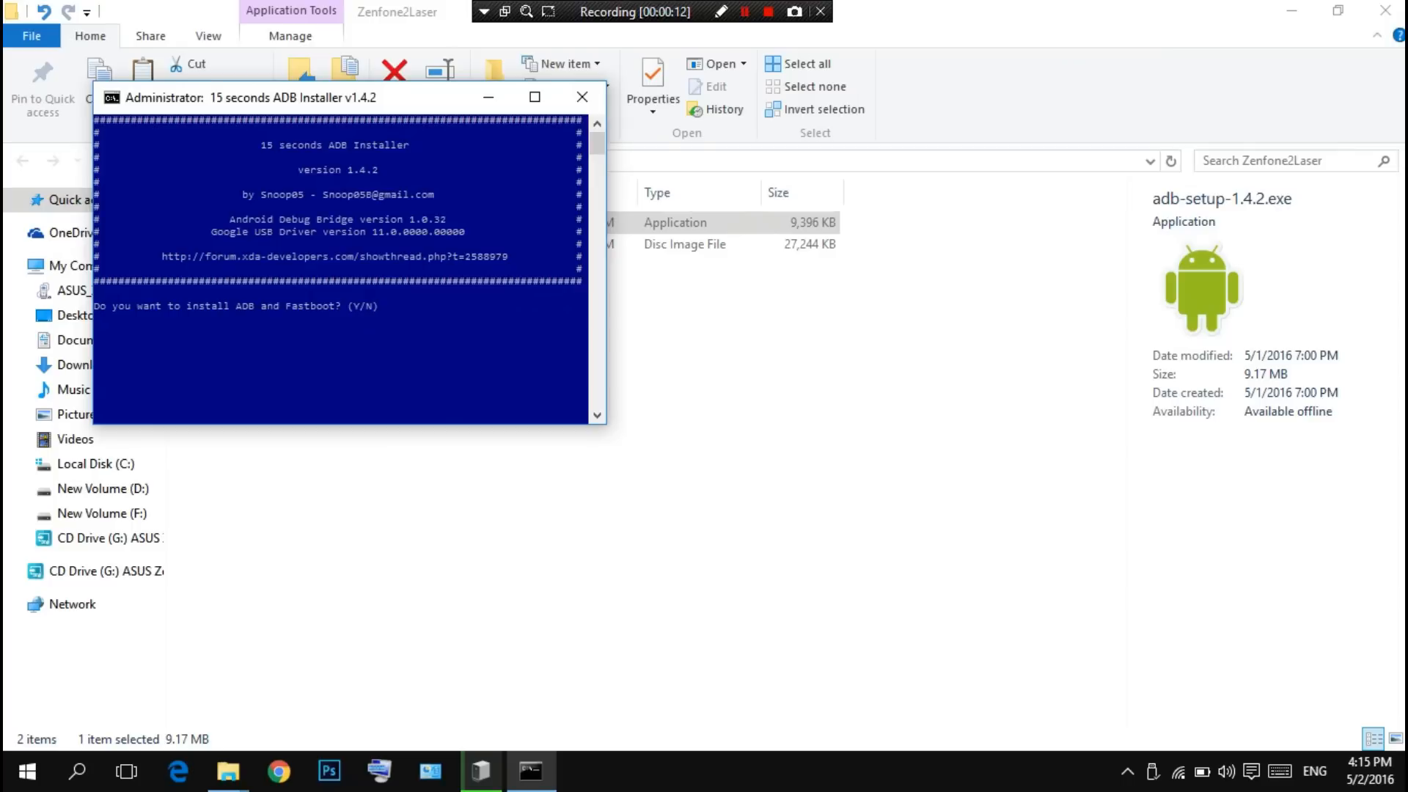
{"action": "type", "text": "y"}
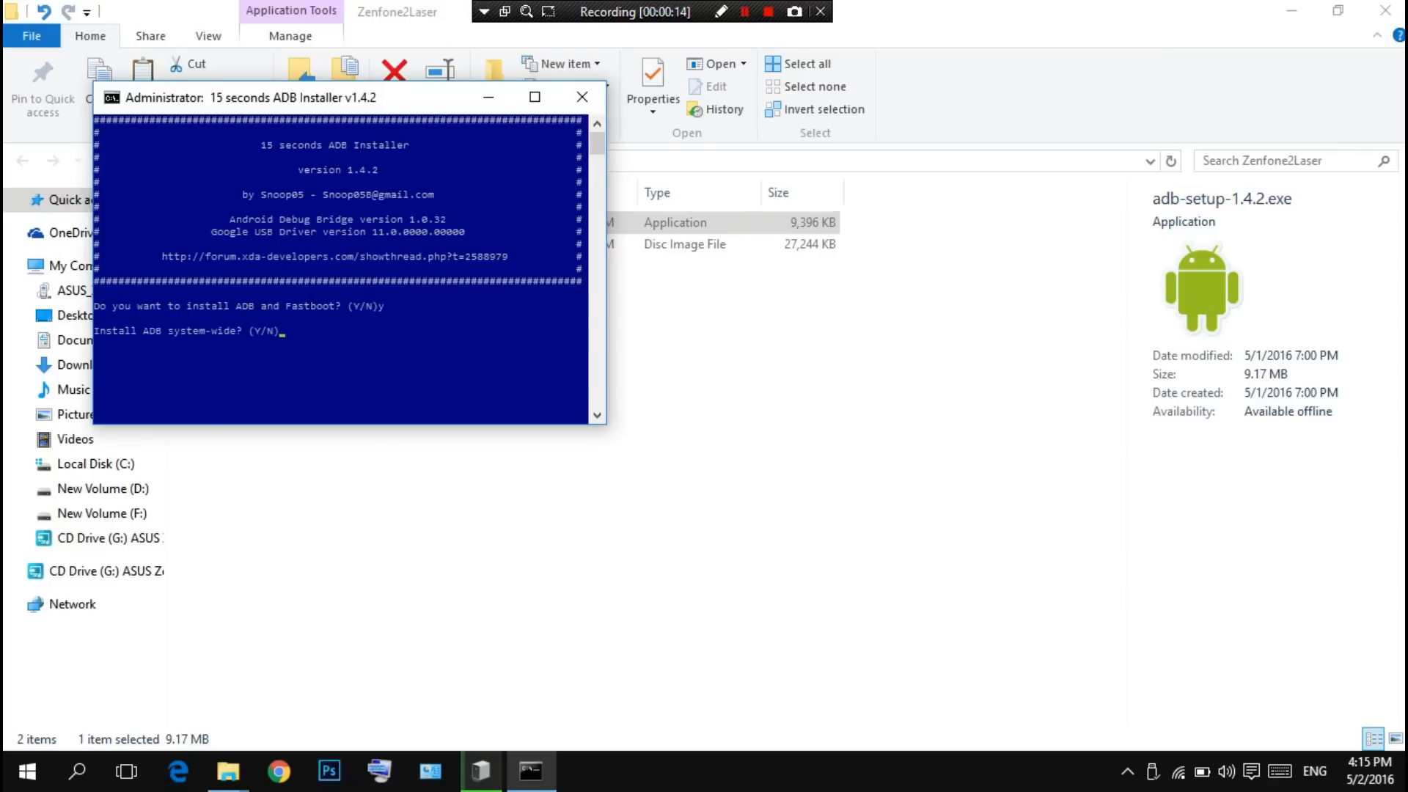
{"action": "type", "text": "y"}
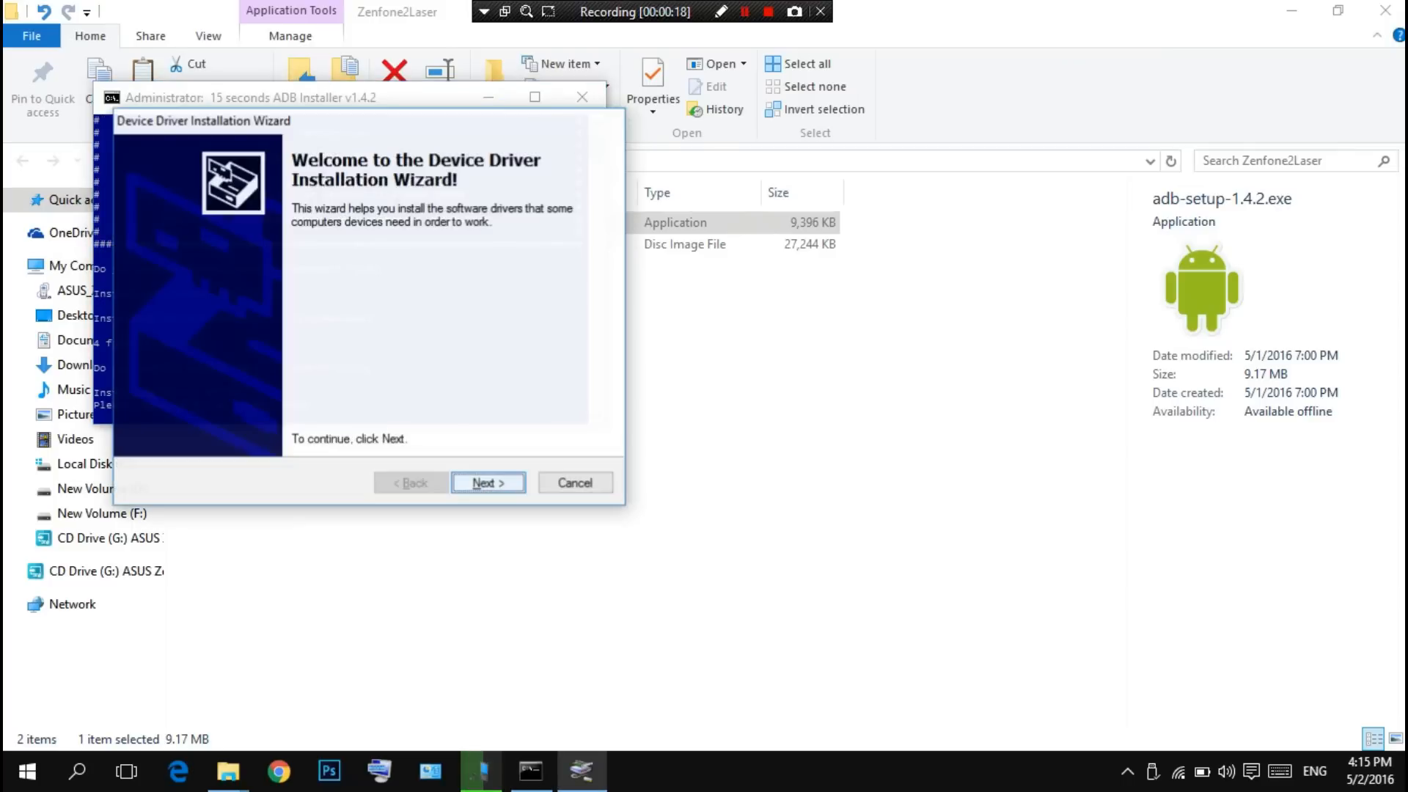
{"action": "left_click", "coordinate": [488, 483]}
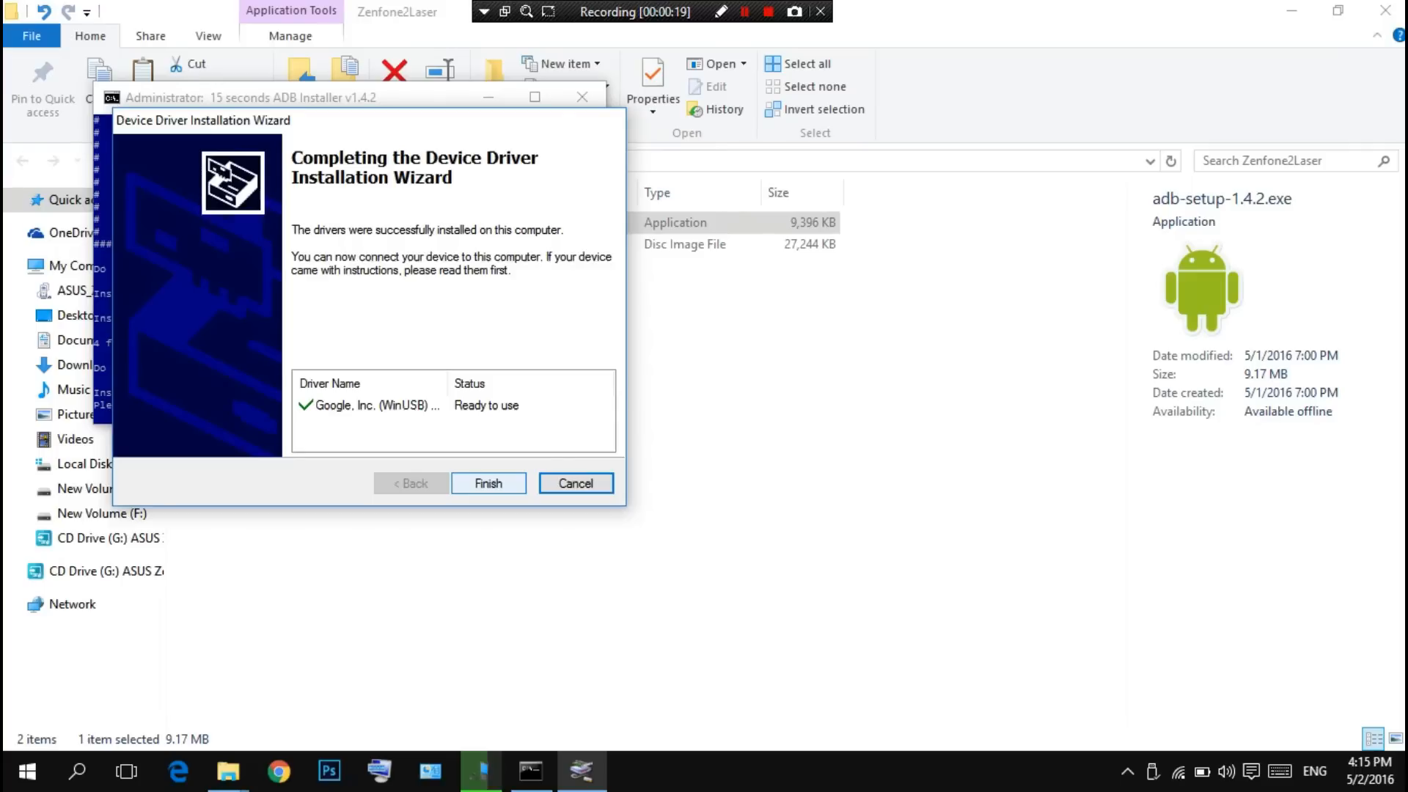
{"action": "left_click", "coordinate": [488, 483]}
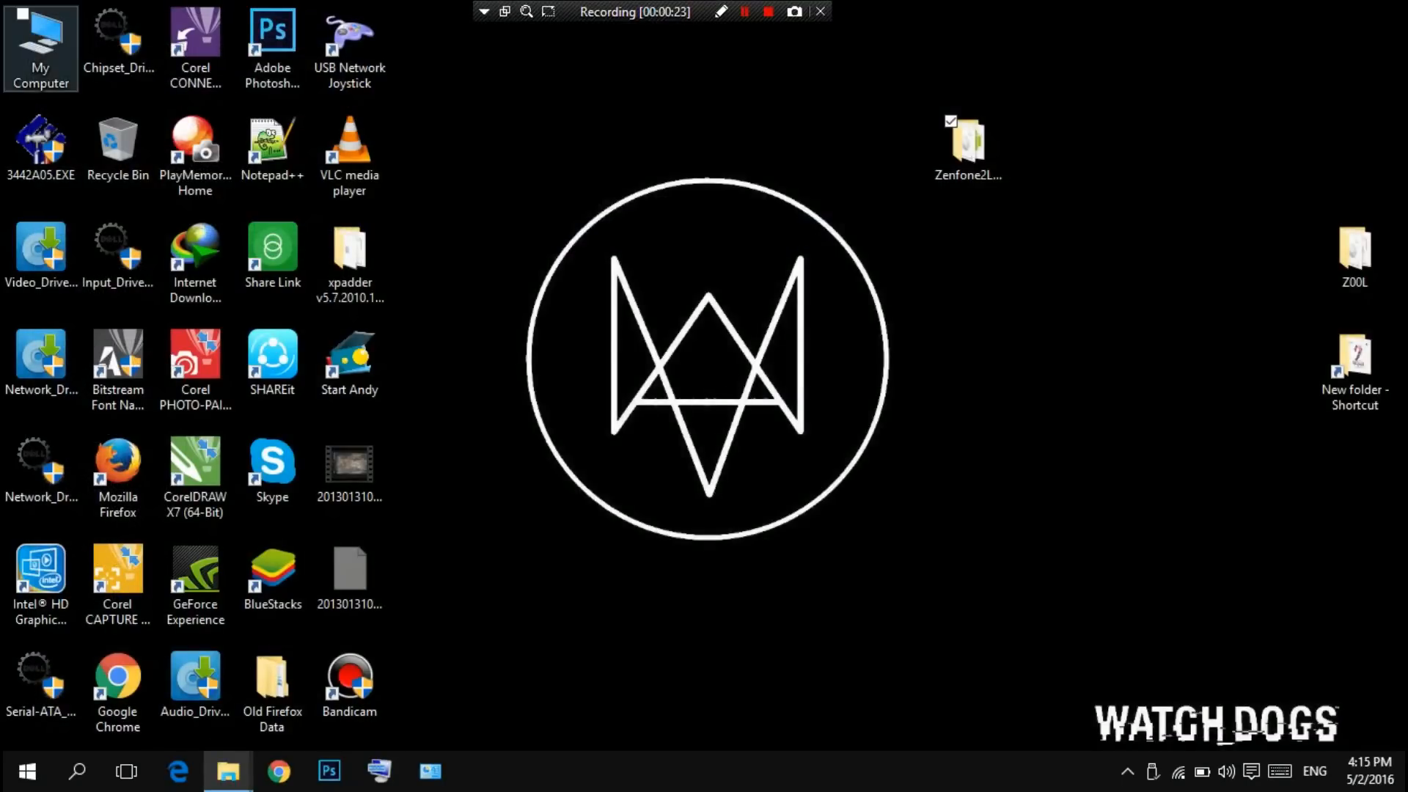
Step: Copy adb.exe, fastboot.exe and both Adb DLLs from C:\adb and paste into Zenfone2Laser
{"action": "double_click", "coordinate": [41, 40]}
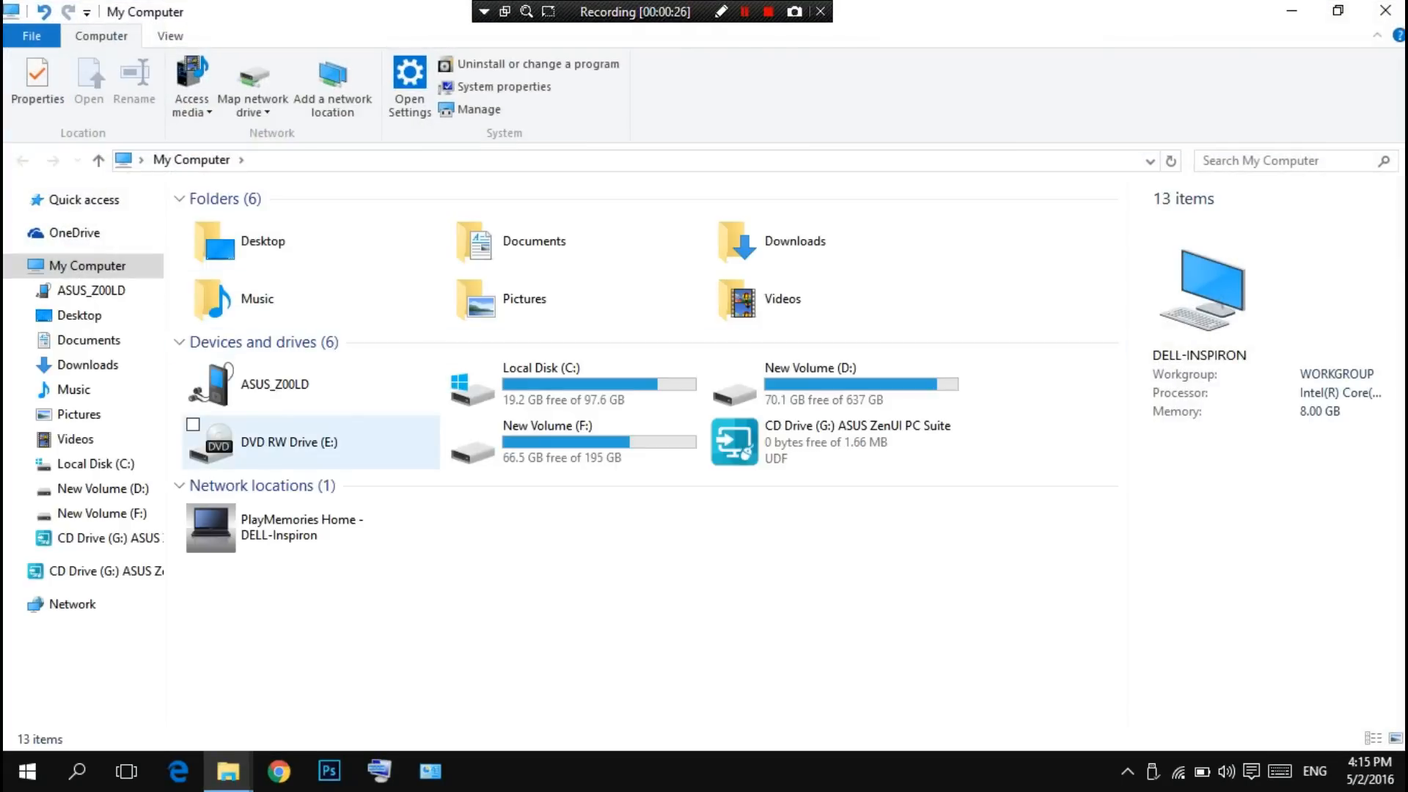
{"action": "double_click", "coordinate": [541, 368]}
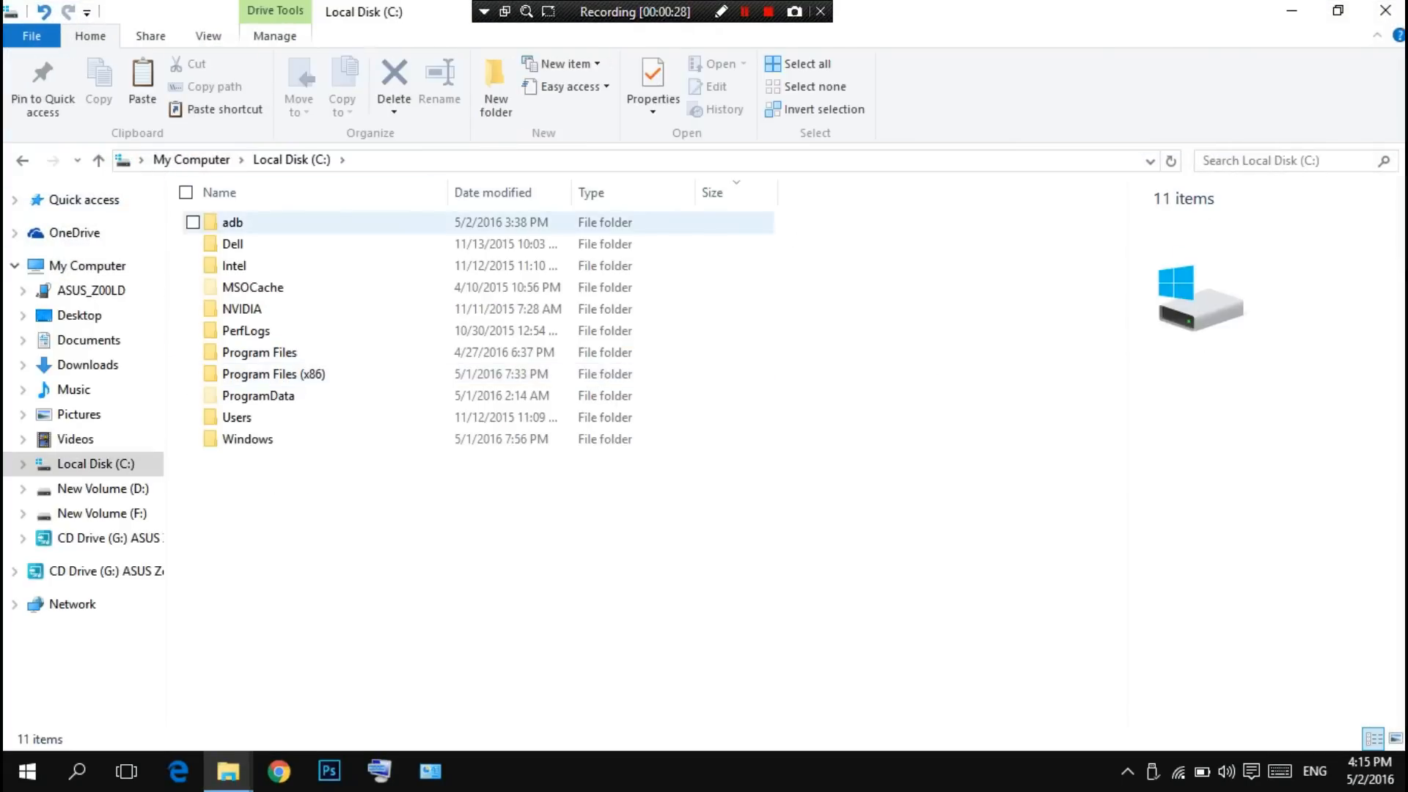
{"action": "double_click", "coordinate": [232, 222]}
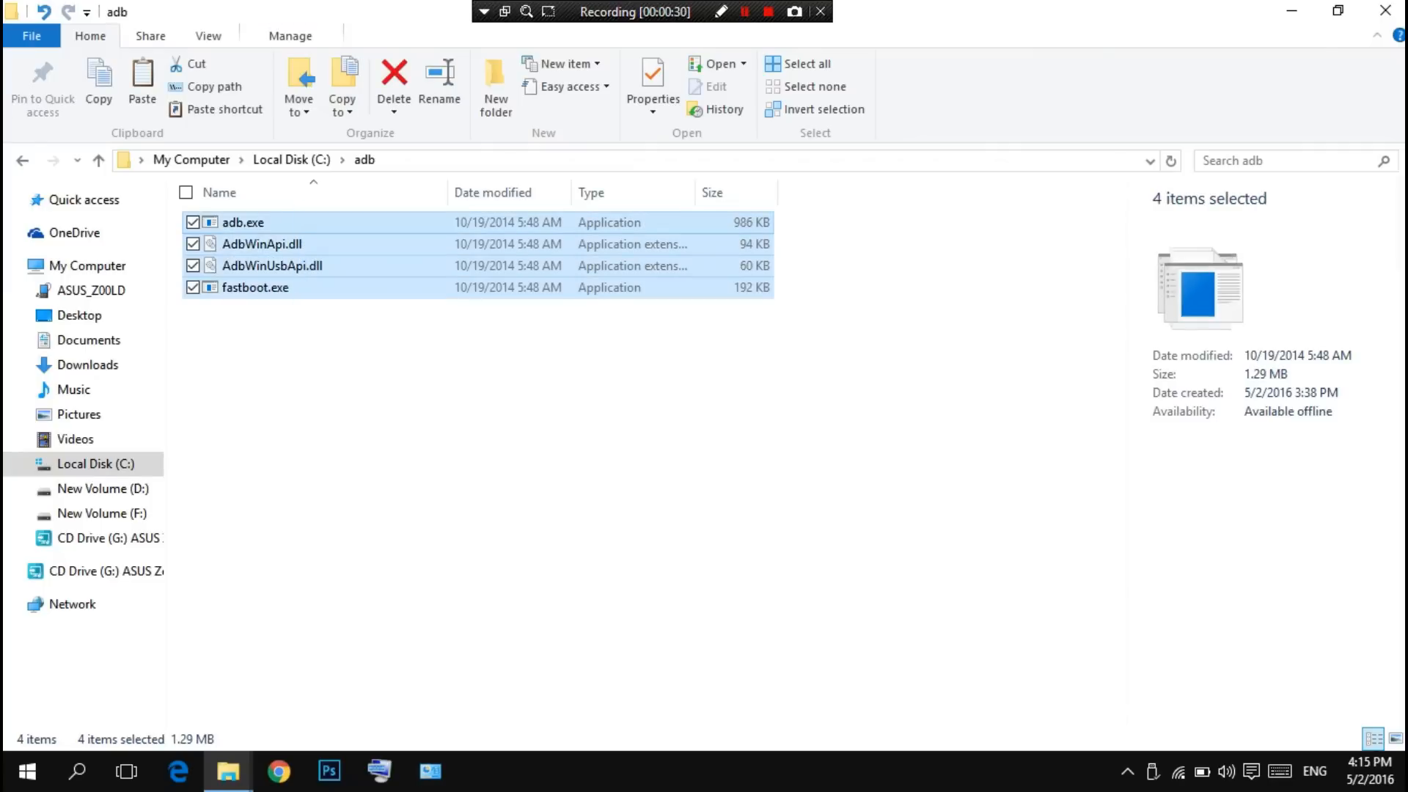
{"action": "right_click", "coordinate": [241, 221]}
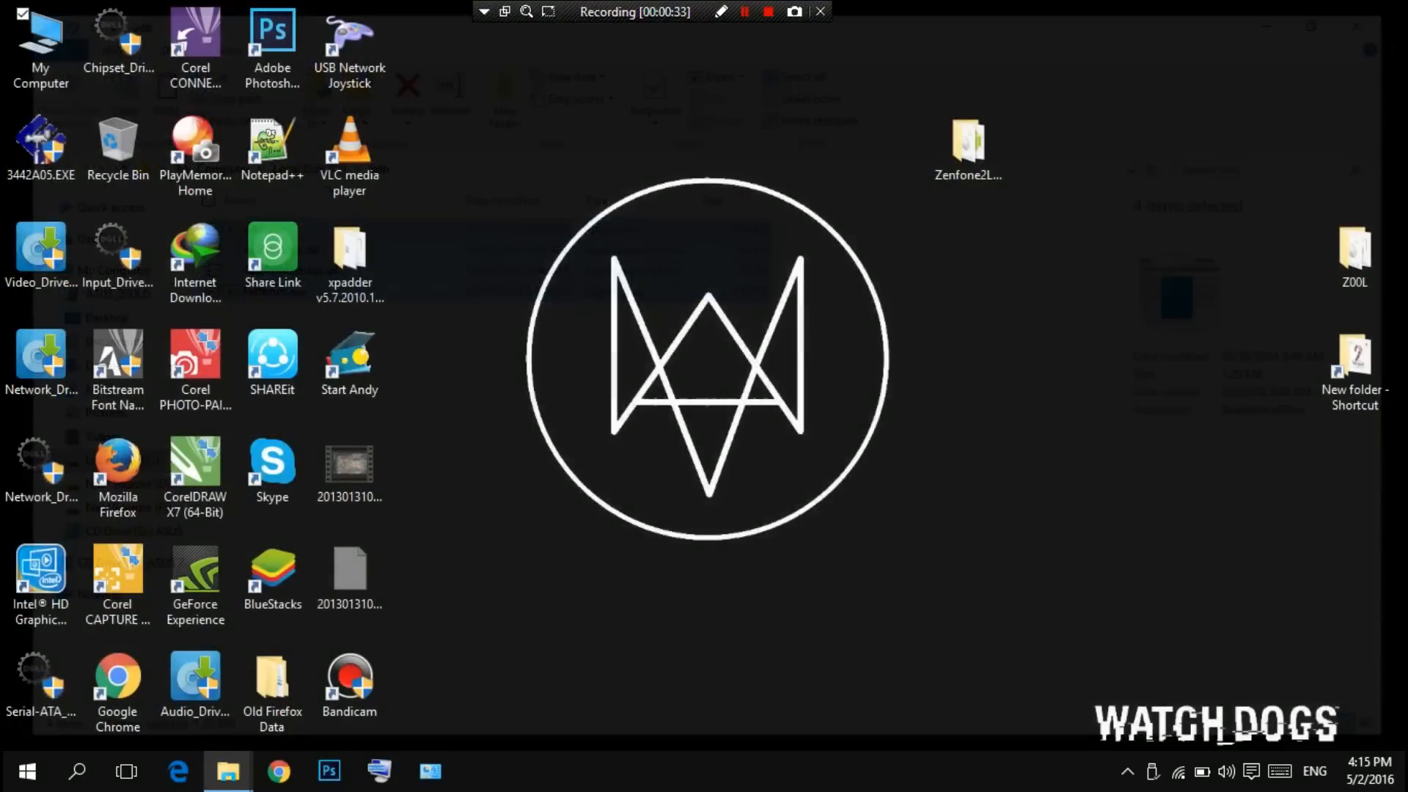
{"action": "double_click", "coordinate": [967, 144]}
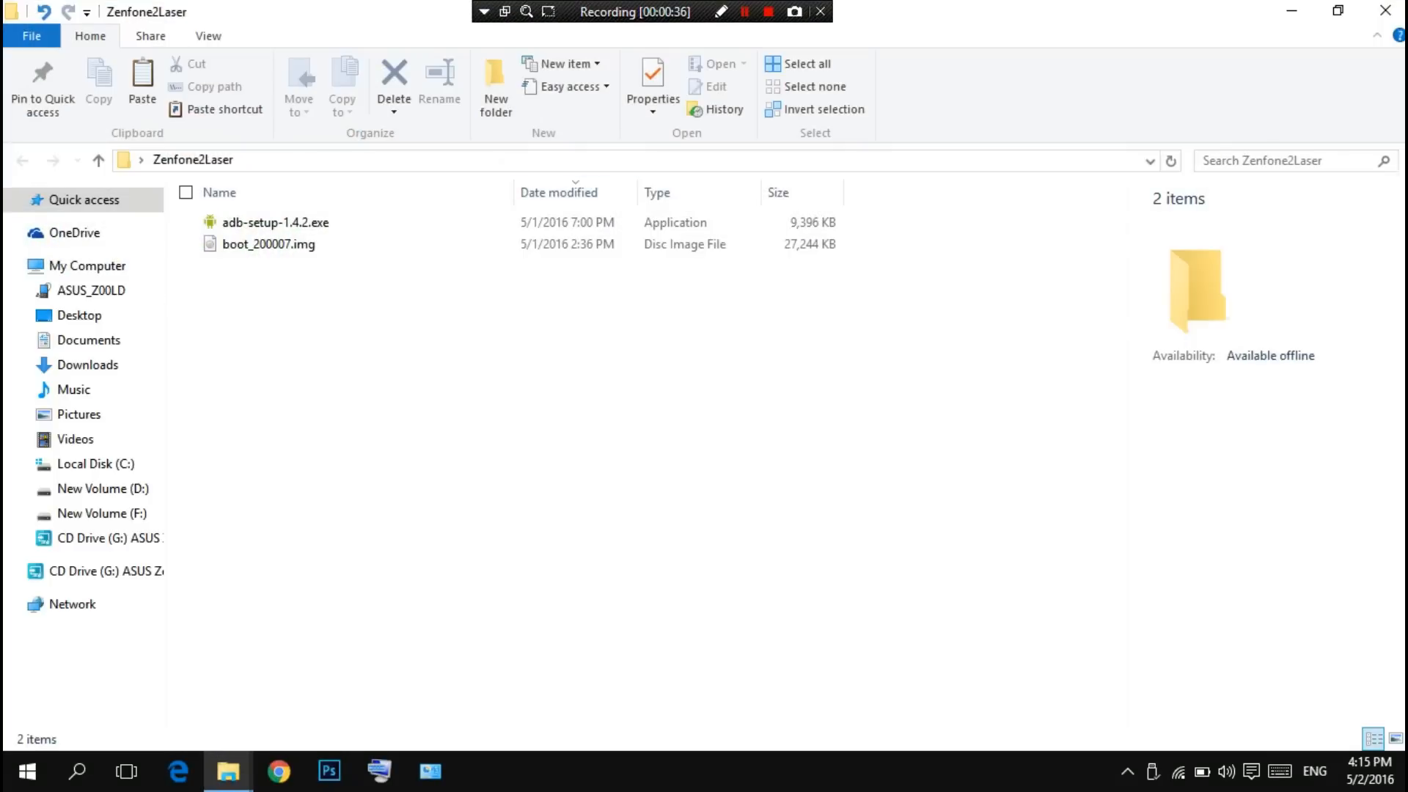
{"action": "left_click", "coordinate": [141, 85]}
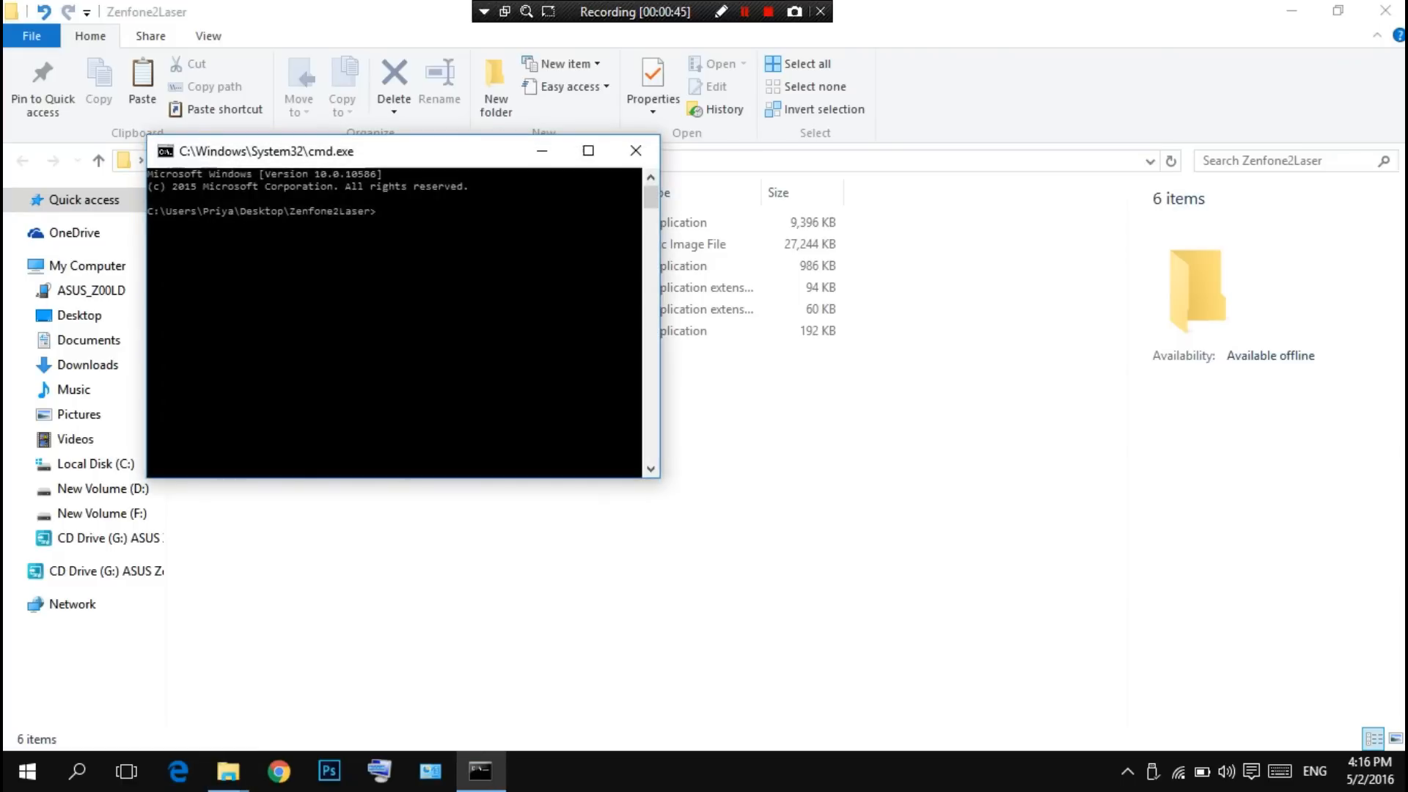
Step: Type a premature reboot command at the prompt and discard it
{"action": "type", "text": "a"}
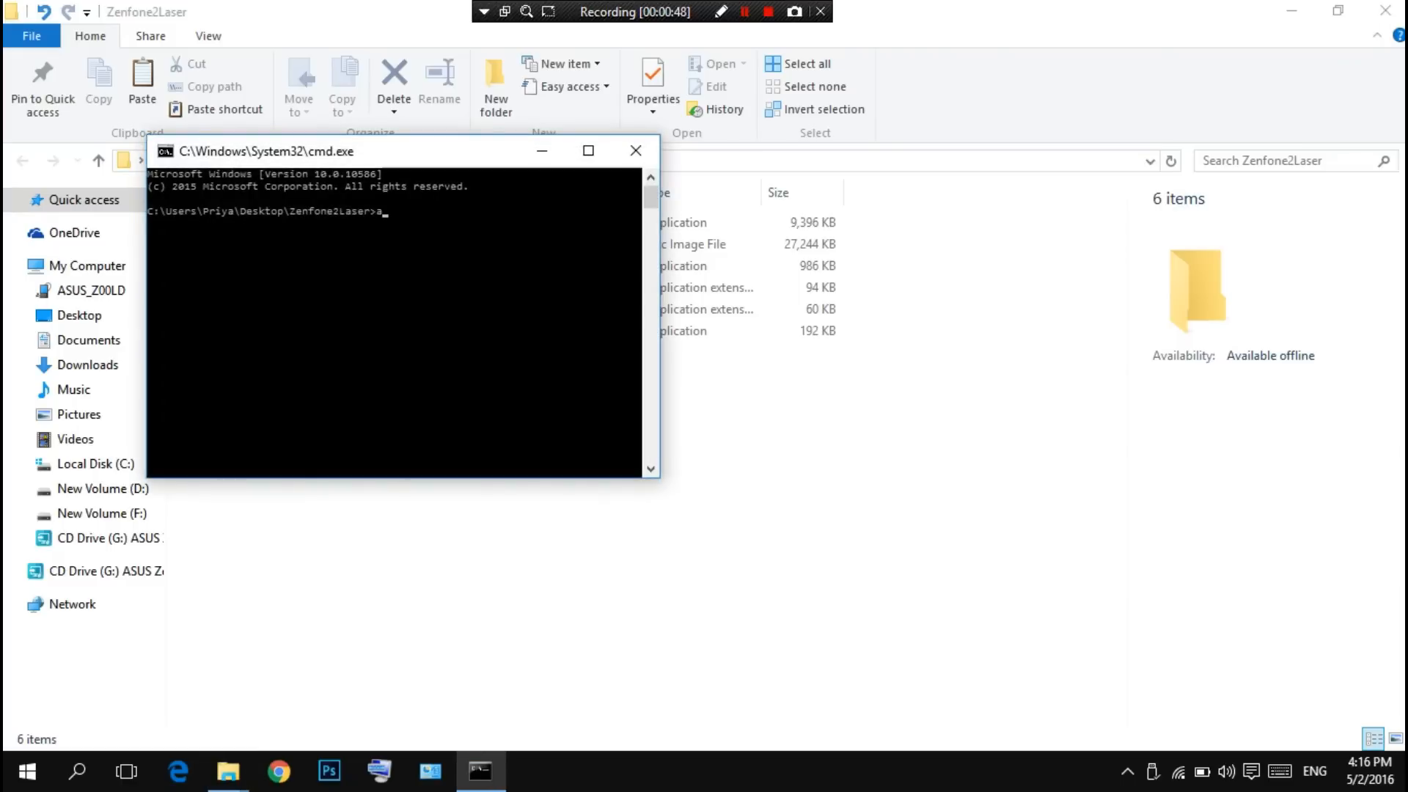
{"action": "type", "text": "db reb"}
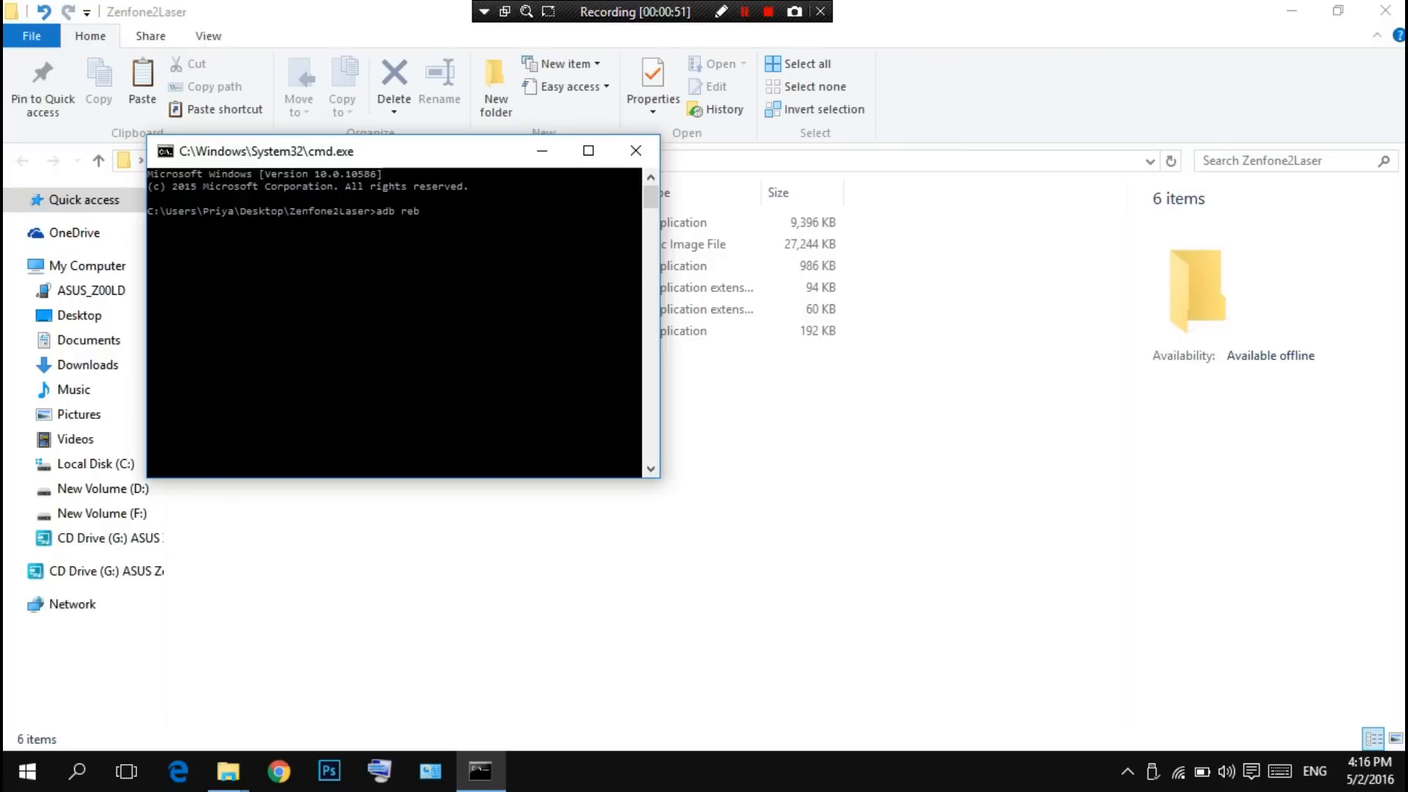
{"action": "type", "text": "oot bootloa"}
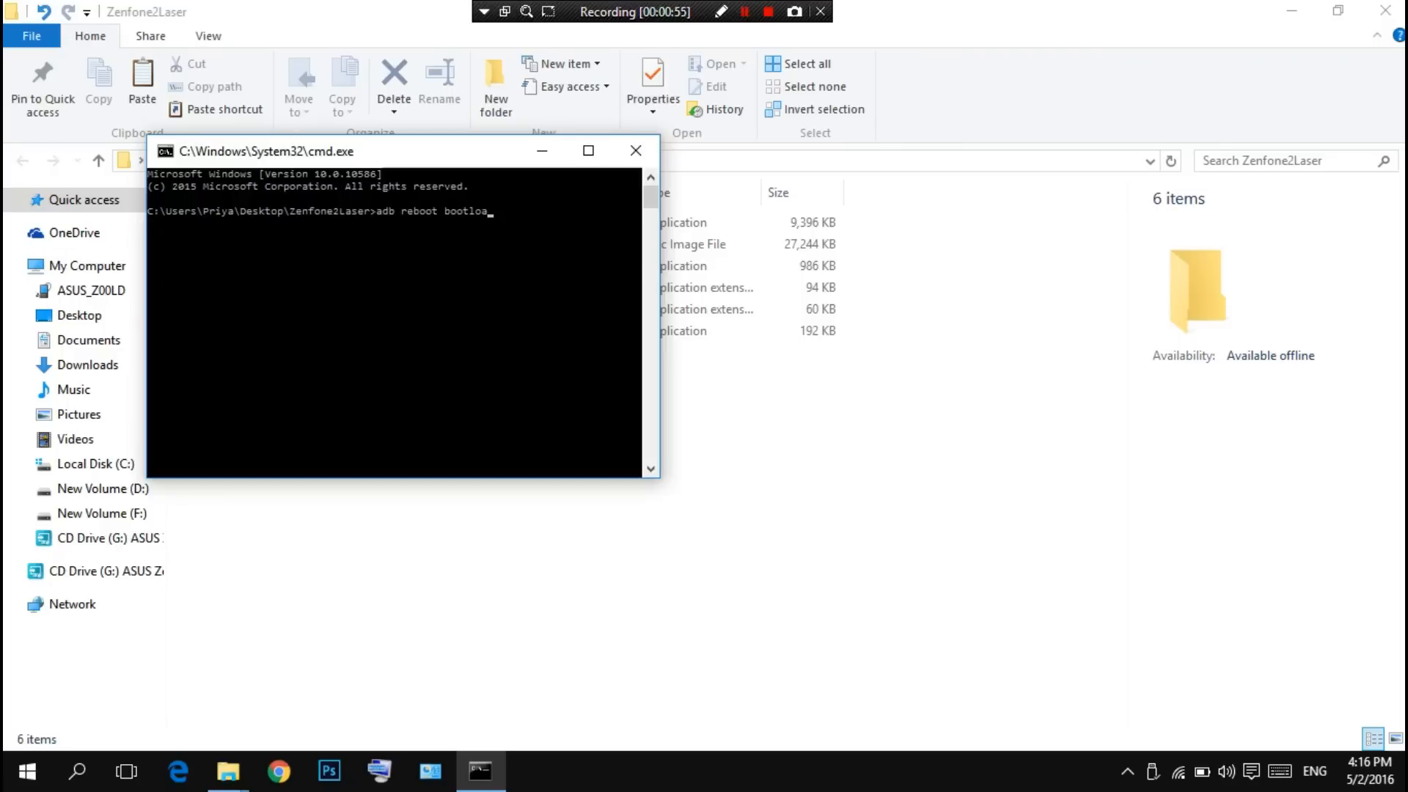
{"action": "type", "text": "de"}
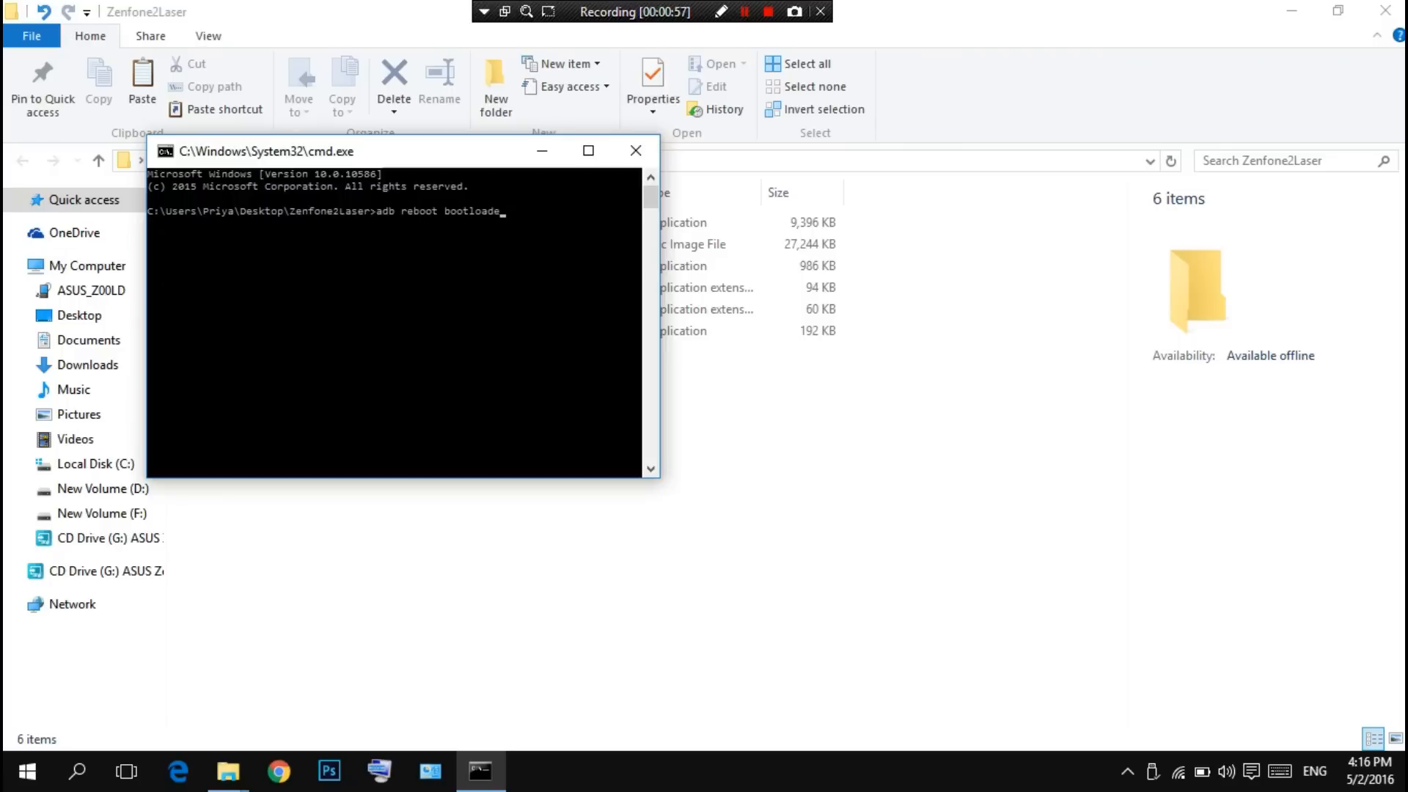
{"action": "key", "text": "enter"}
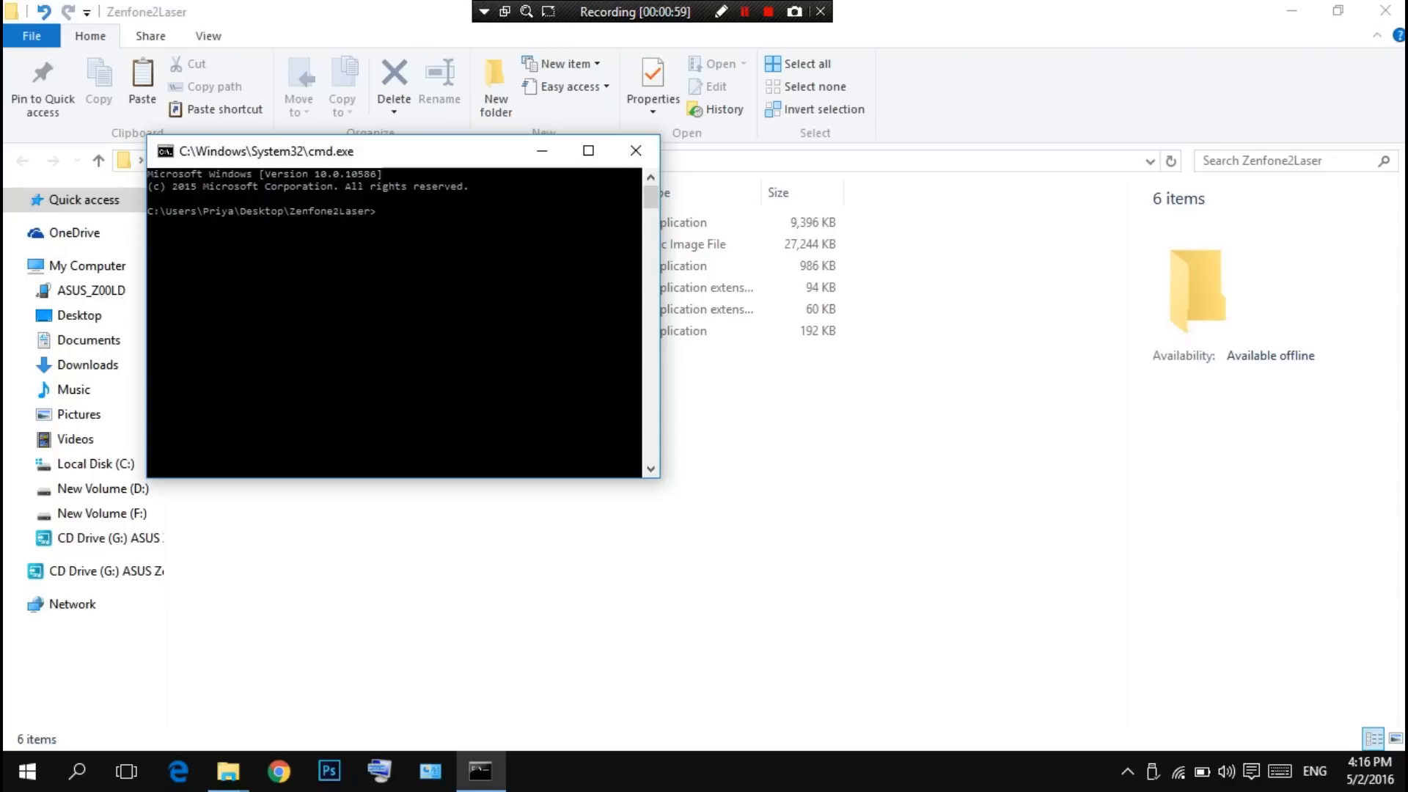
Step: Open cmd.exe in the Zenfone2Laser folder and run 'adb devices'
{"action": "left_click", "coordinate": [636, 150]}
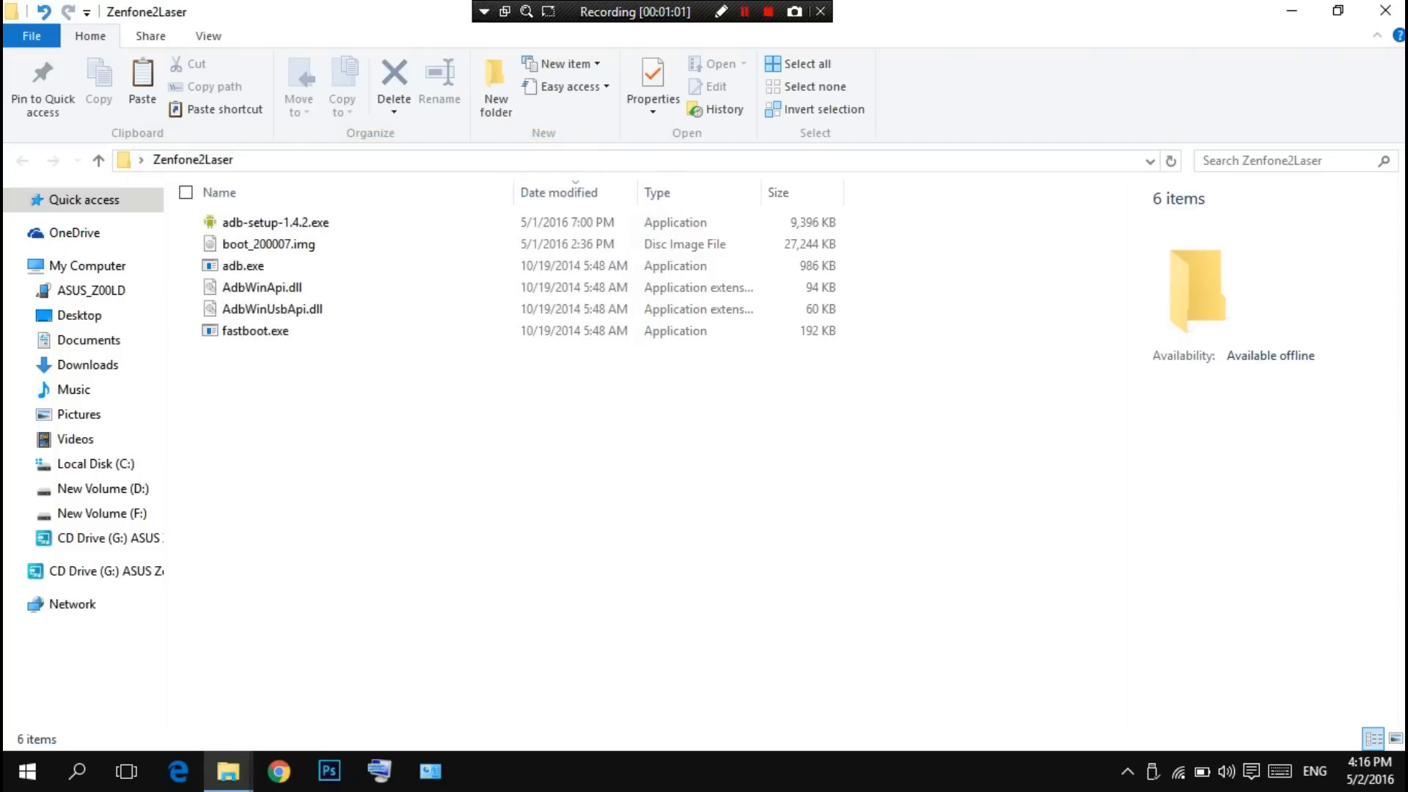
{"action": "type", "text": "C:\\Windows\\System32\\cmd.exe"}
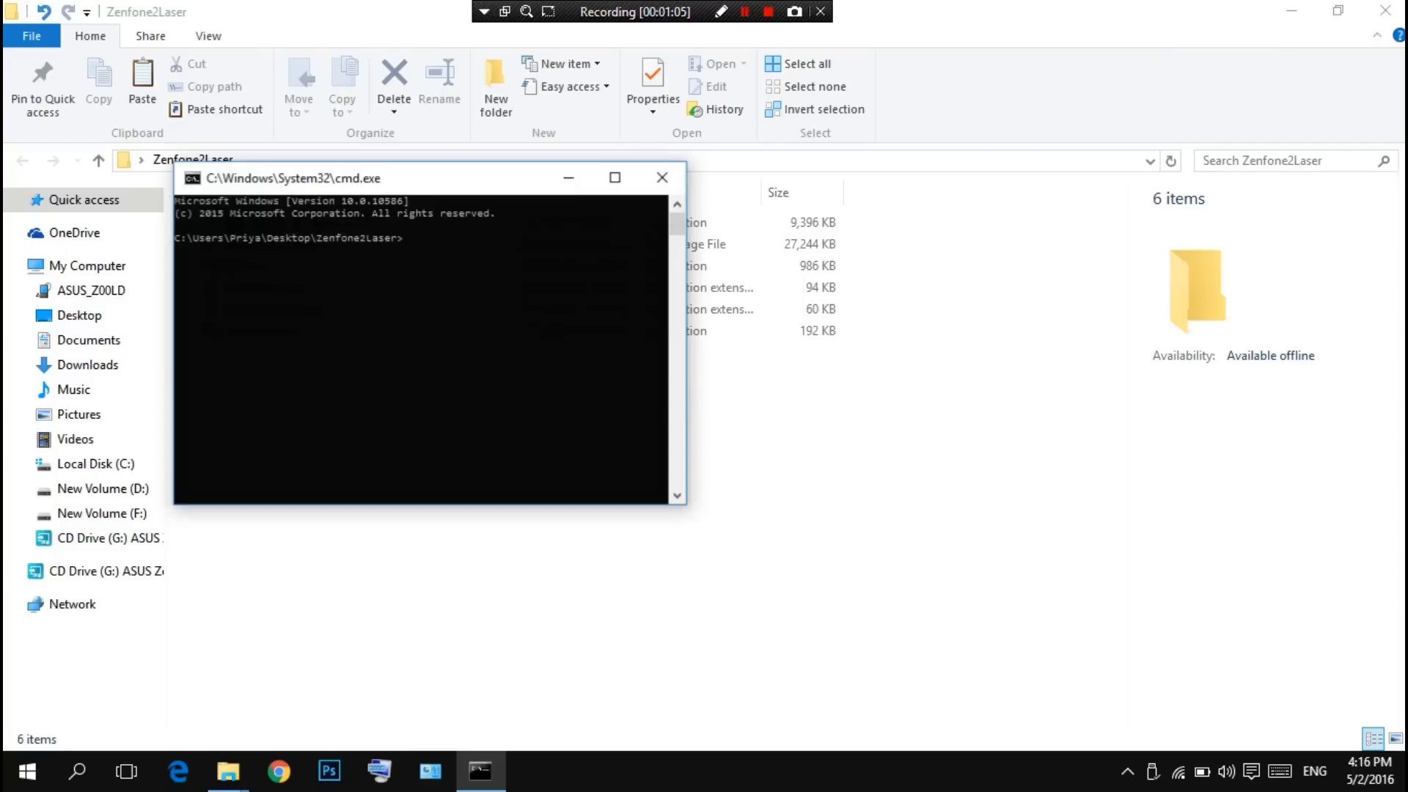
{"action": "type", "text": "adb devi"}
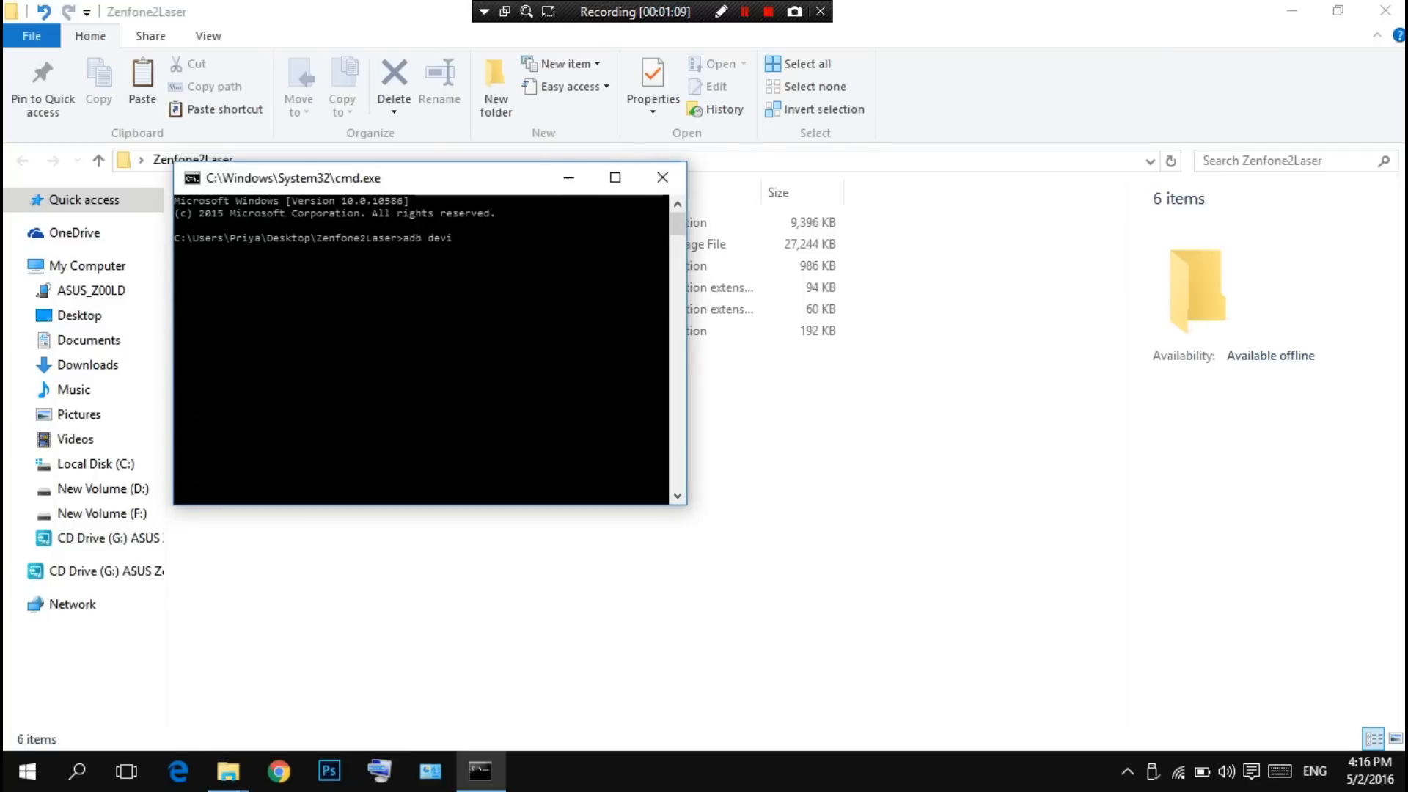
{"action": "type", "text": "ces"}
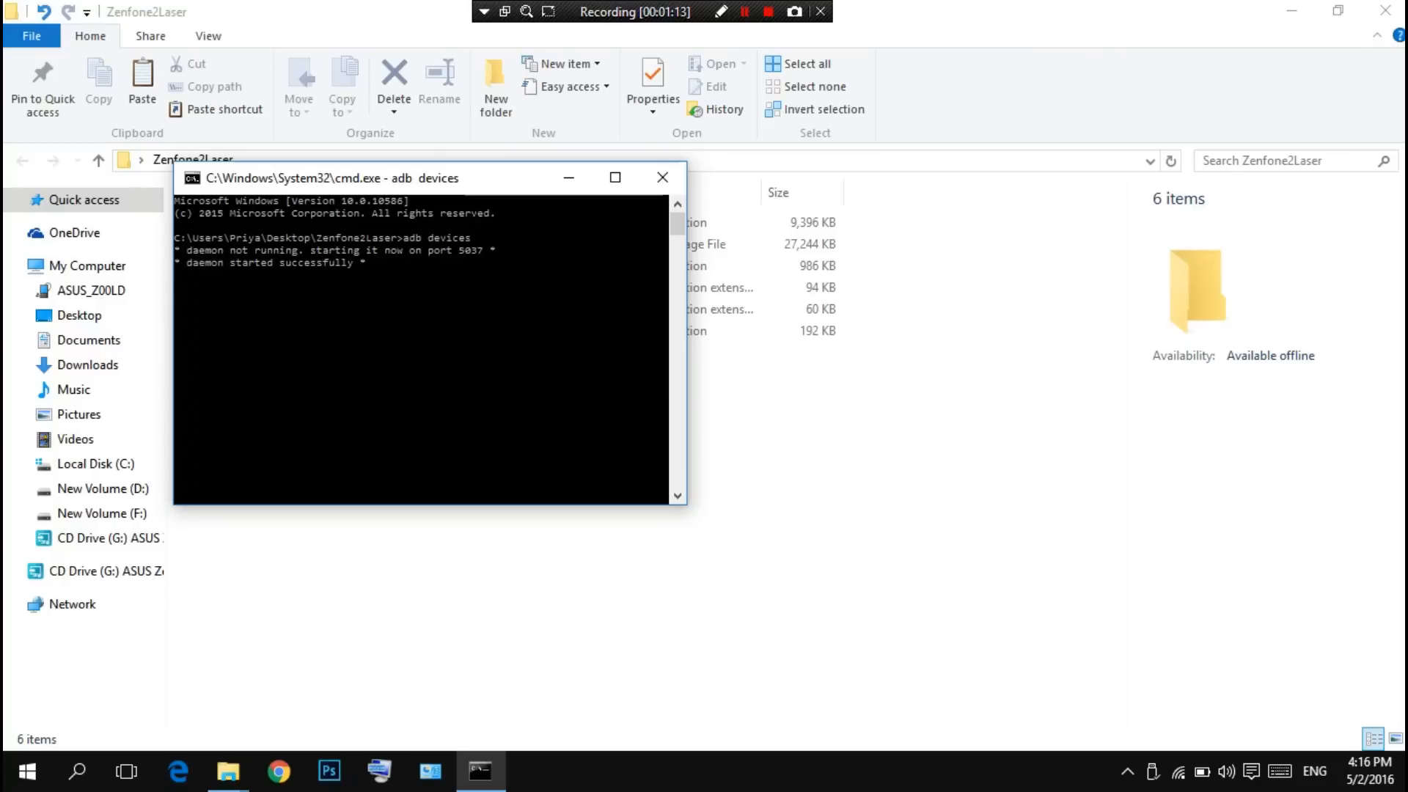
{"action": "key", "text": "enter"}
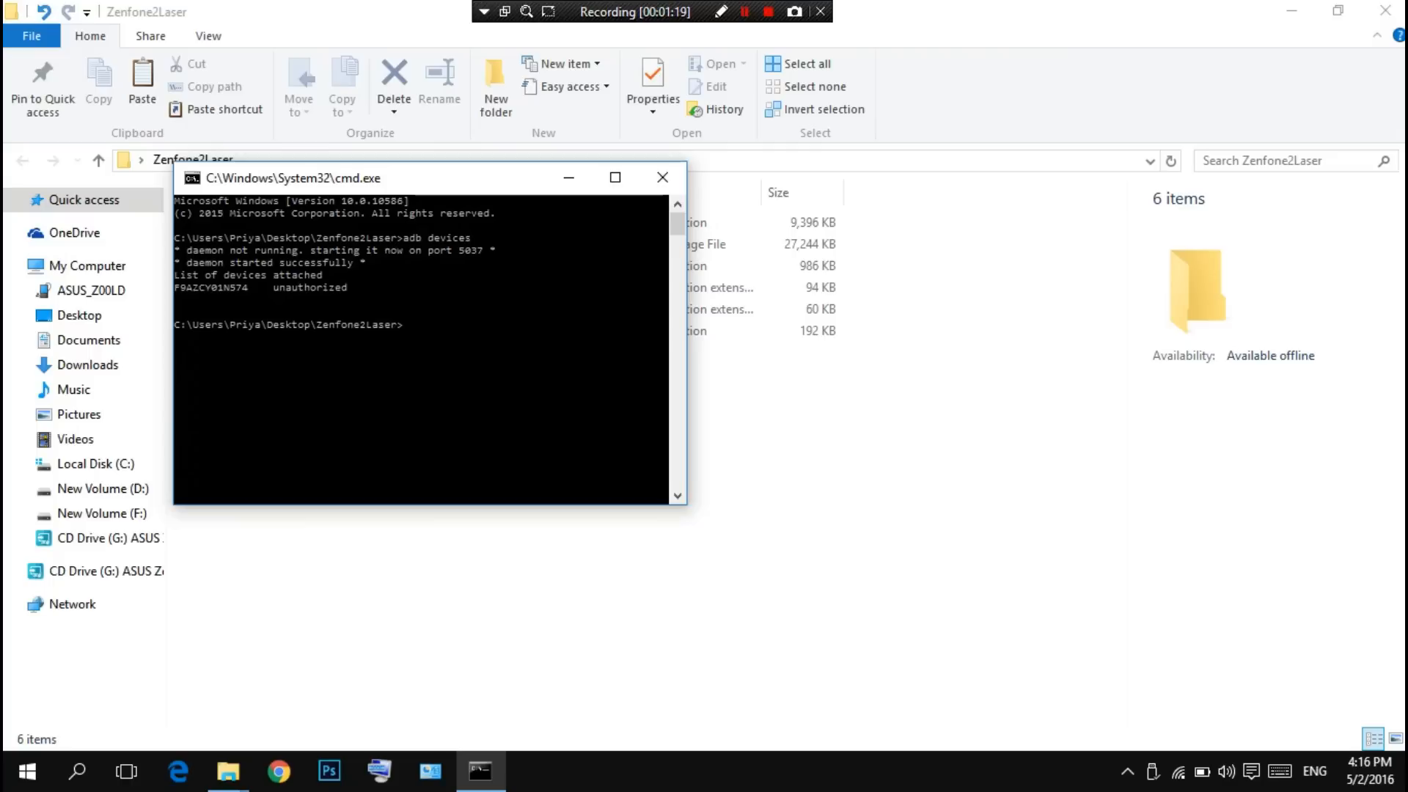
Step: Rerun 'adb devices' after allowing USB debugging, fixing a typo
{"action": "type", "text": "ad"}
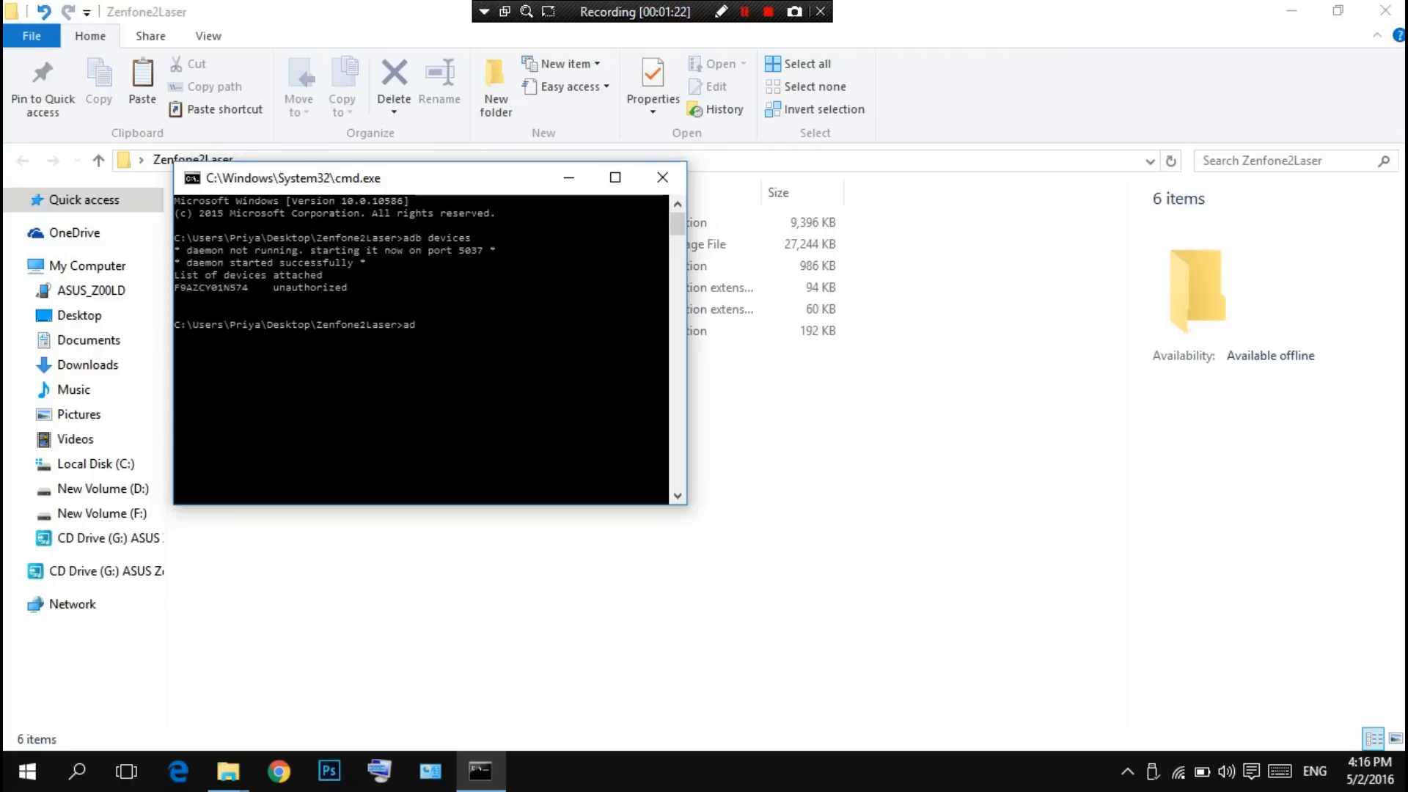
{"action": "type", "text": "b"}
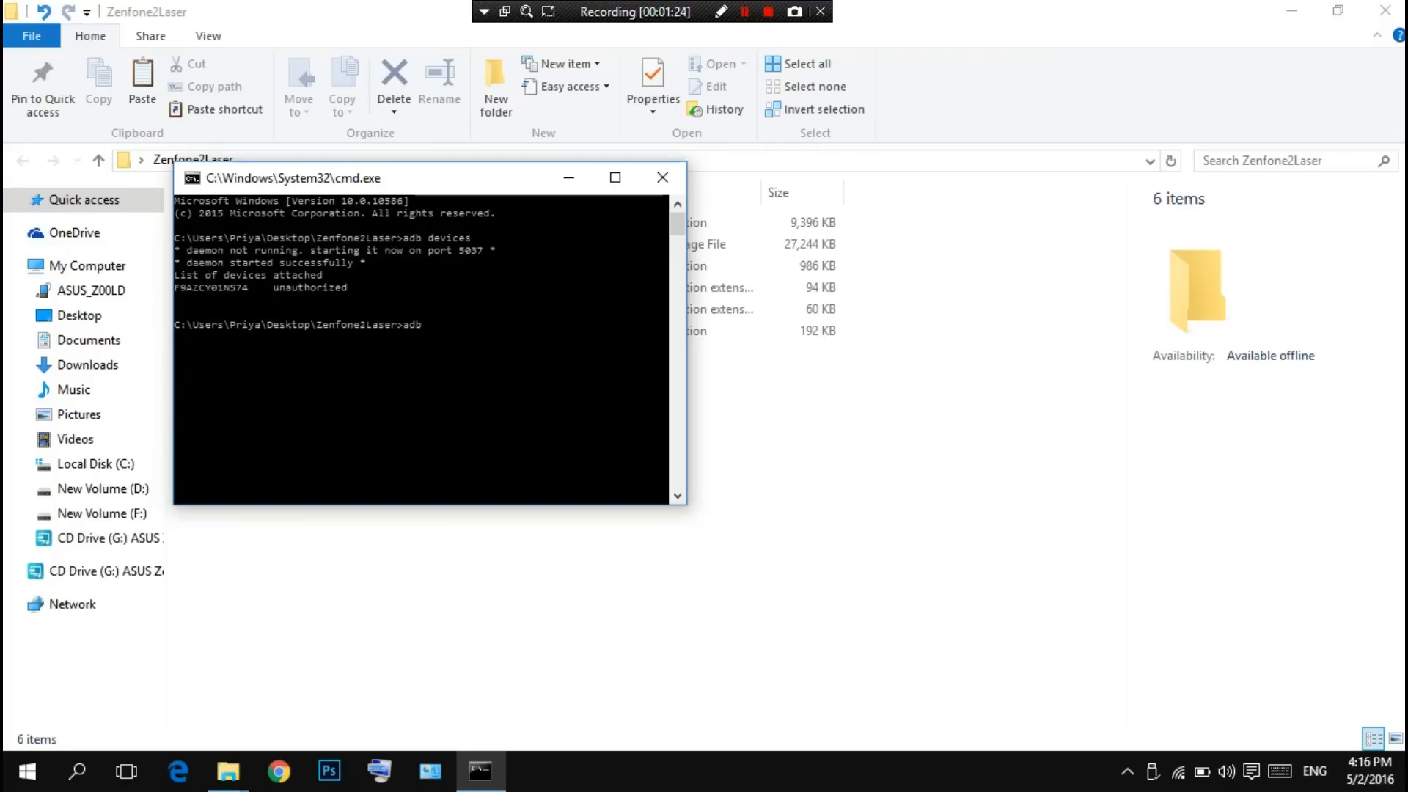
{"action": "type", "text": "devices"}
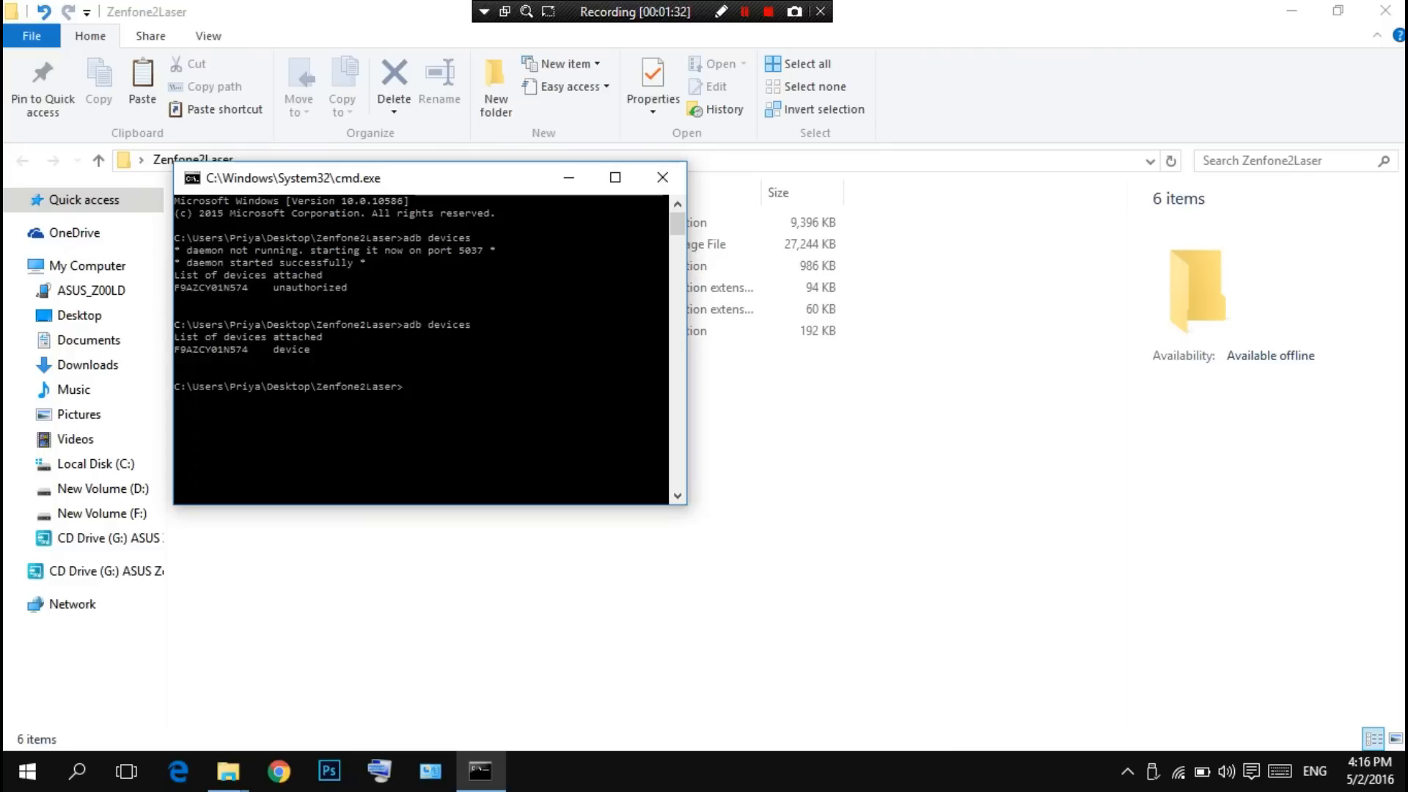
{"action": "type", "text": "adb"}
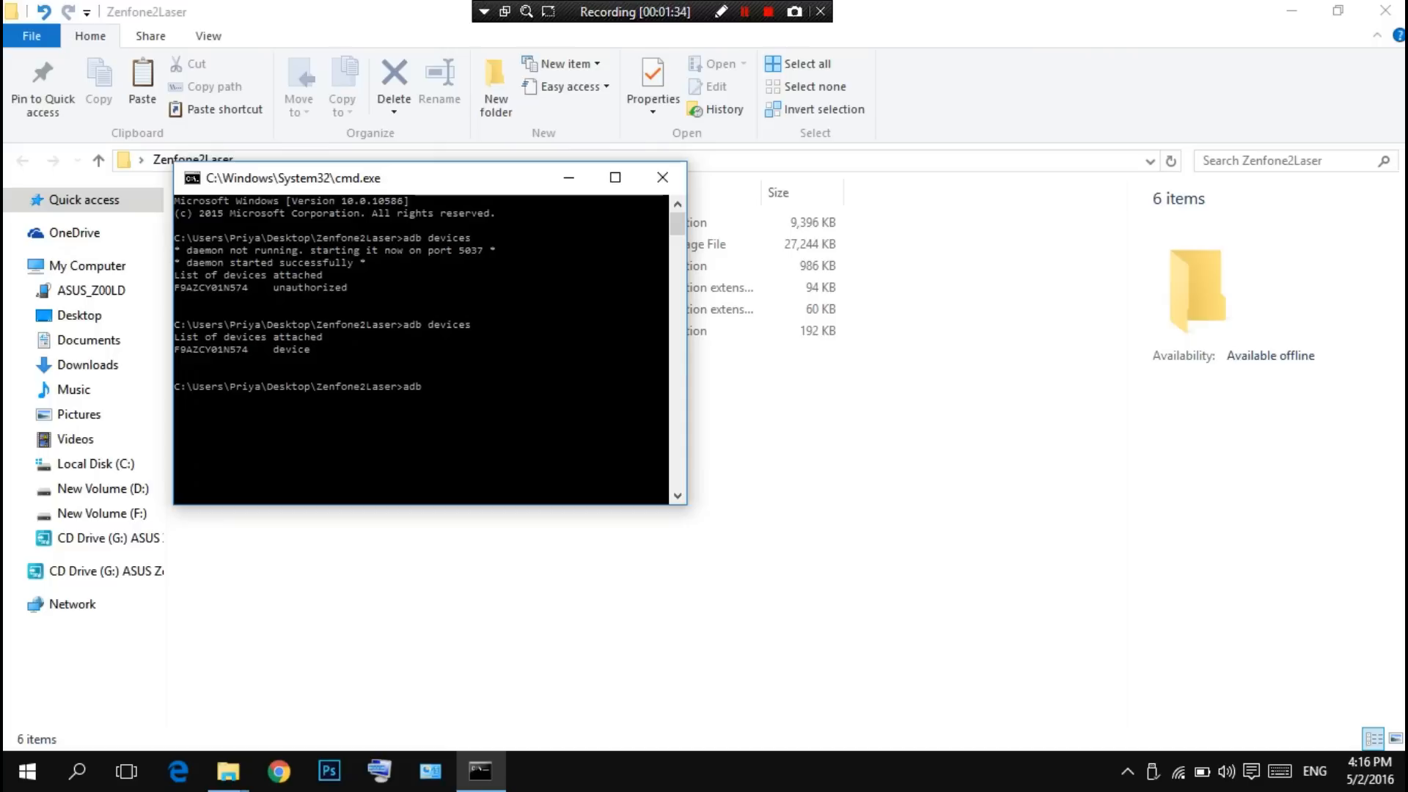
{"action": "type", "text": "devi"}
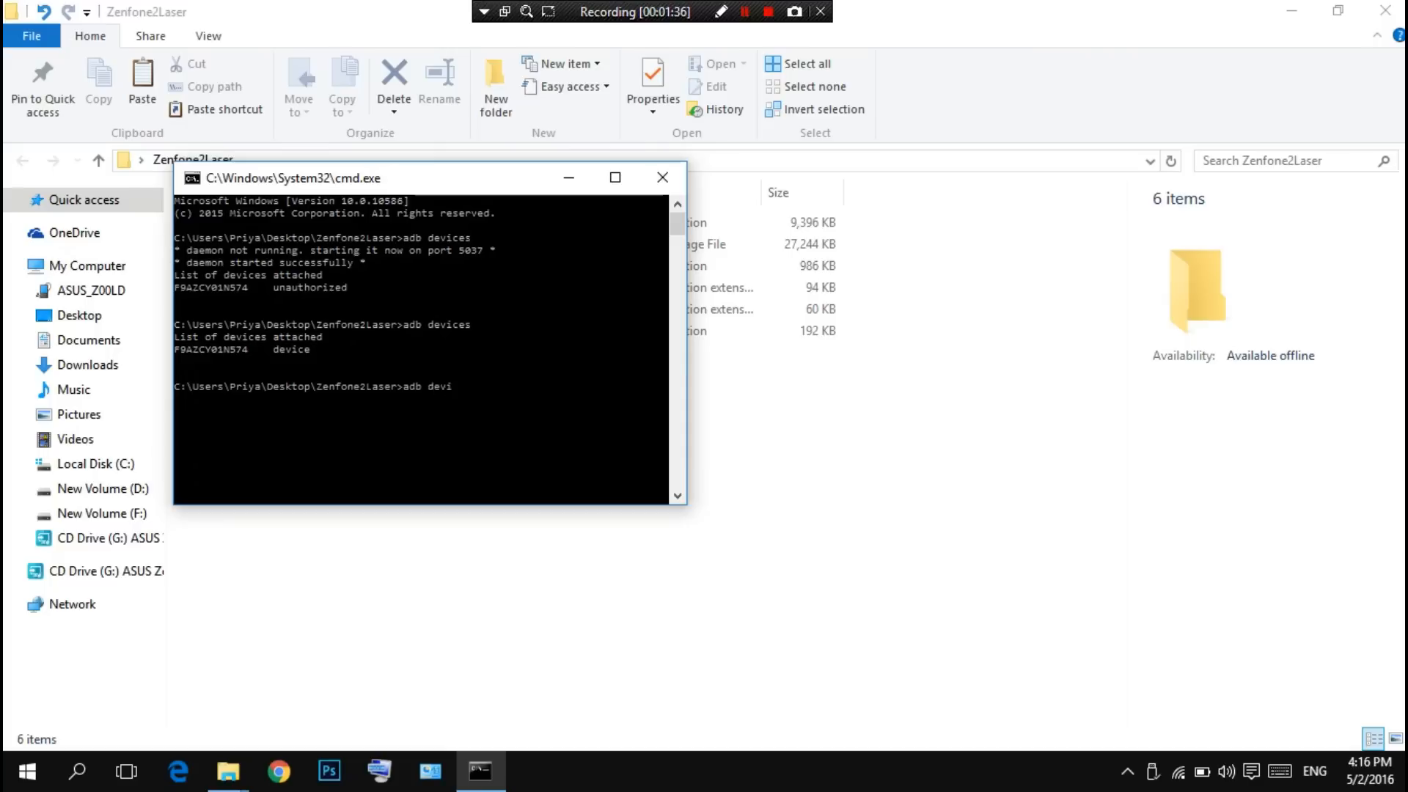
{"action": "type", "text": "ces"}
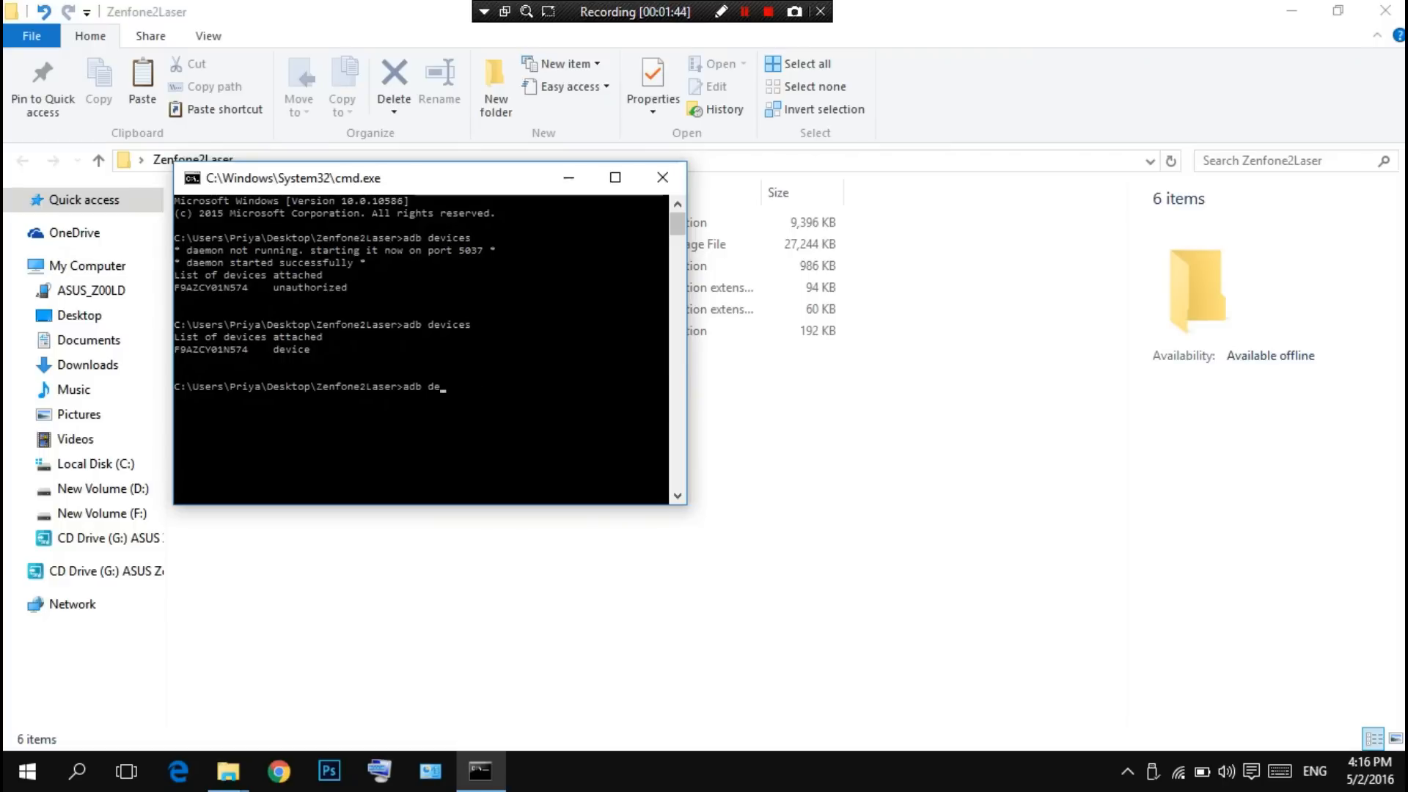
{"action": "key", "text": "Backspace"}
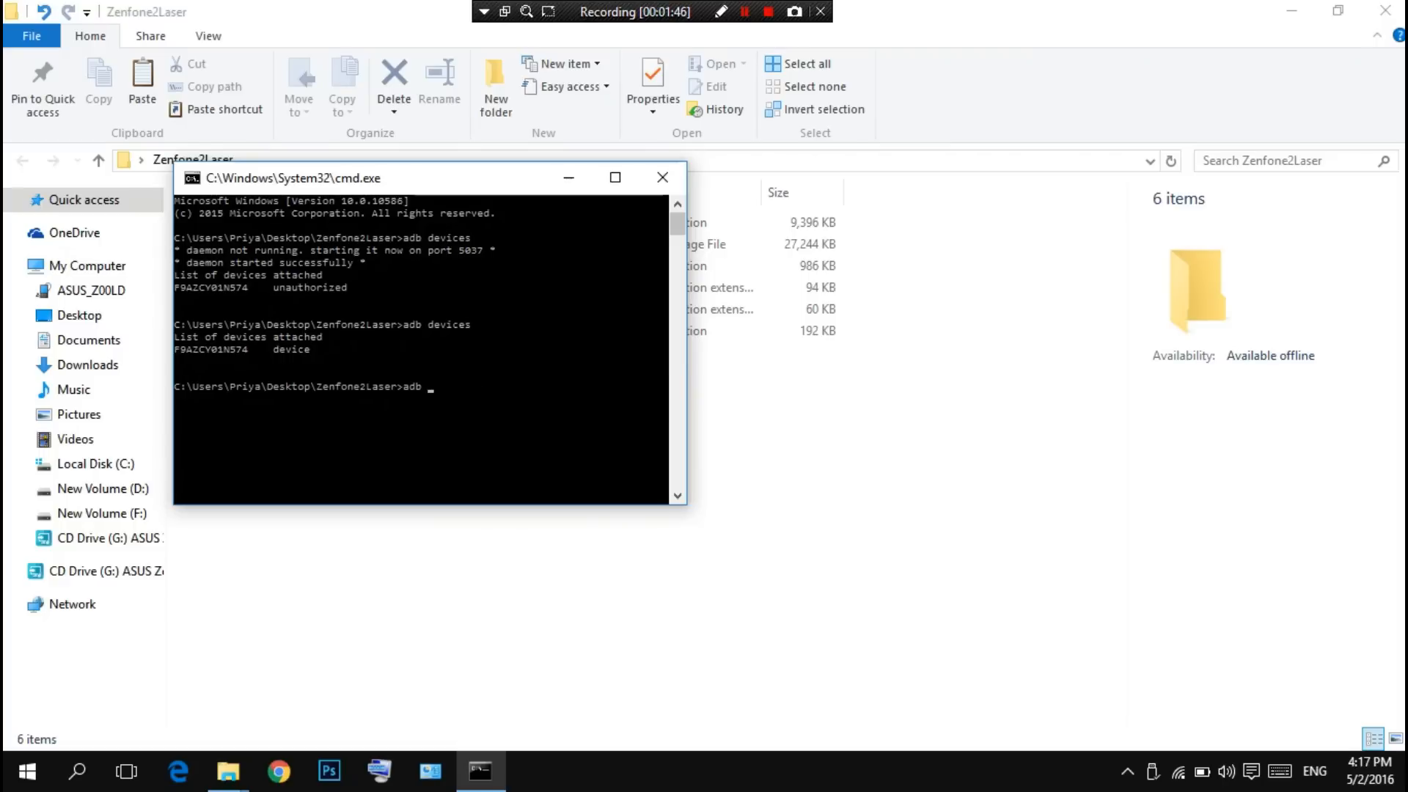
Step: Enter 'adb reboot bootloader' to restart the phone into fastboot mode
{"action": "type", "text": "reboot b"}
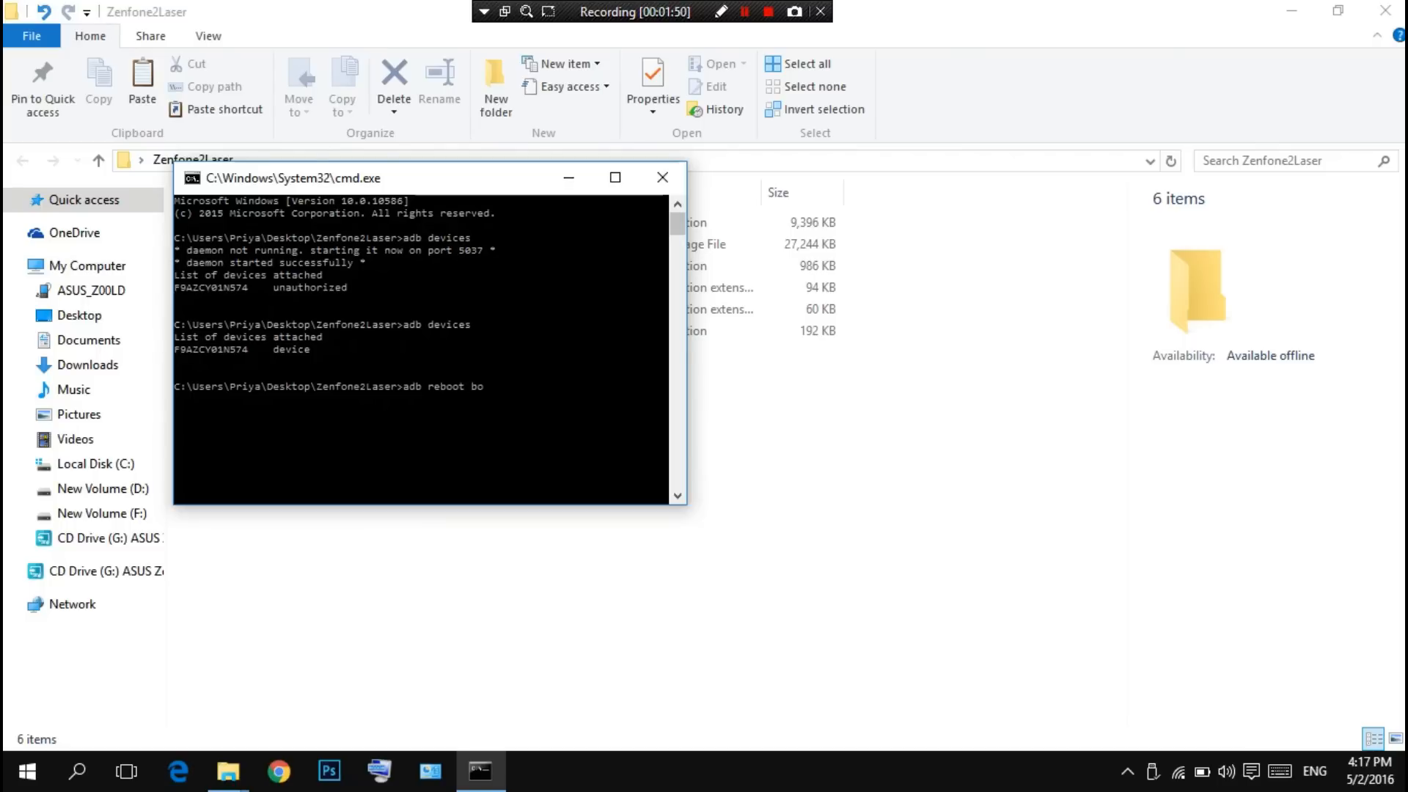
{"action": "type", "text": "otloader"}
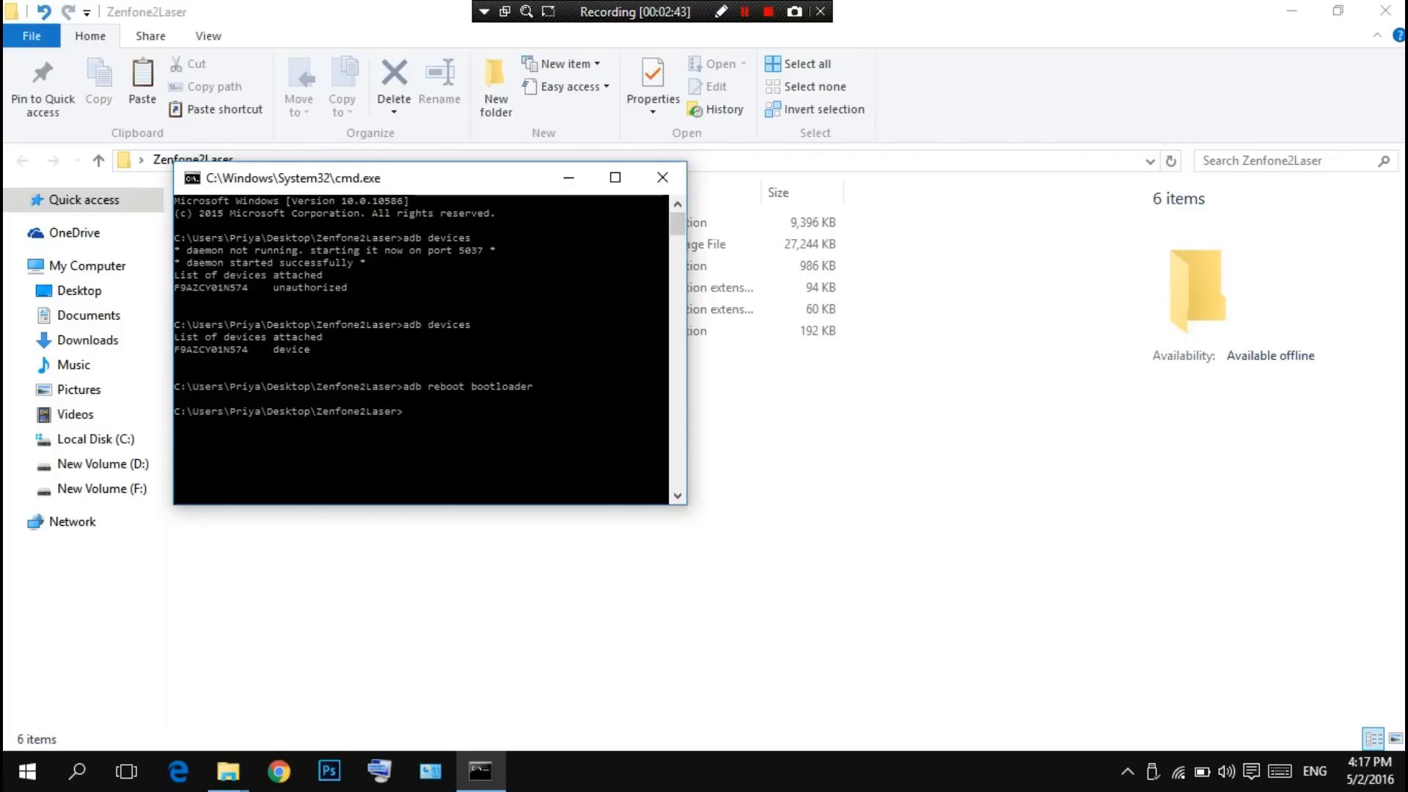
Step: Run 'fastboot flash boot boot_200007.img' after checking the image name, then begin a reboot command
{"action": "type", "text": "fastboot"}
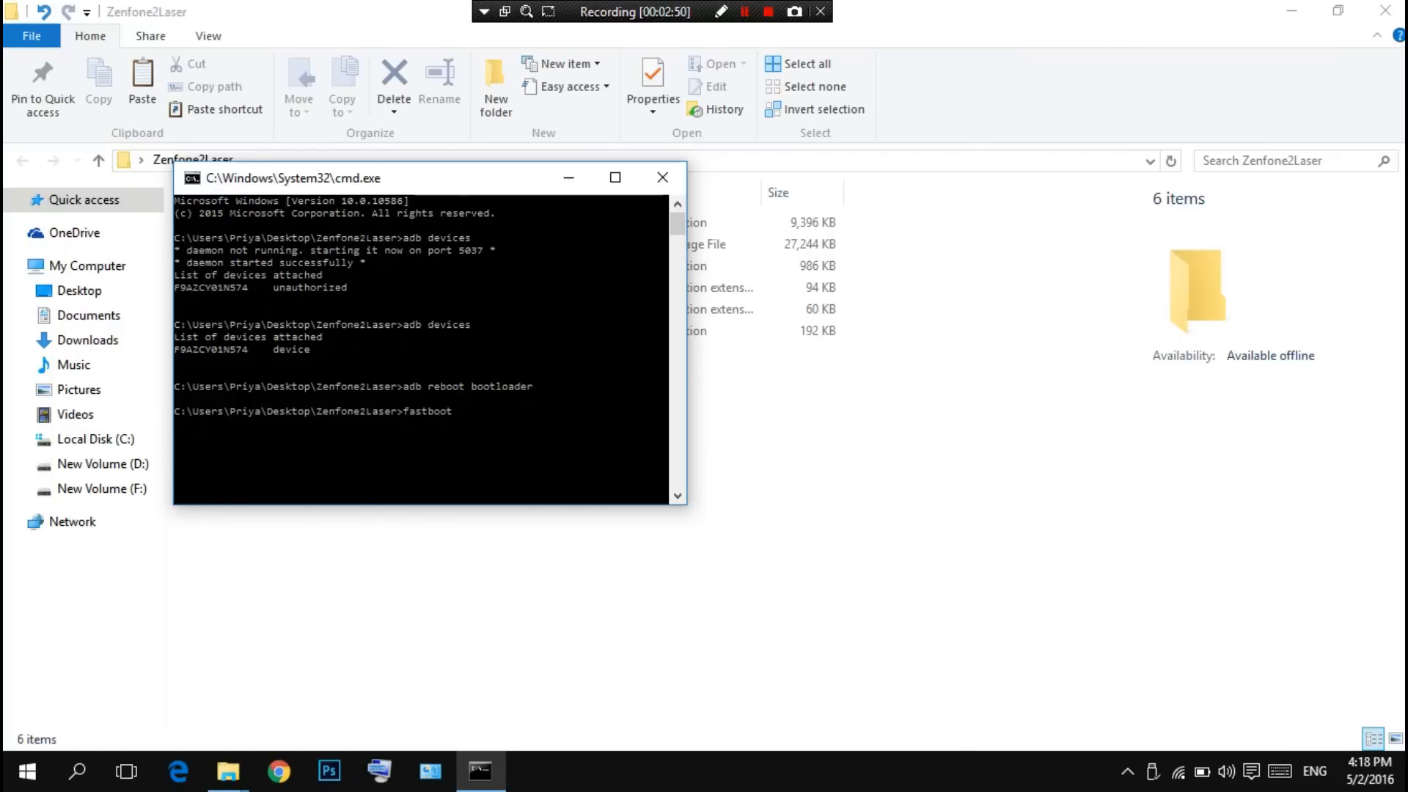
{"action": "type", "text": "flash"}
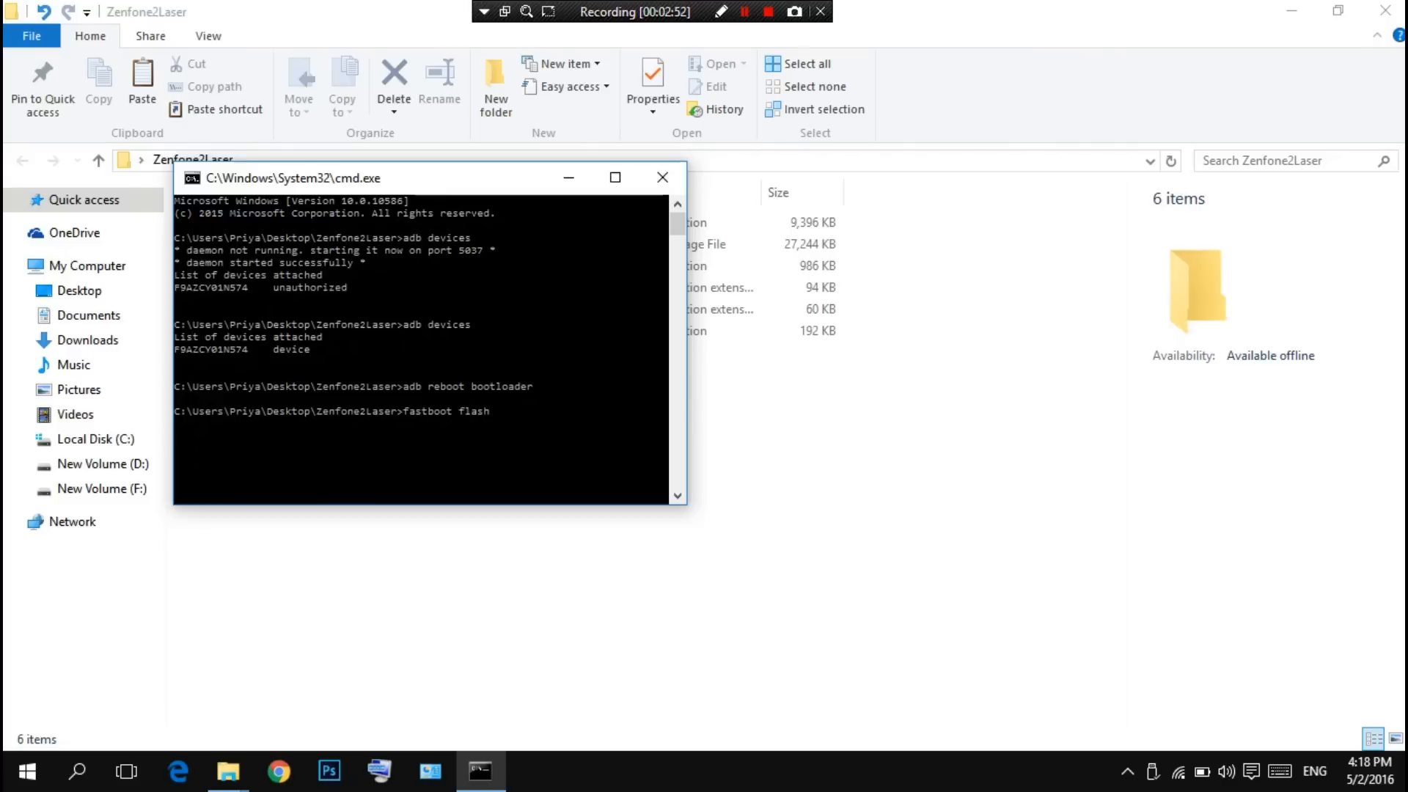
{"action": "type", "text": "boot"}
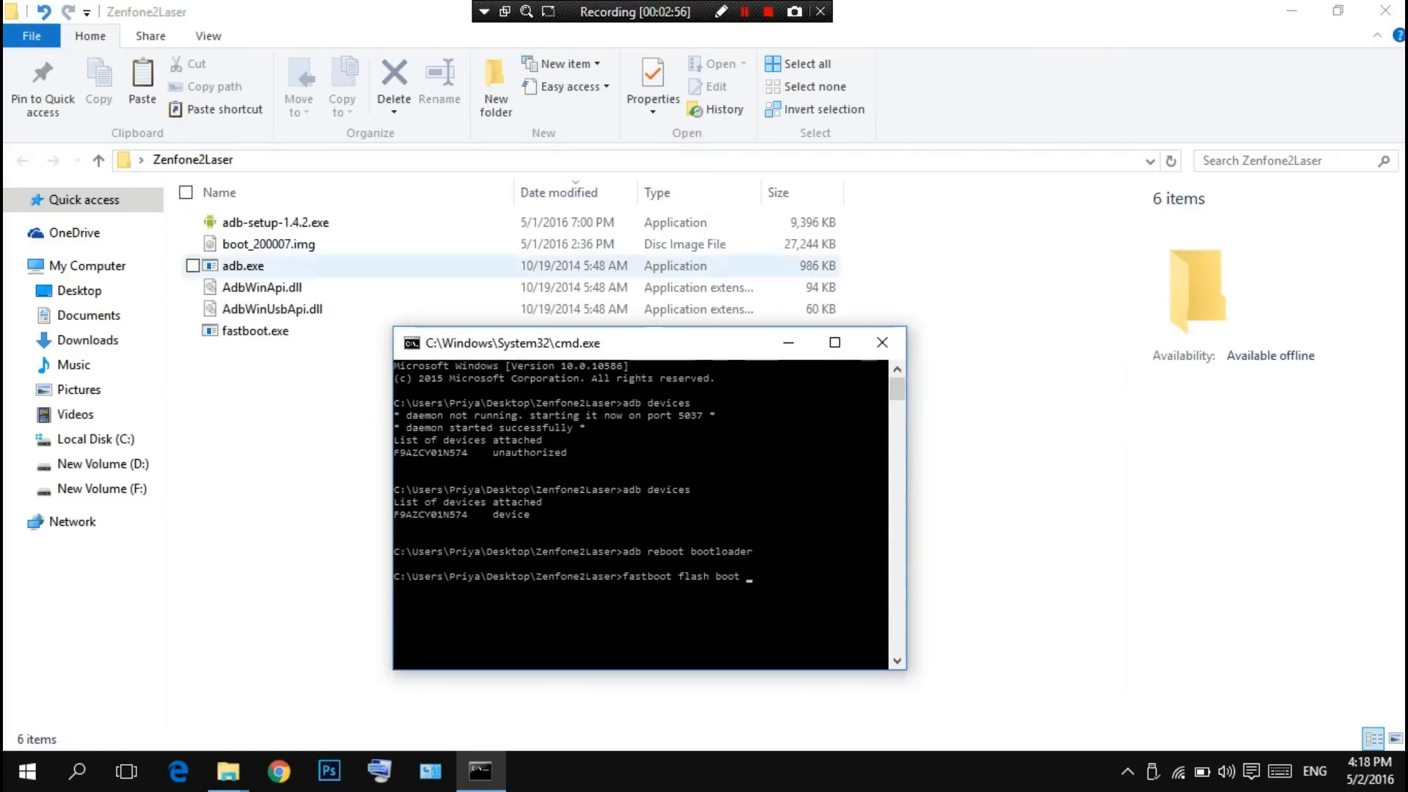
{"action": "left_click", "coordinate": [269, 244]}
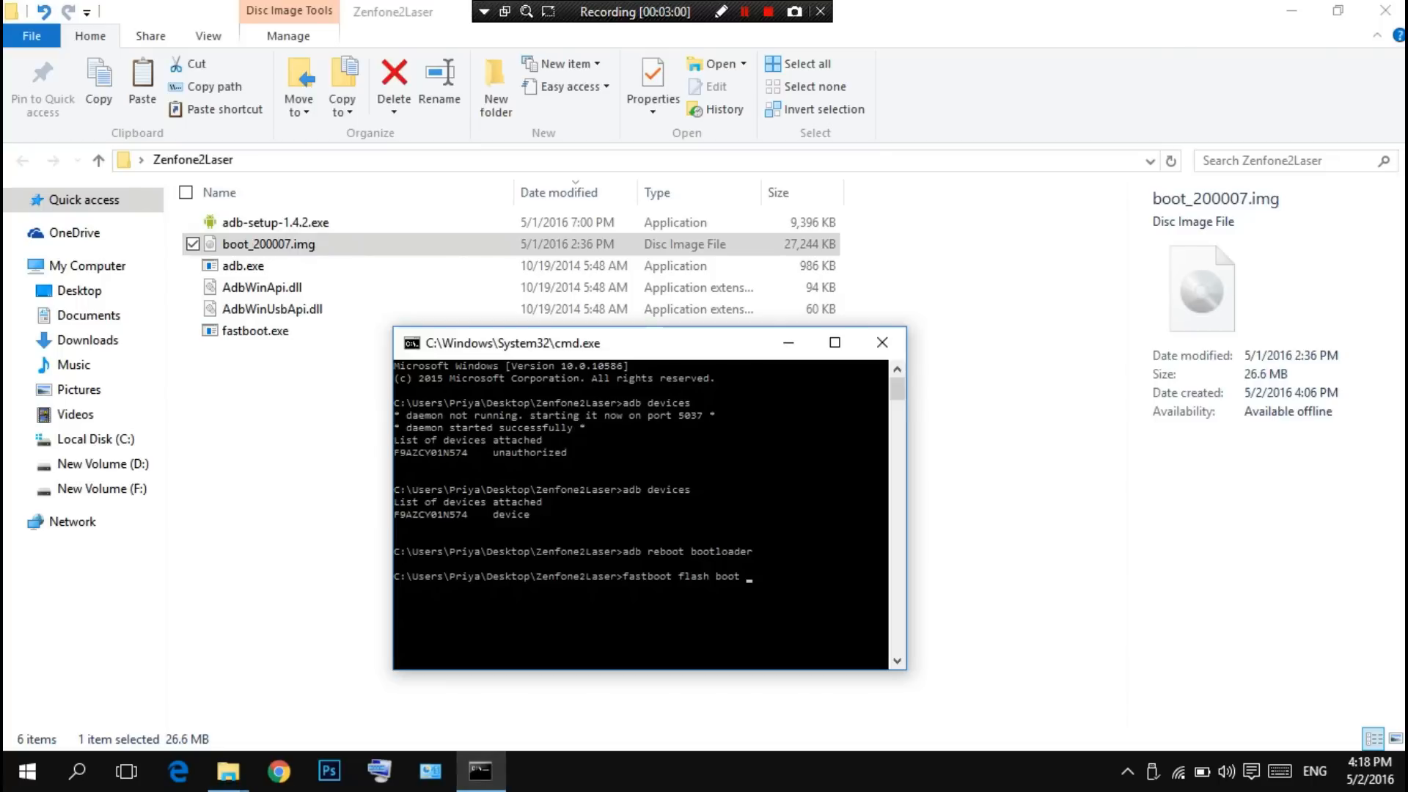
{"action": "type", "text": "boot_200007.img"}
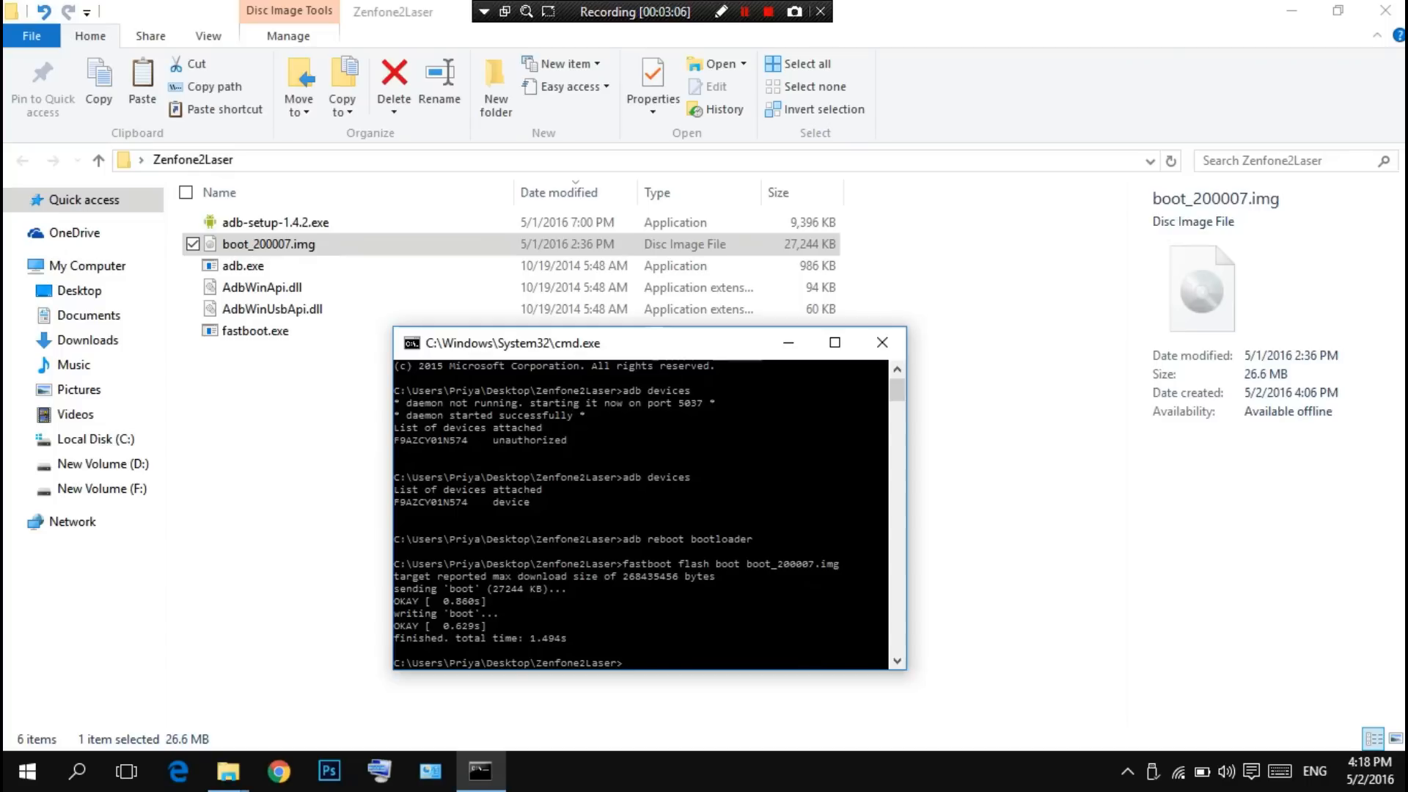
{"action": "type", "text": "a"}
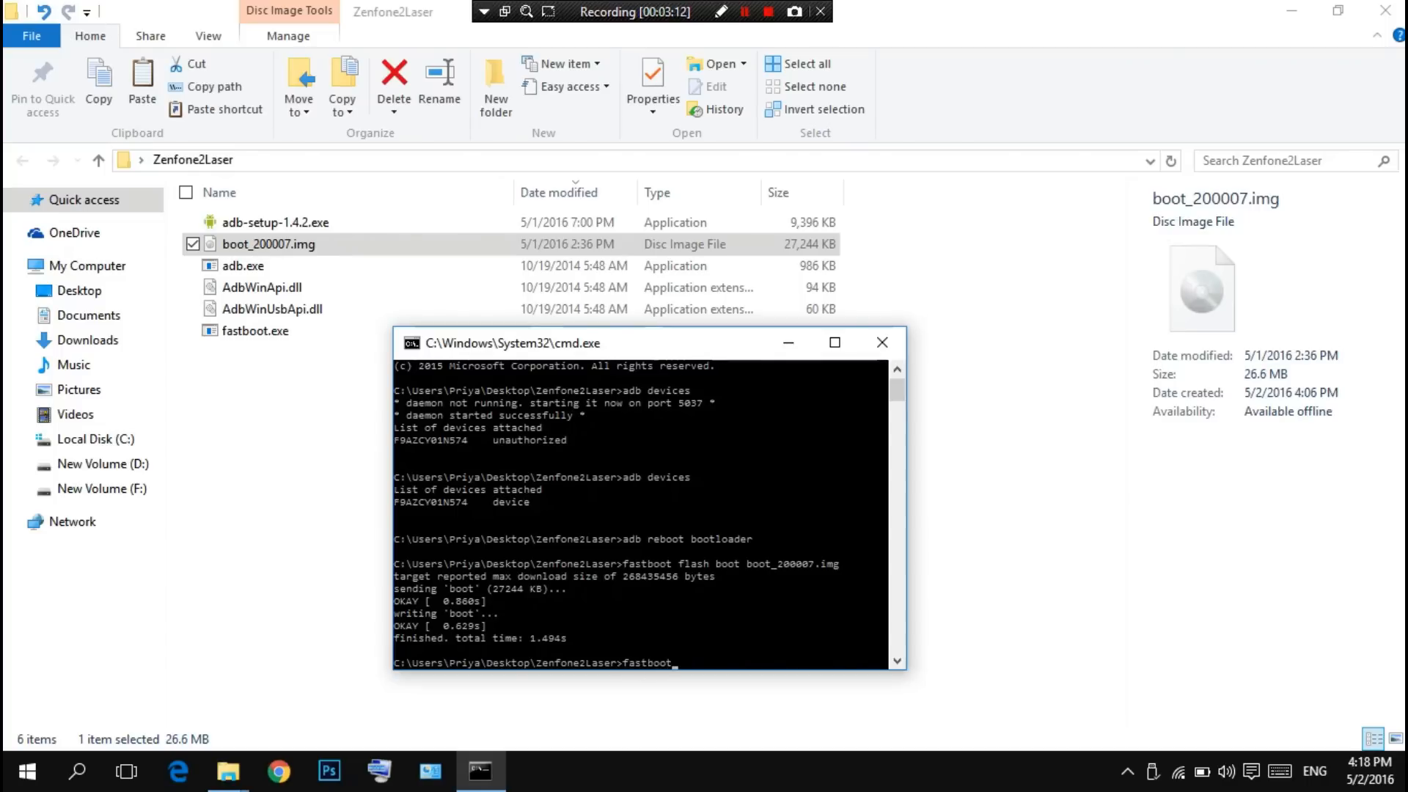
{"action": "type", "text": "reboo"}
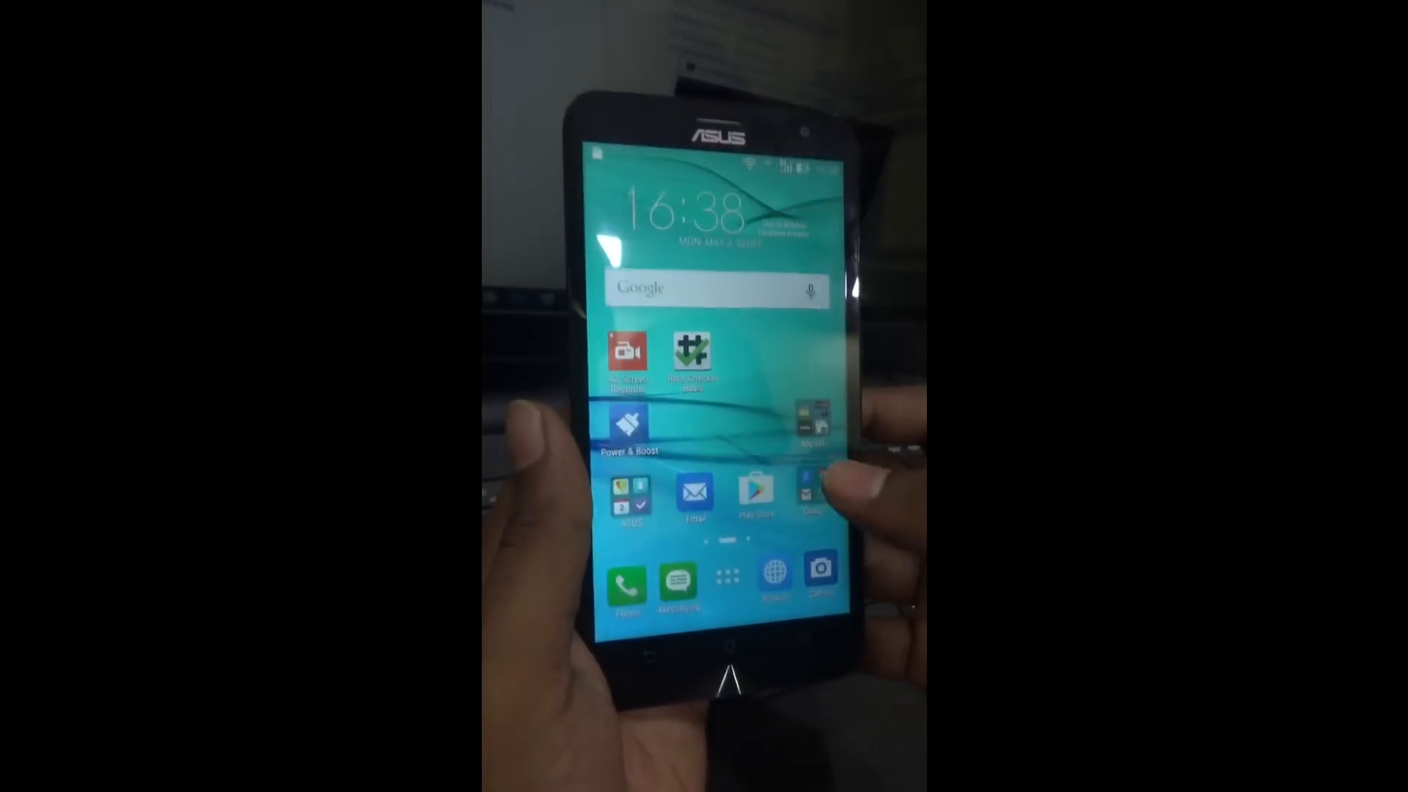
Step: Launch Root Checker Basic from the app drawer and GRANT its Superuser request
{"action": "left_click", "coordinate": [727, 574]}
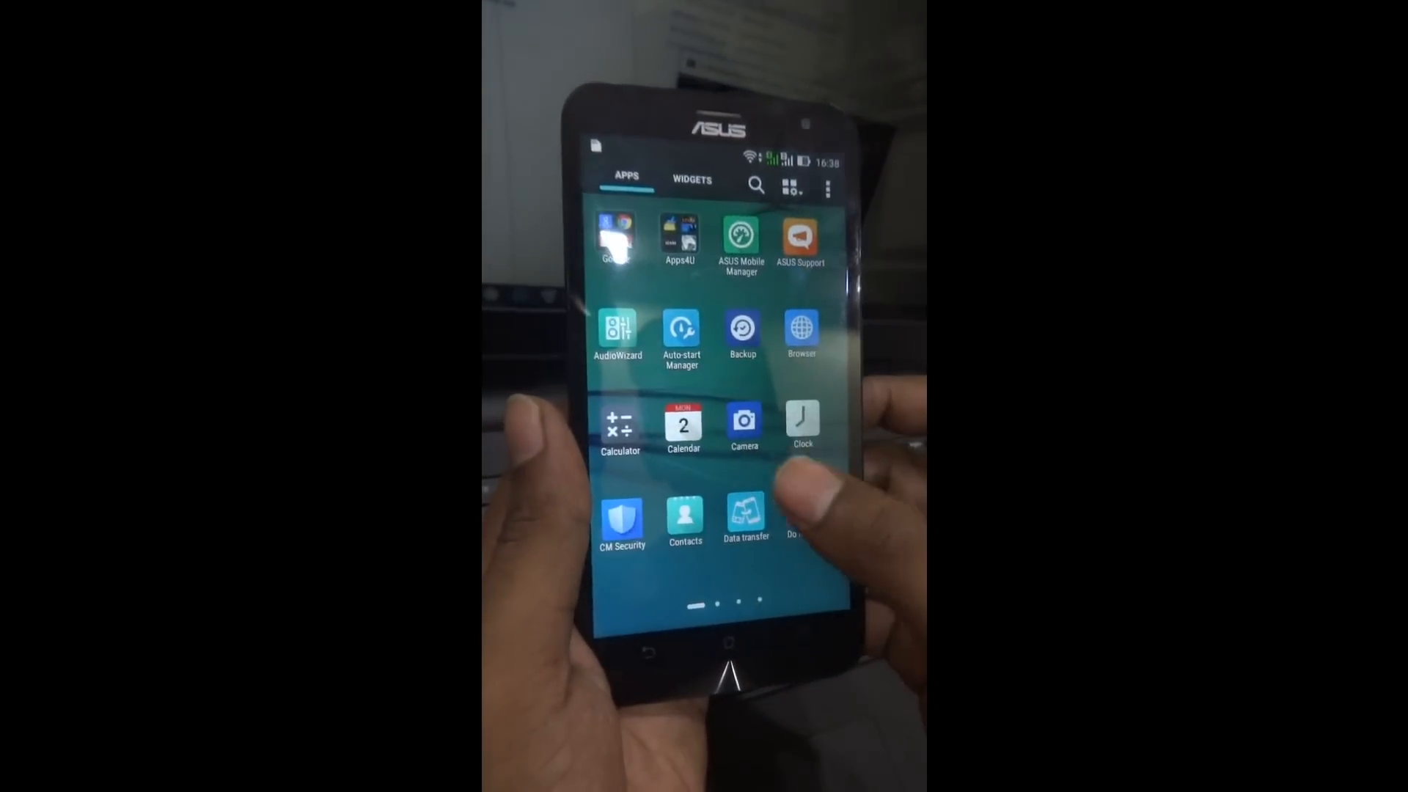
{"action": "scroll", "scroll_direction": "left", "scroll_amount": 3}
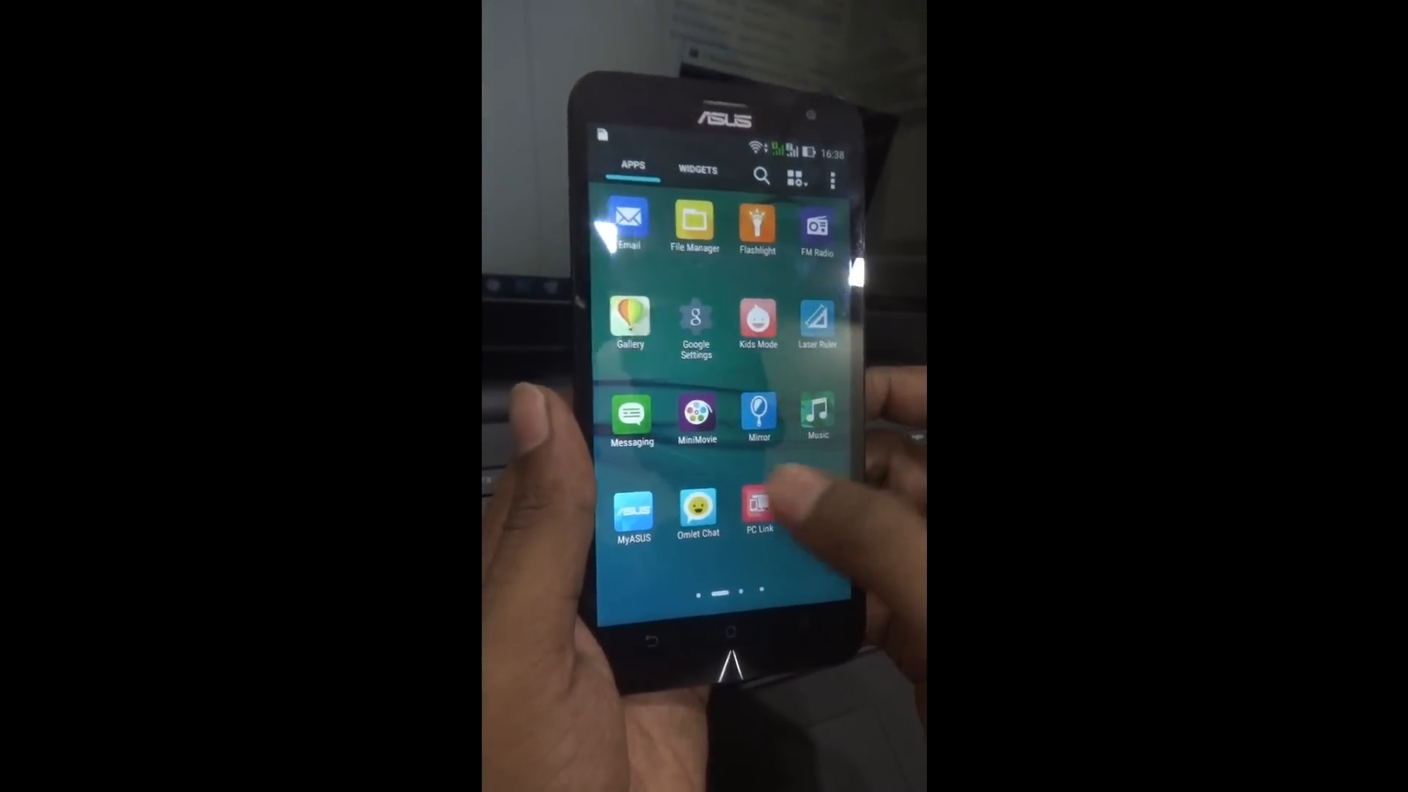
{"action": "scroll", "scroll_direction": "left", "scroll_amount": 3}
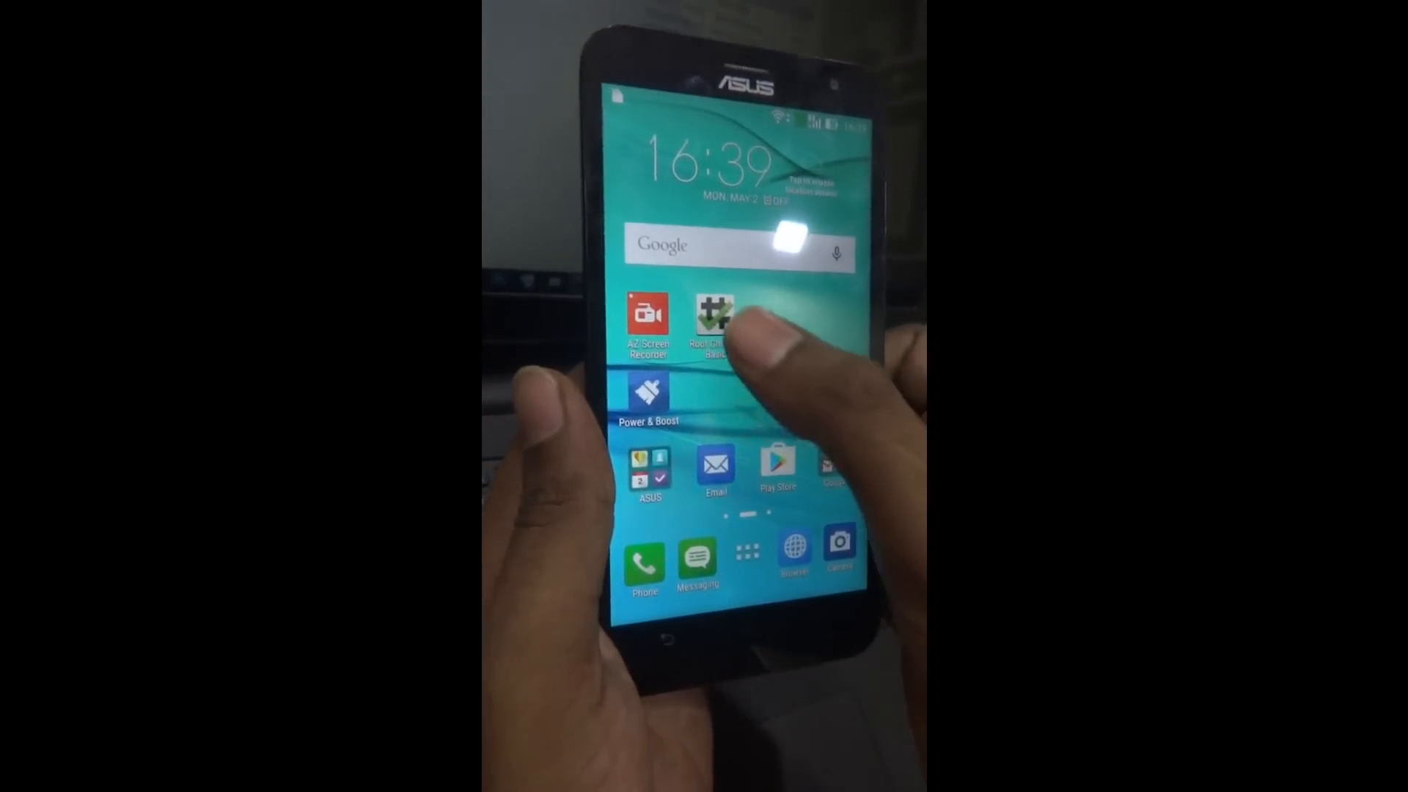
{"action": "left_click", "coordinate": [714, 319]}
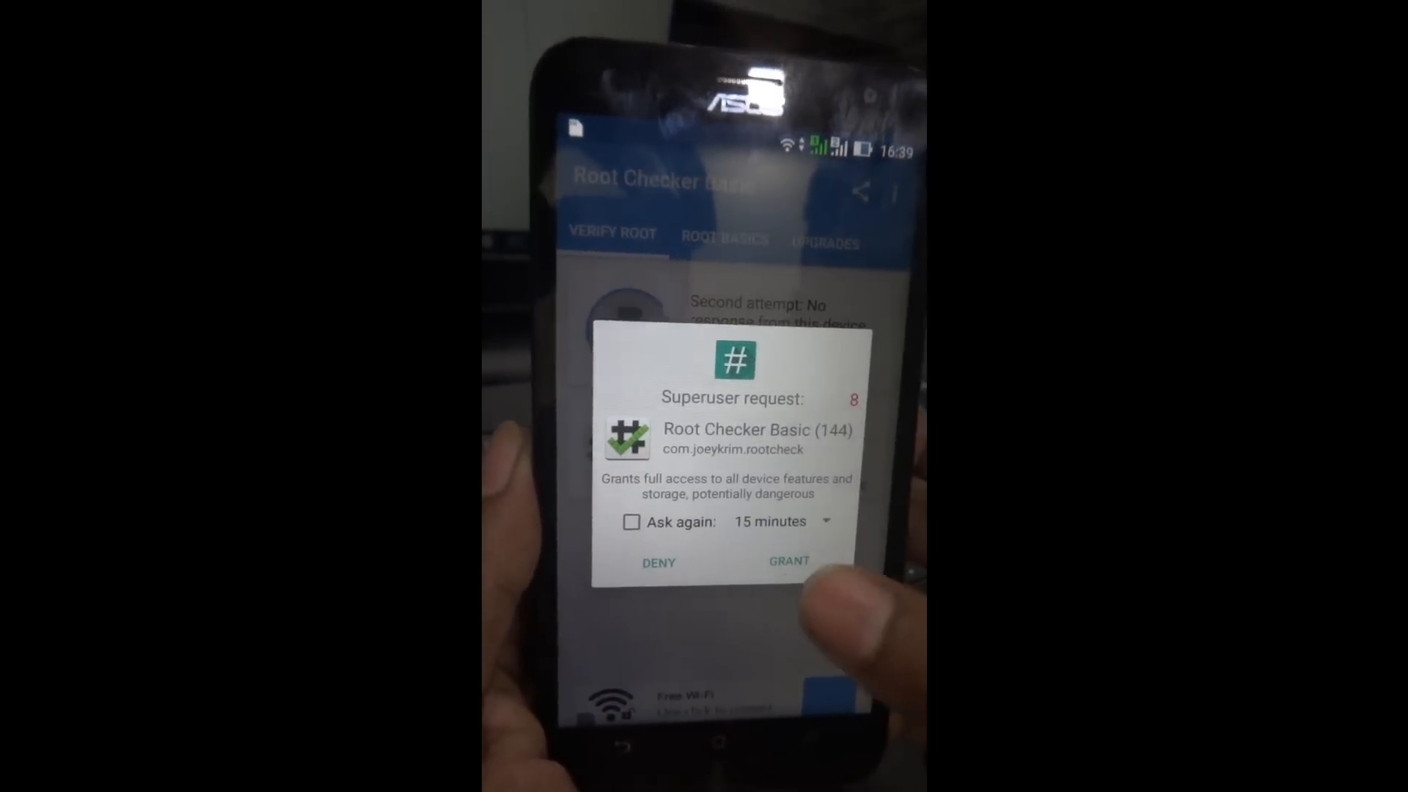
{"action": "left_click", "coordinate": [788, 561]}
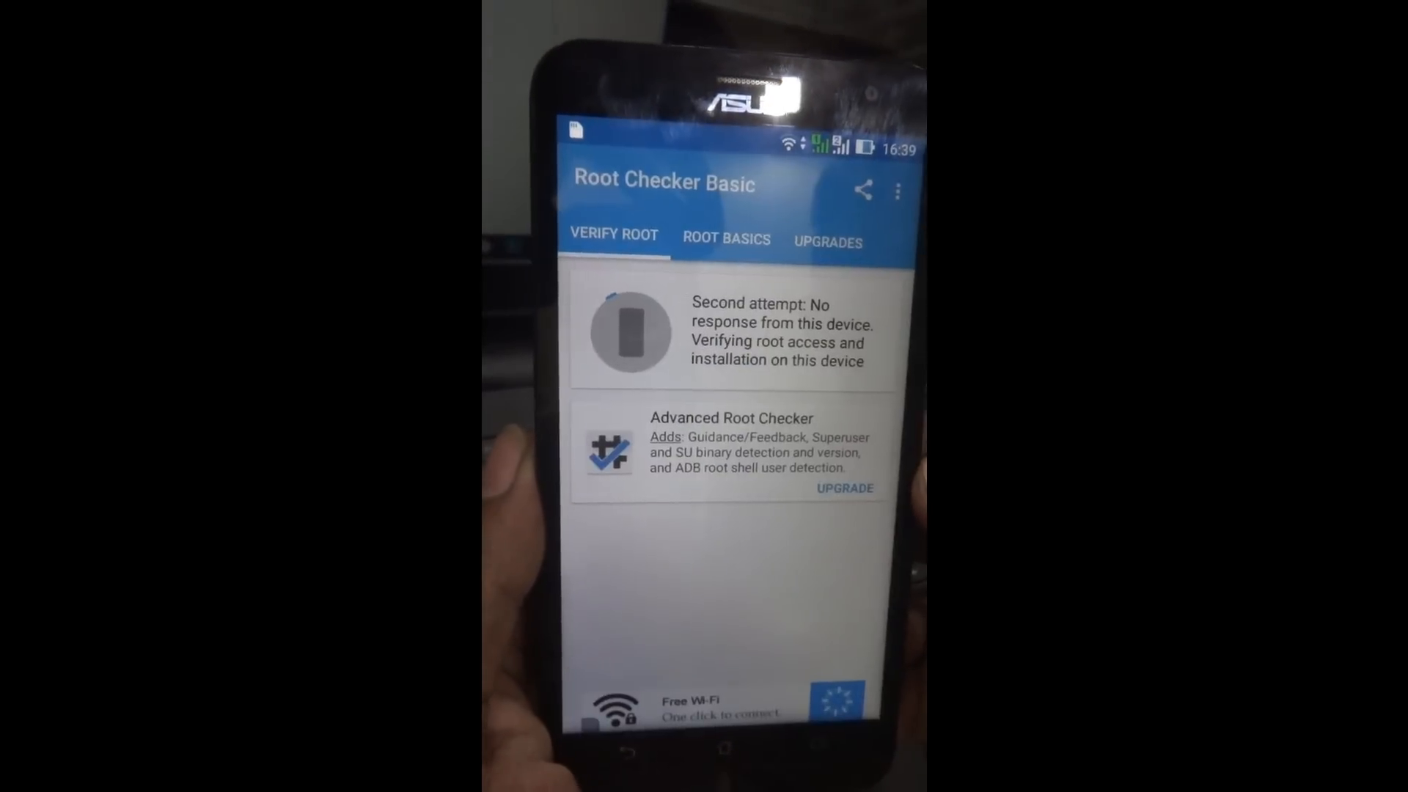